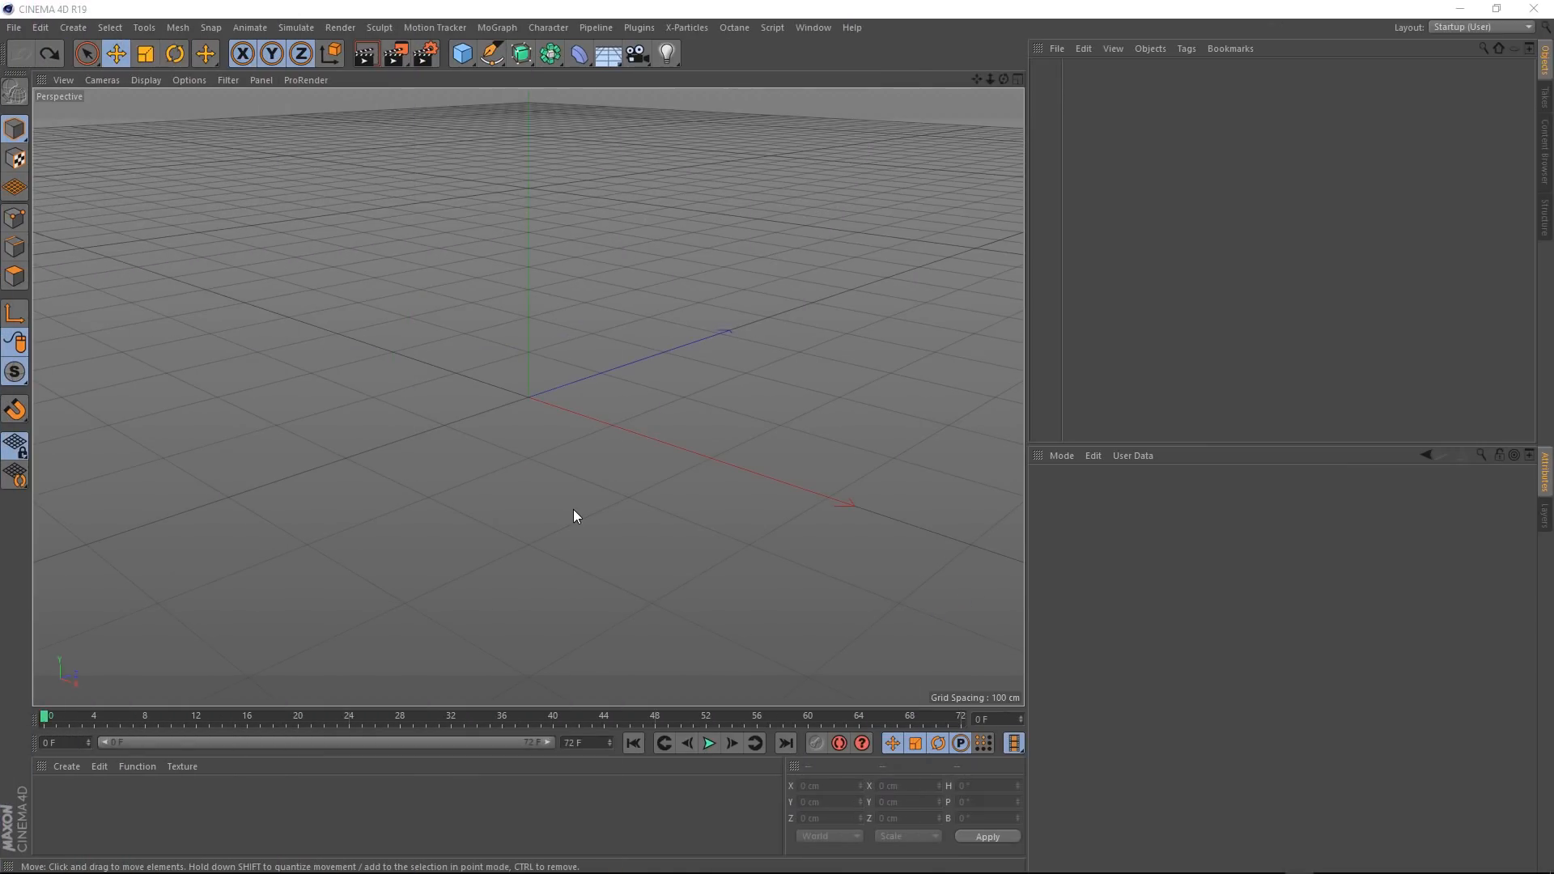
Step: Add a Sphere primitive, make it Icosahedron type and give it 120 segments
{"action": "left_click", "coordinate": [462, 53]}
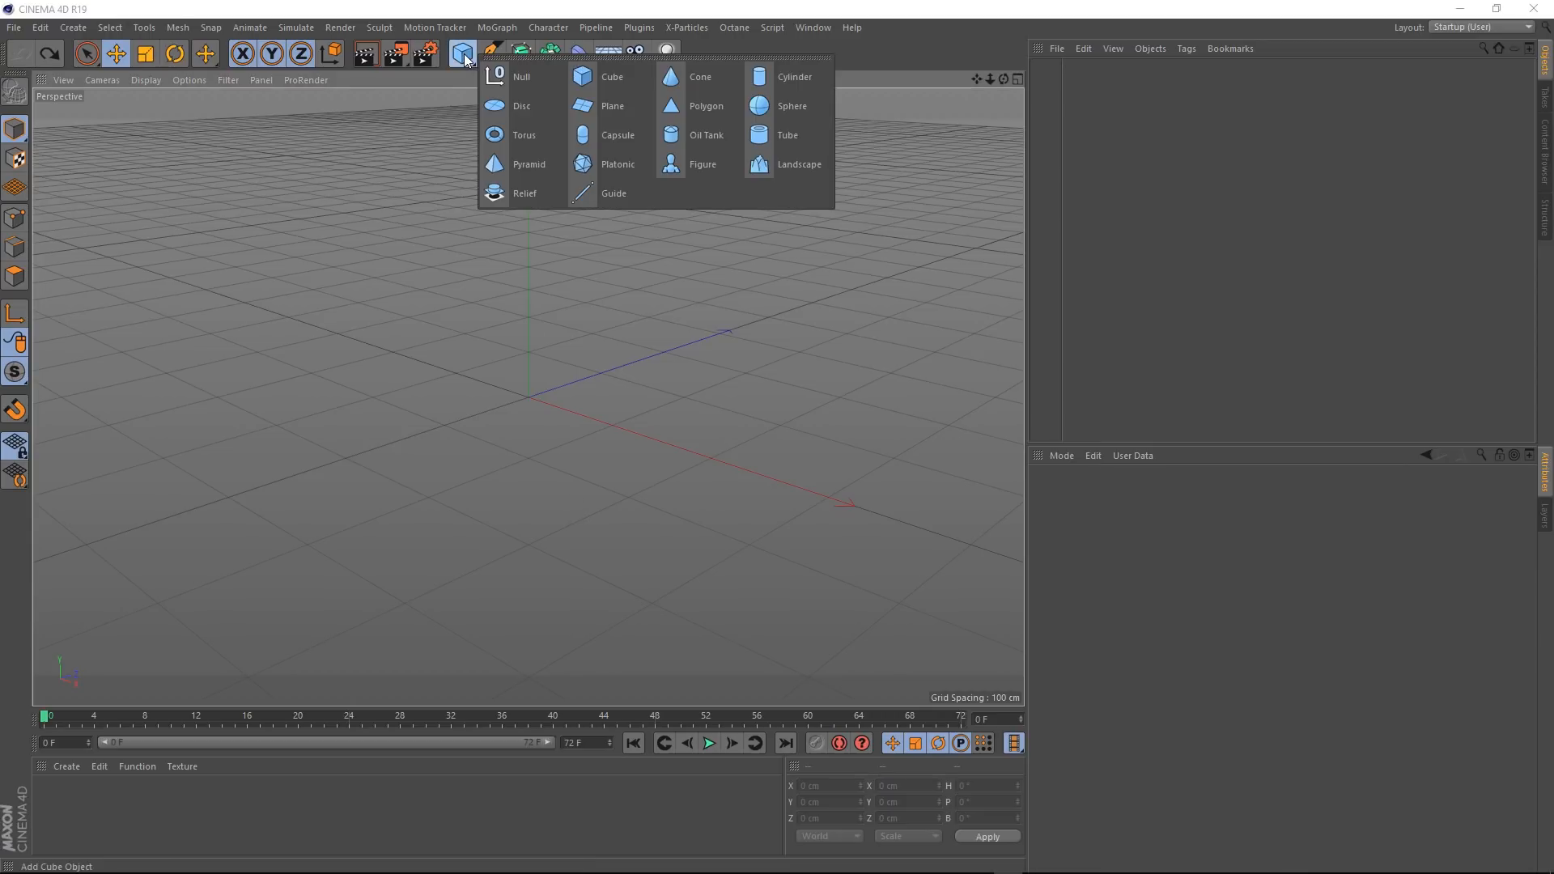
{"action": "left_click", "coordinate": [791, 107]}
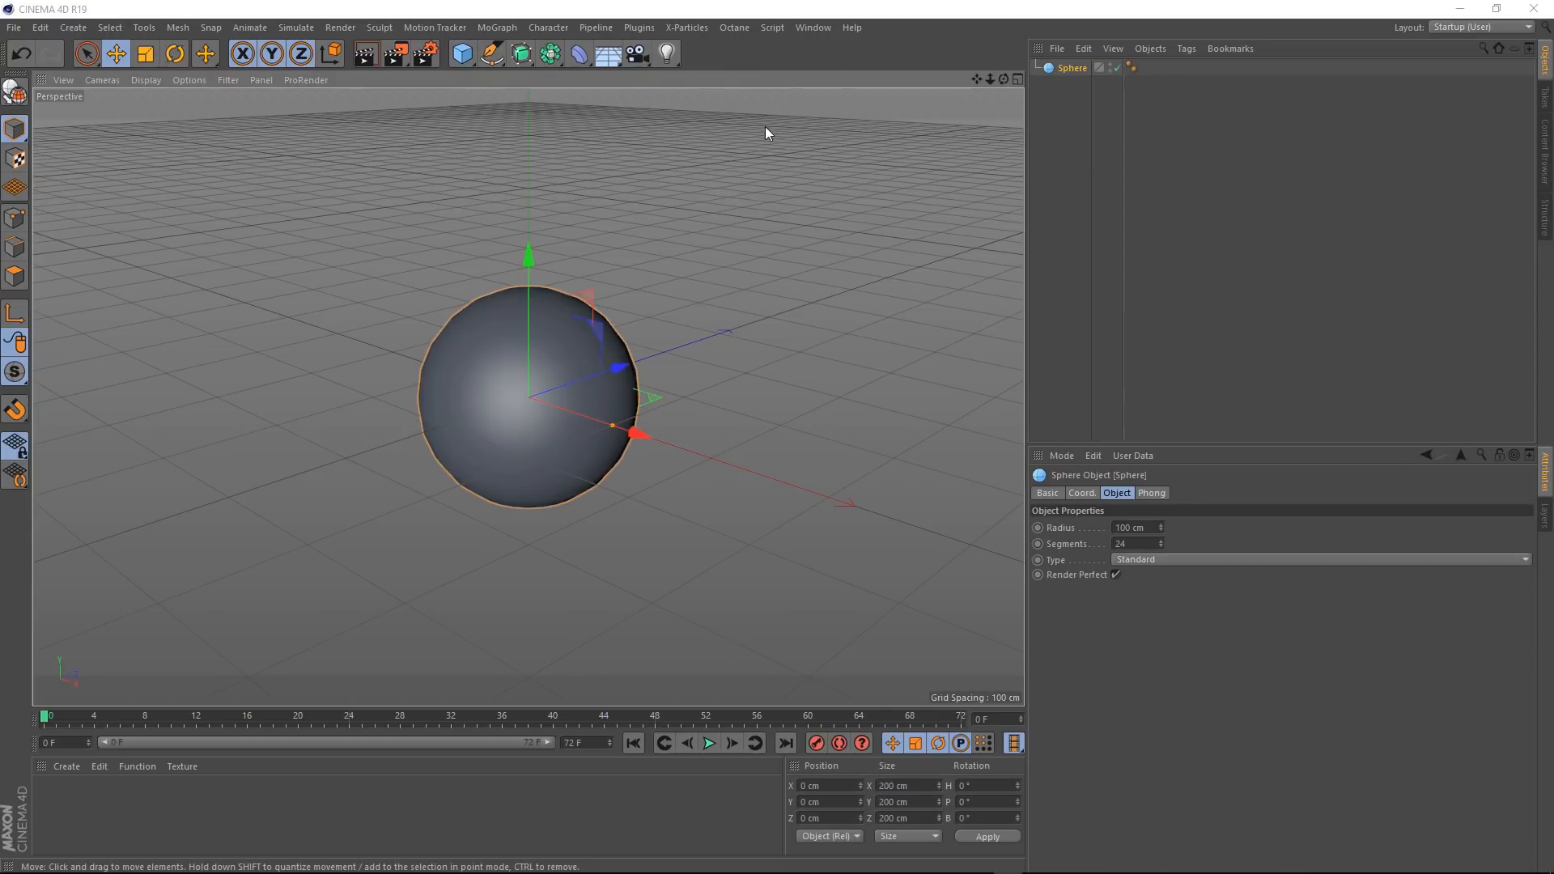
{"action": "mouse_move", "coordinate": [246, 131]}
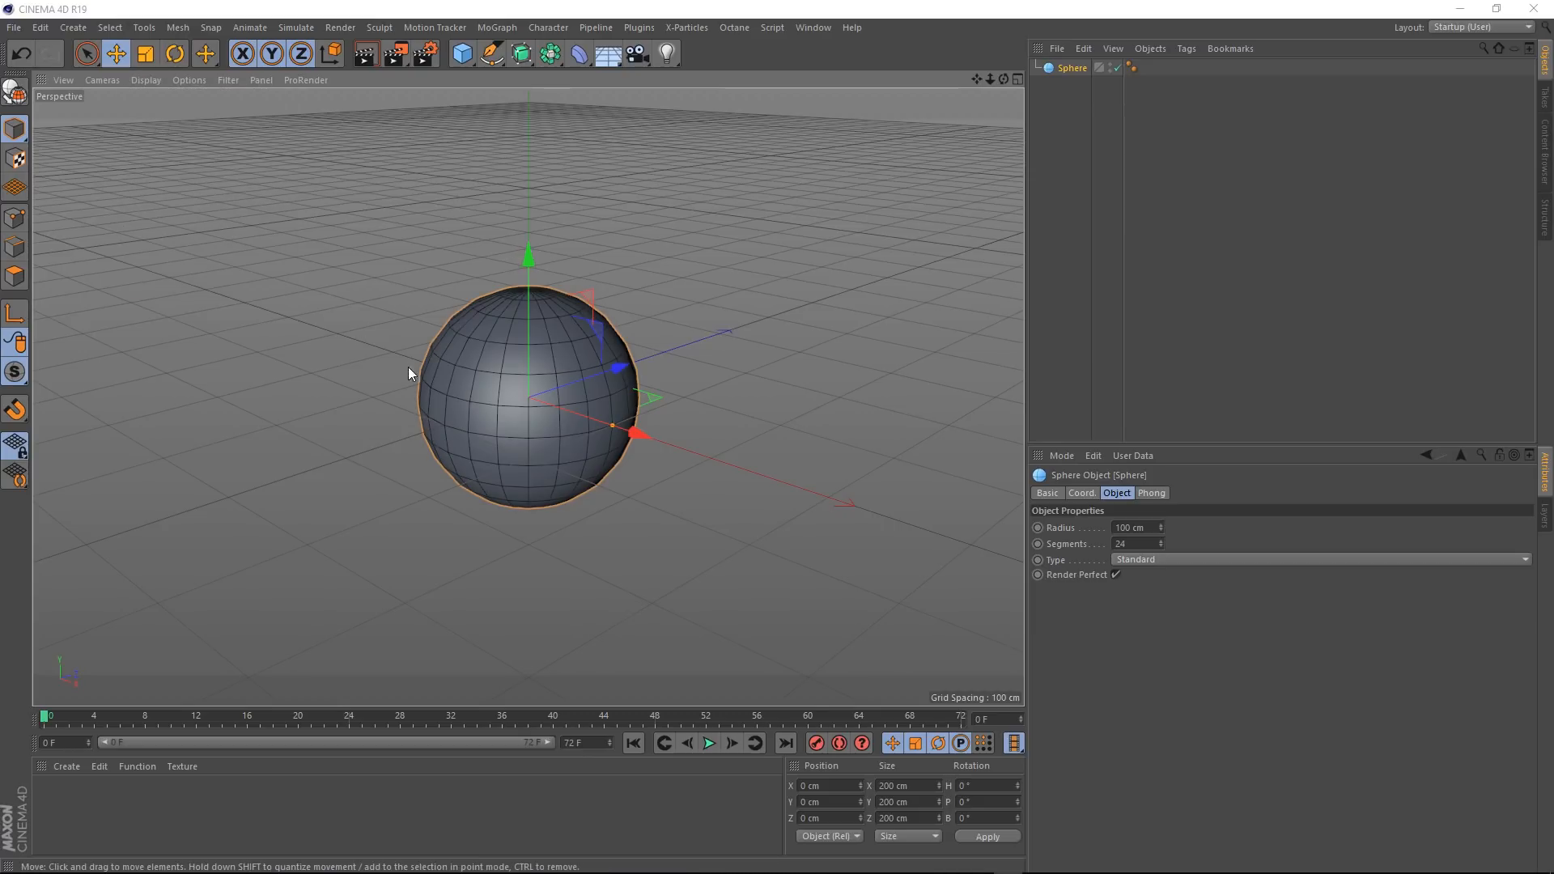
{"action": "mouse_move", "coordinate": [531, 298]}
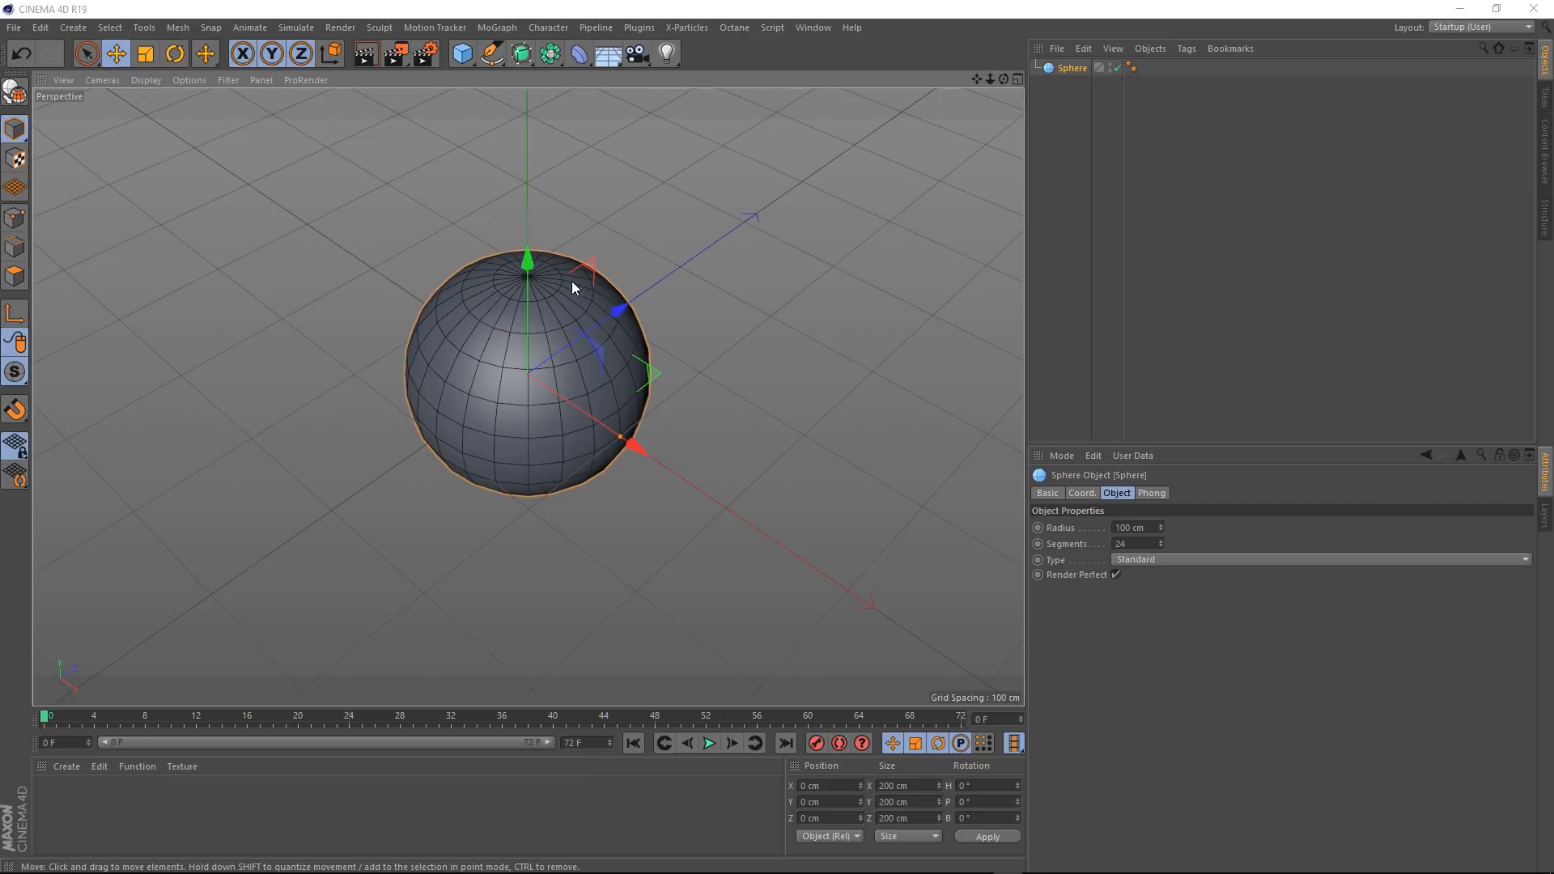
{"action": "mouse_move", "coordinate": [563, 317]}
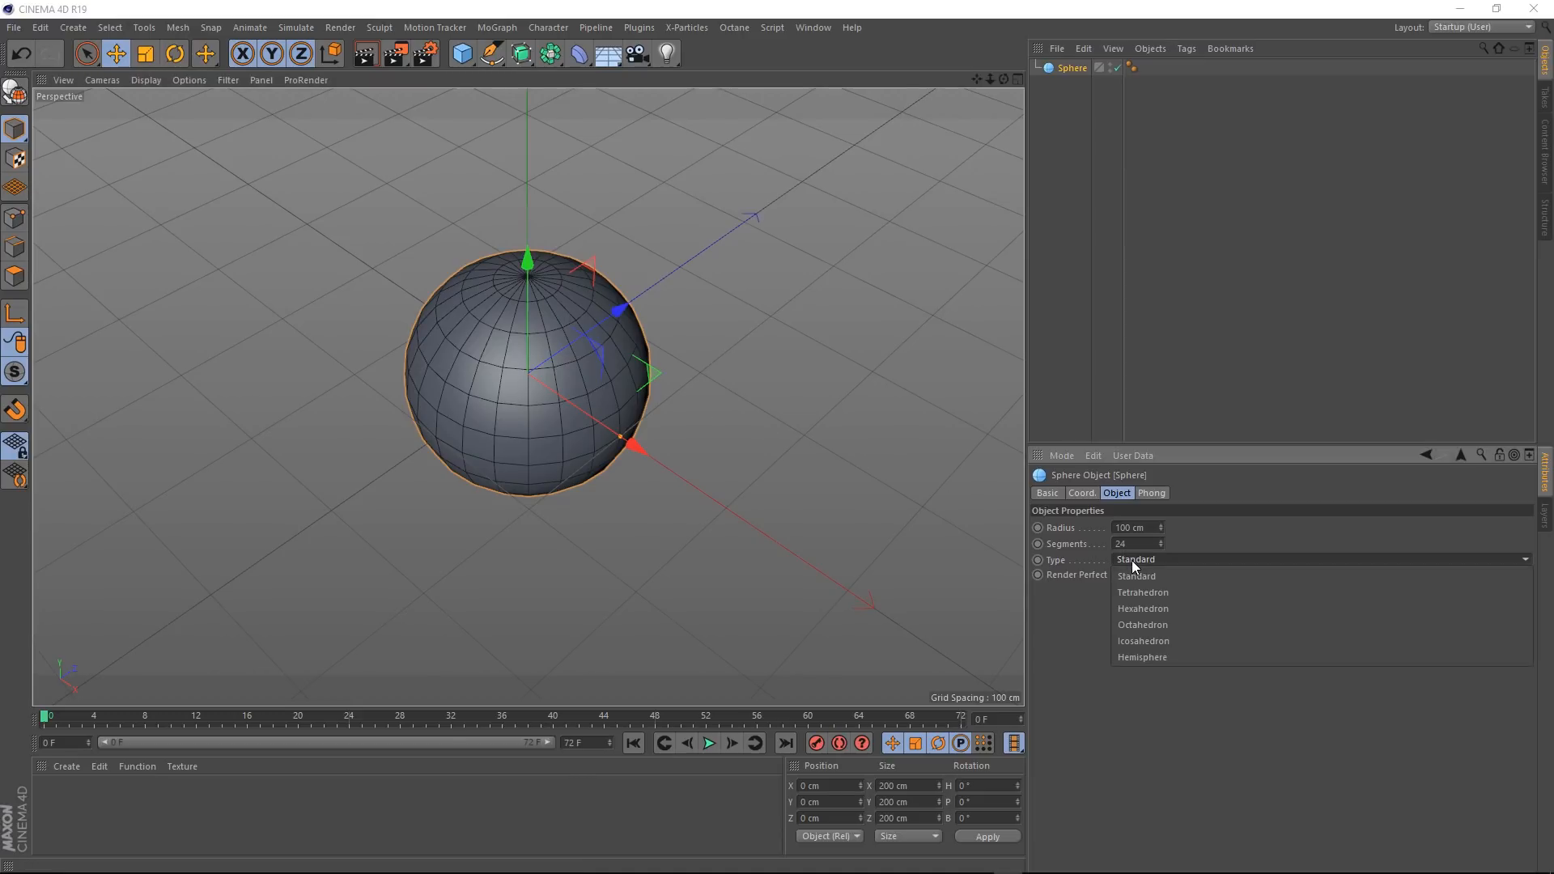
{"action": "left_click", "coordinate": [1143, 641]}
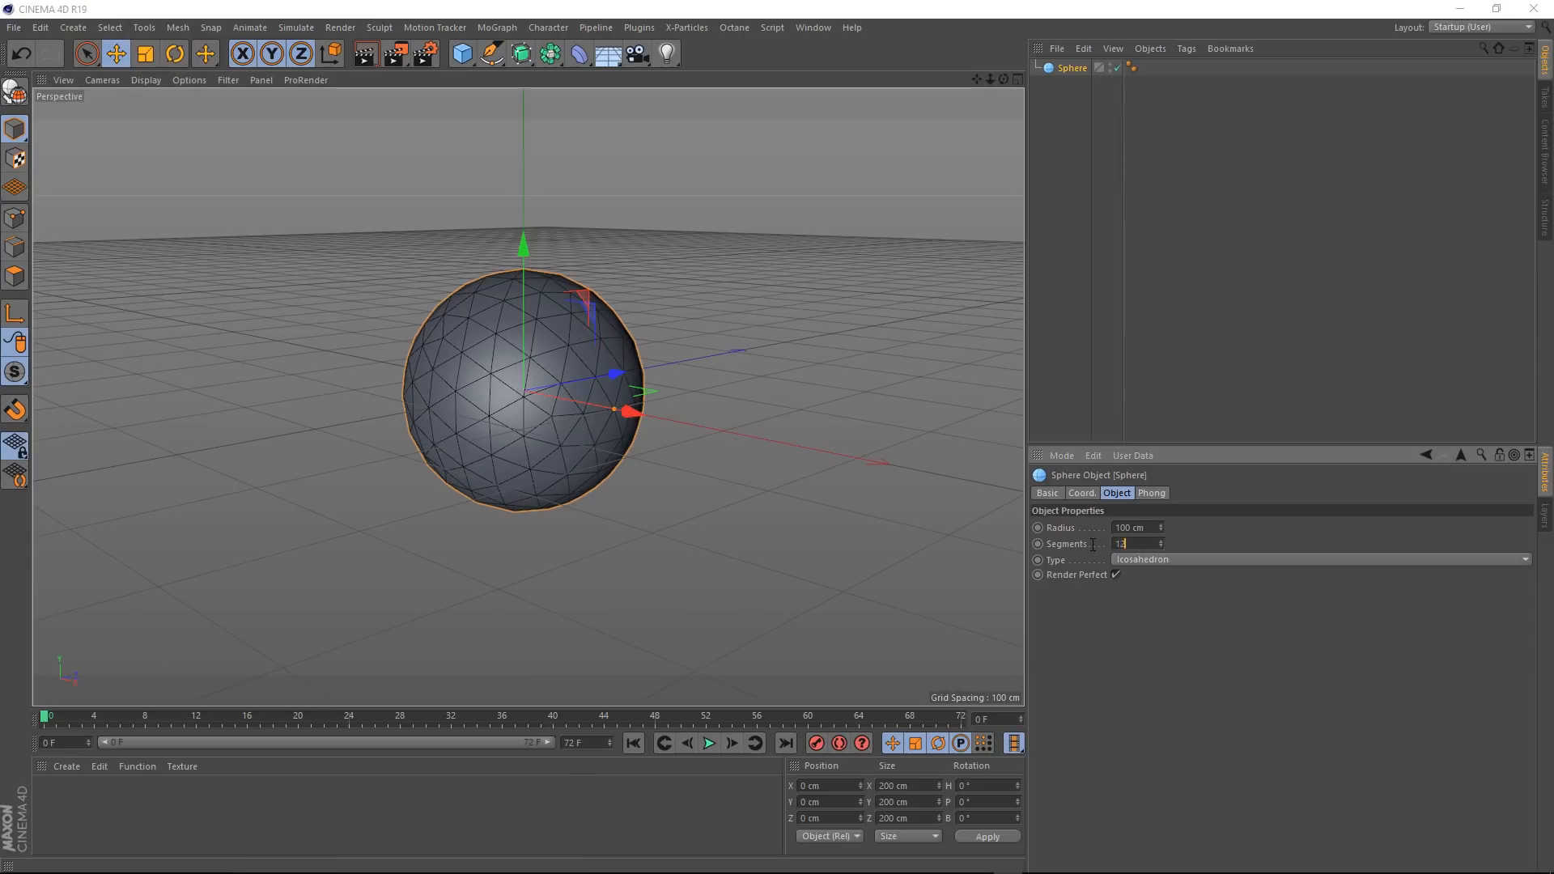
{"action": "type", "text": "120"}
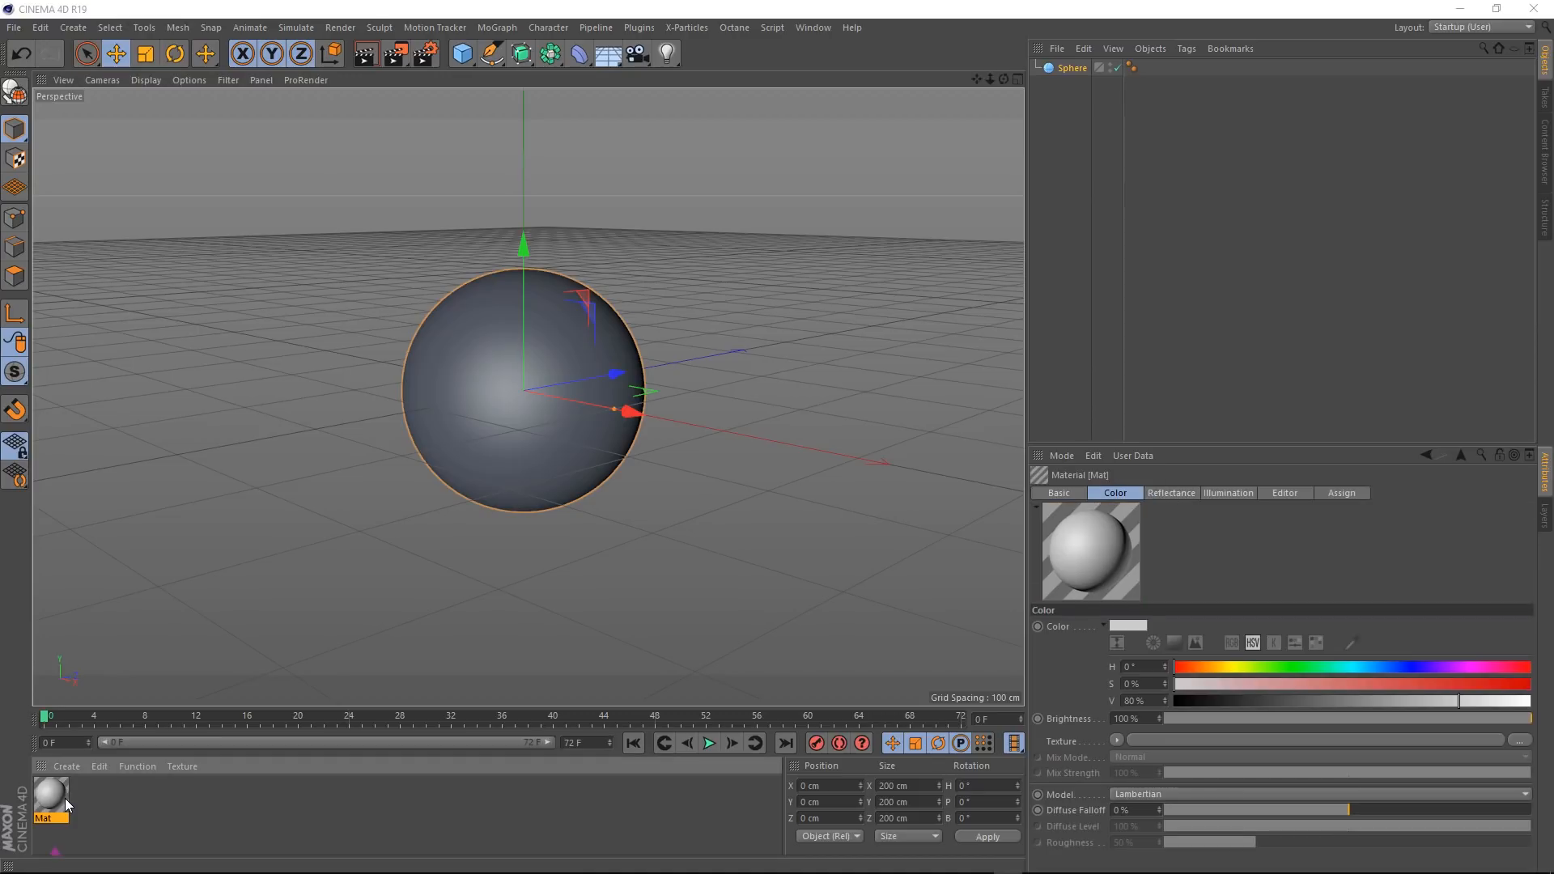
Step: Edit the new material: disable Color and use a Beckmann reflectance layer for a mirror finish
{"action": "double_click", "coordinate": [50, 794]}
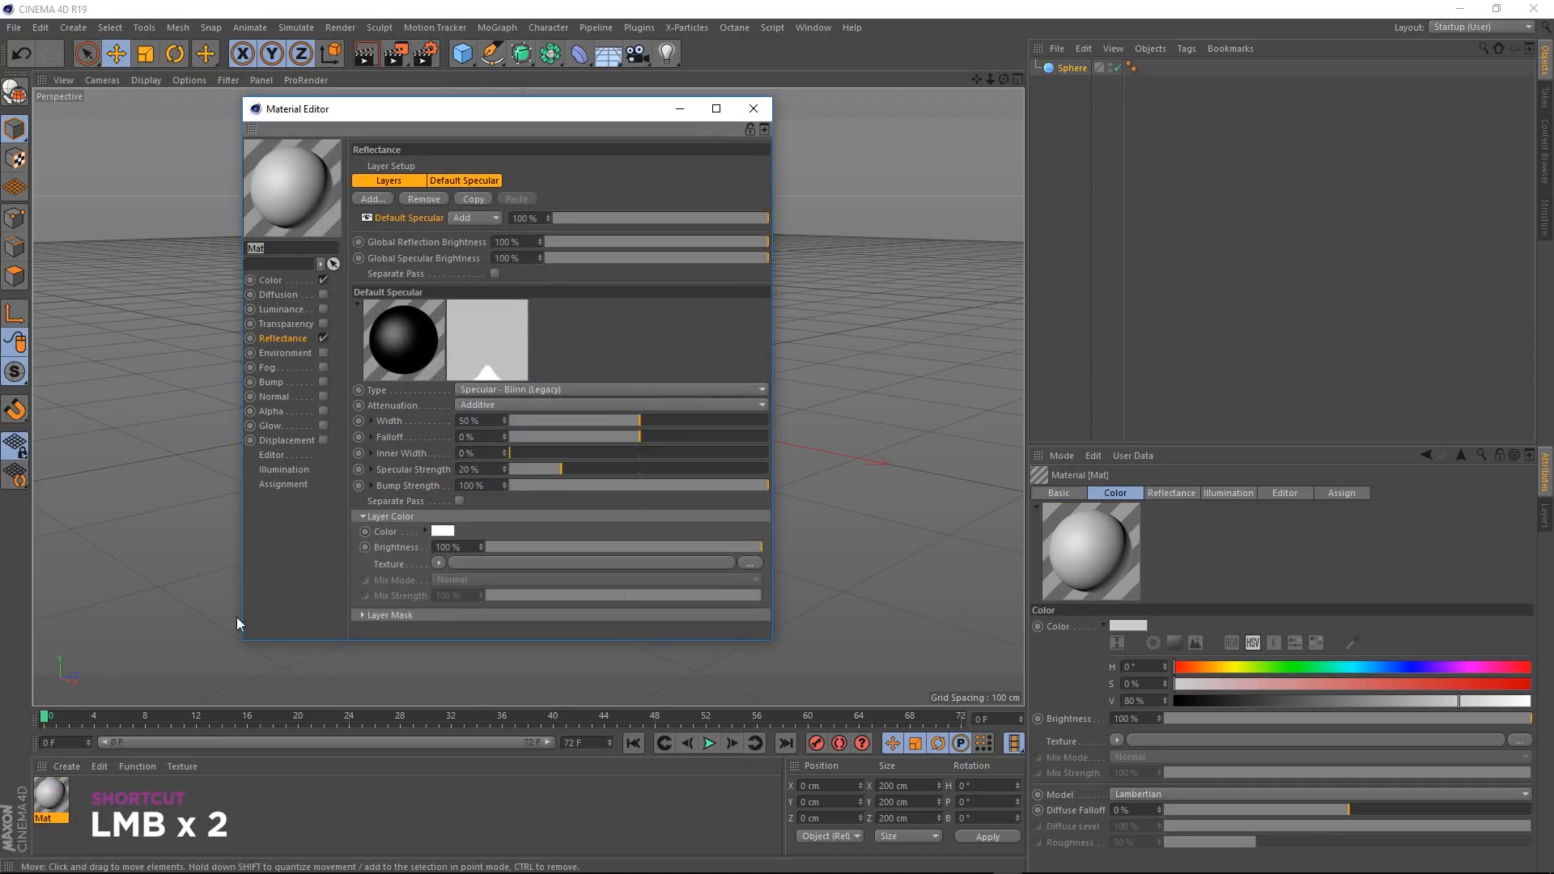
{"action": "mouse_move", "coordinate": [327, 298]}
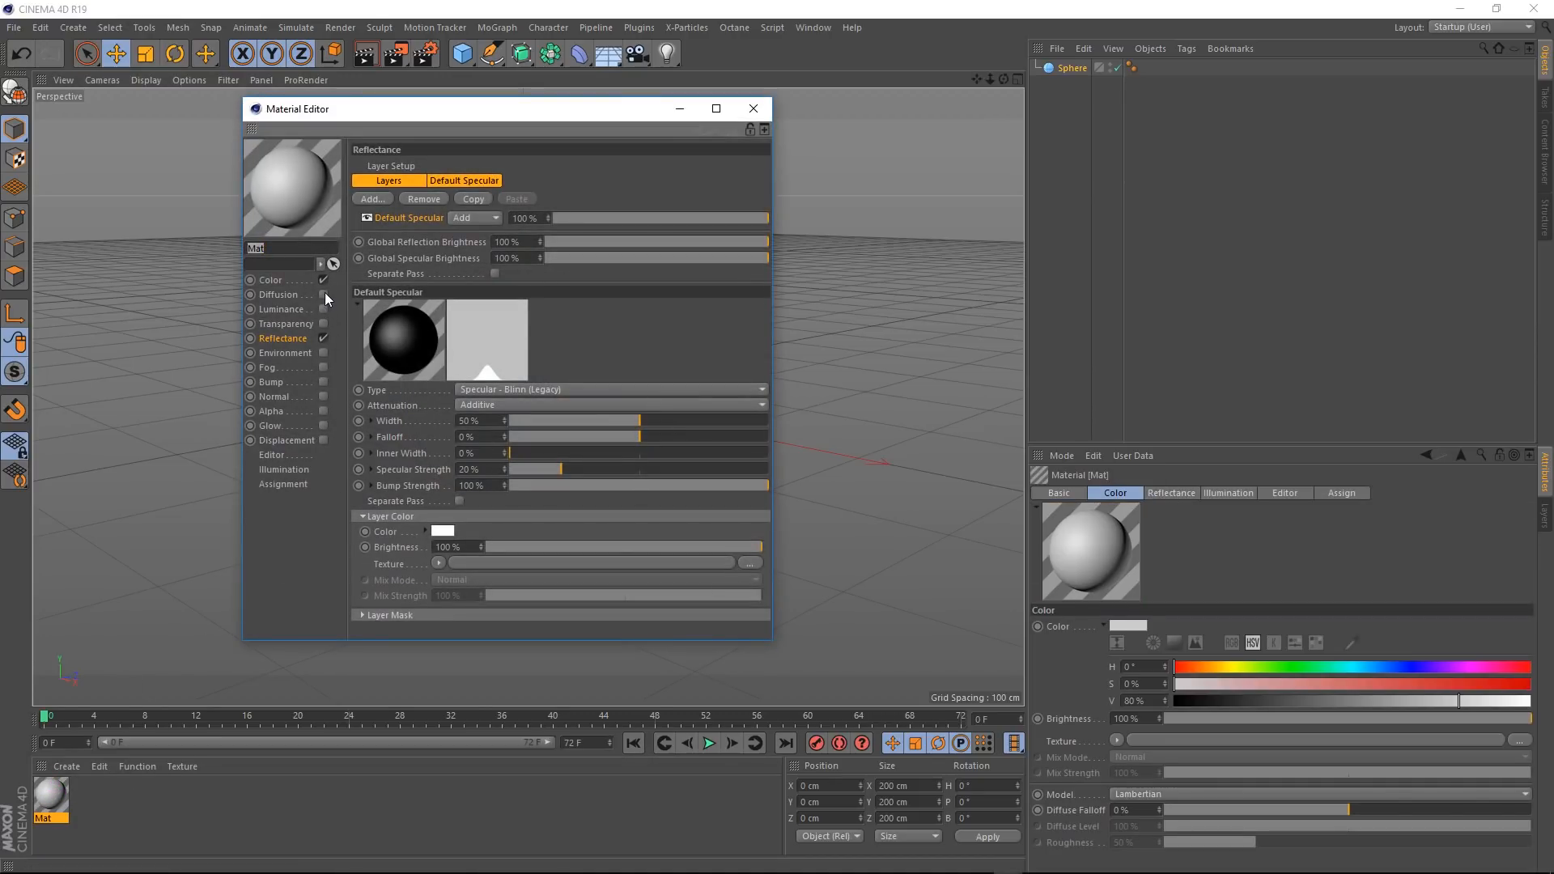
{"action": "left_click", "coordinate": [1058, 492]}
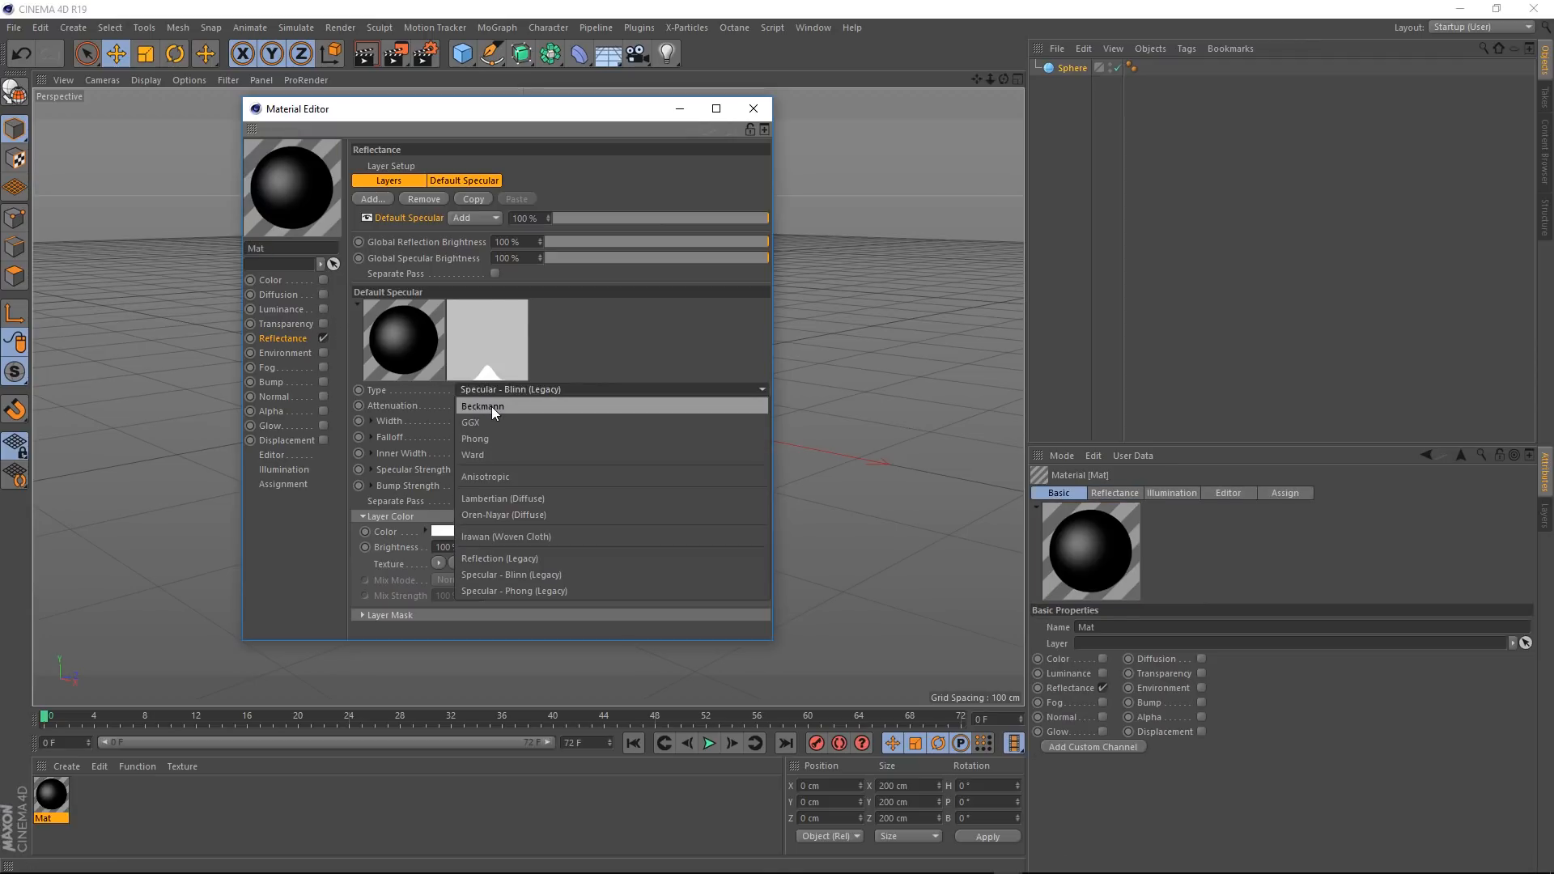
{"action": "left_click", "coordinate": [483, 406]}
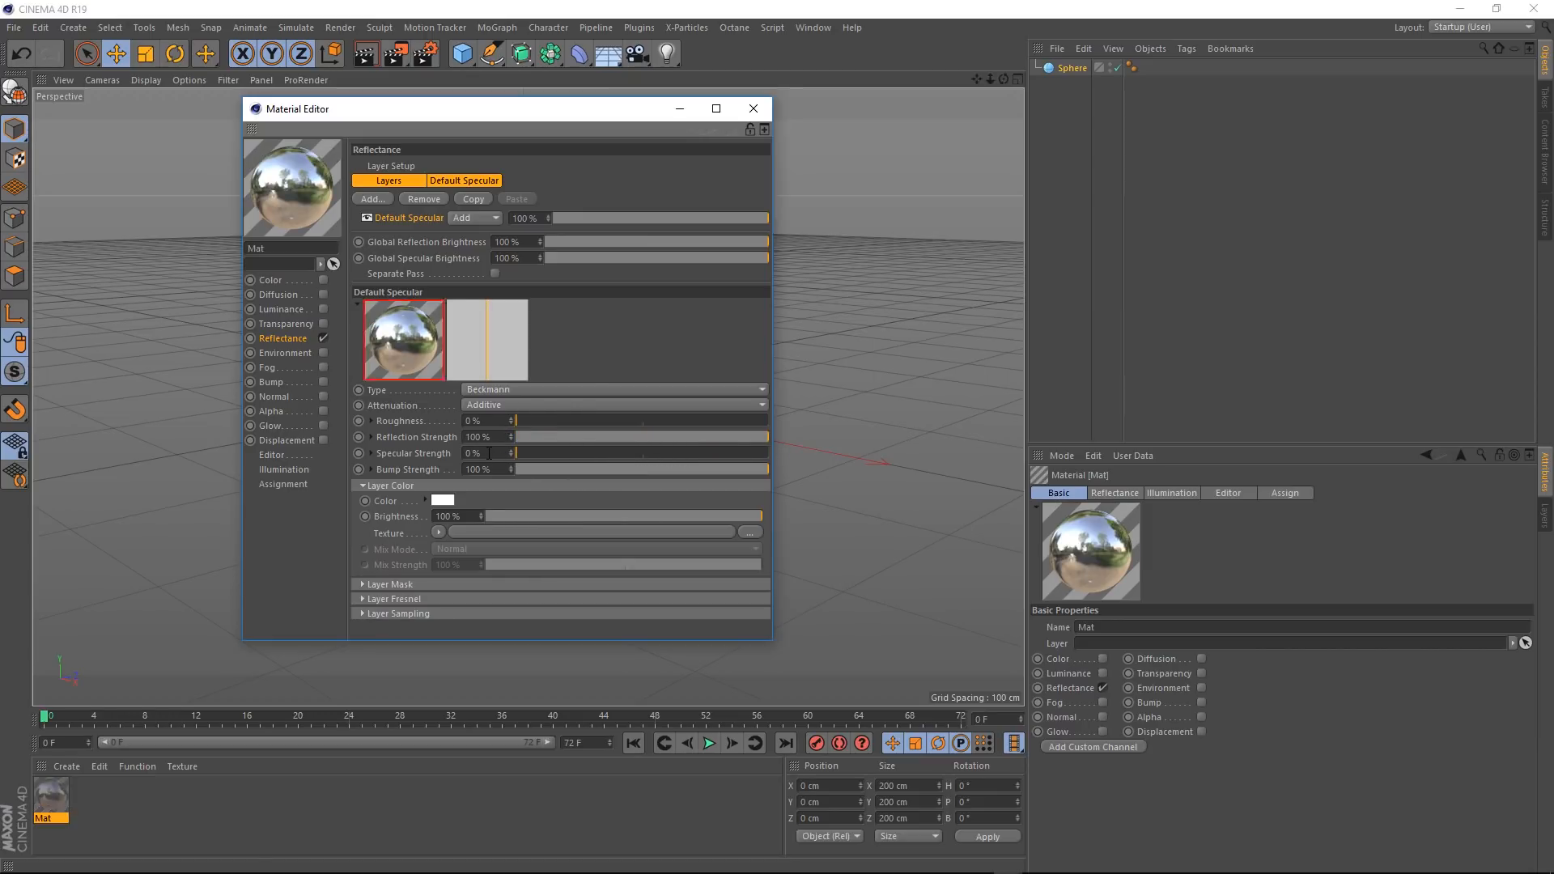
{"action": "left_click", "coordinate": [753, 108]}
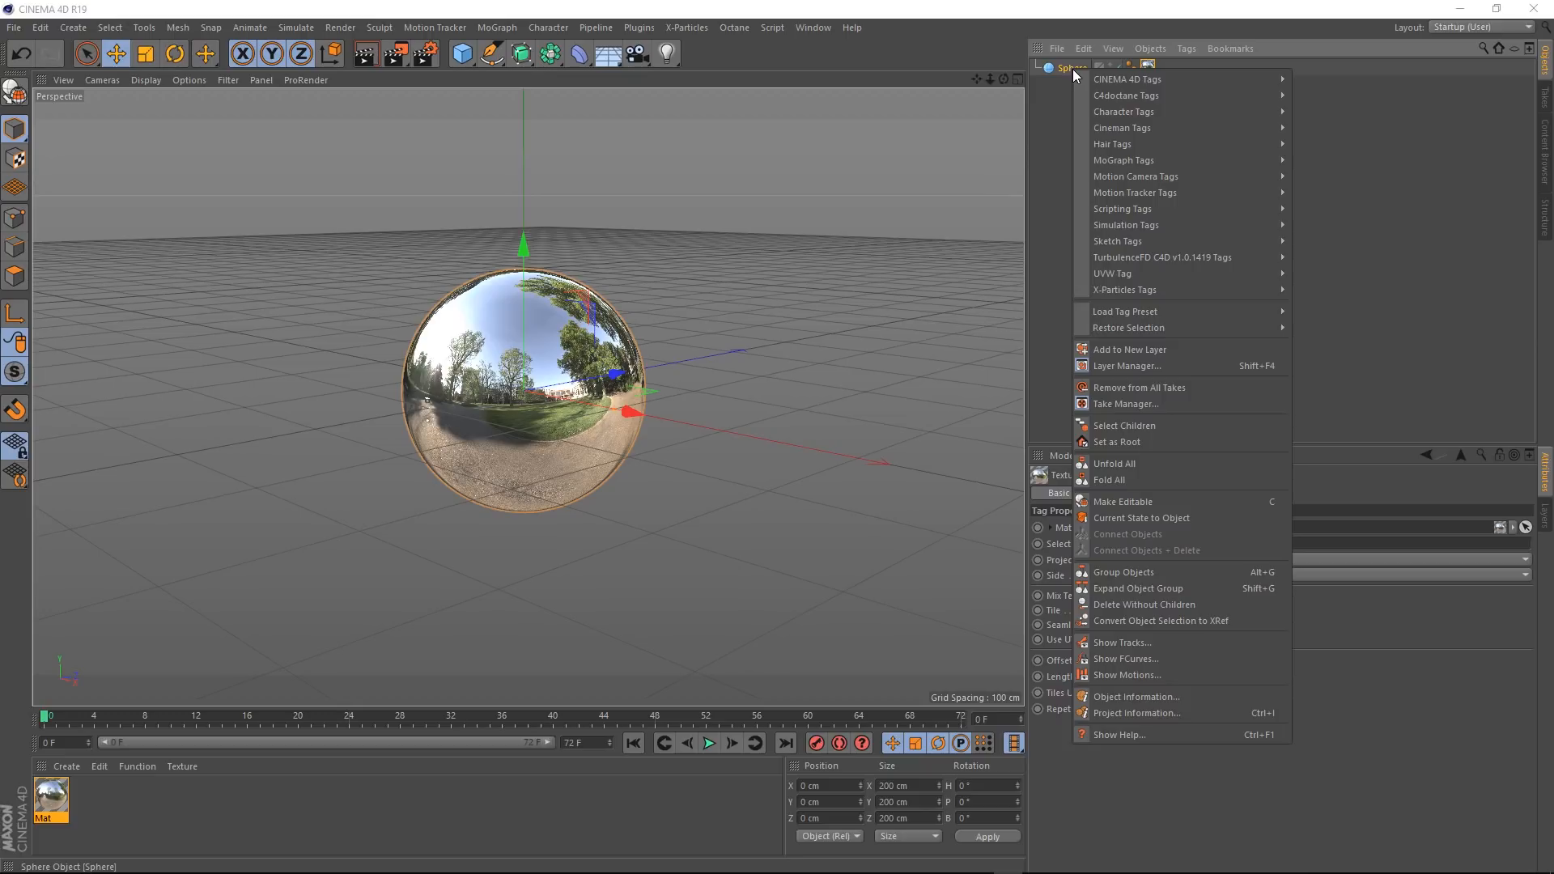
{"action": "mouse_move", "coordinate": [1125, 311]}
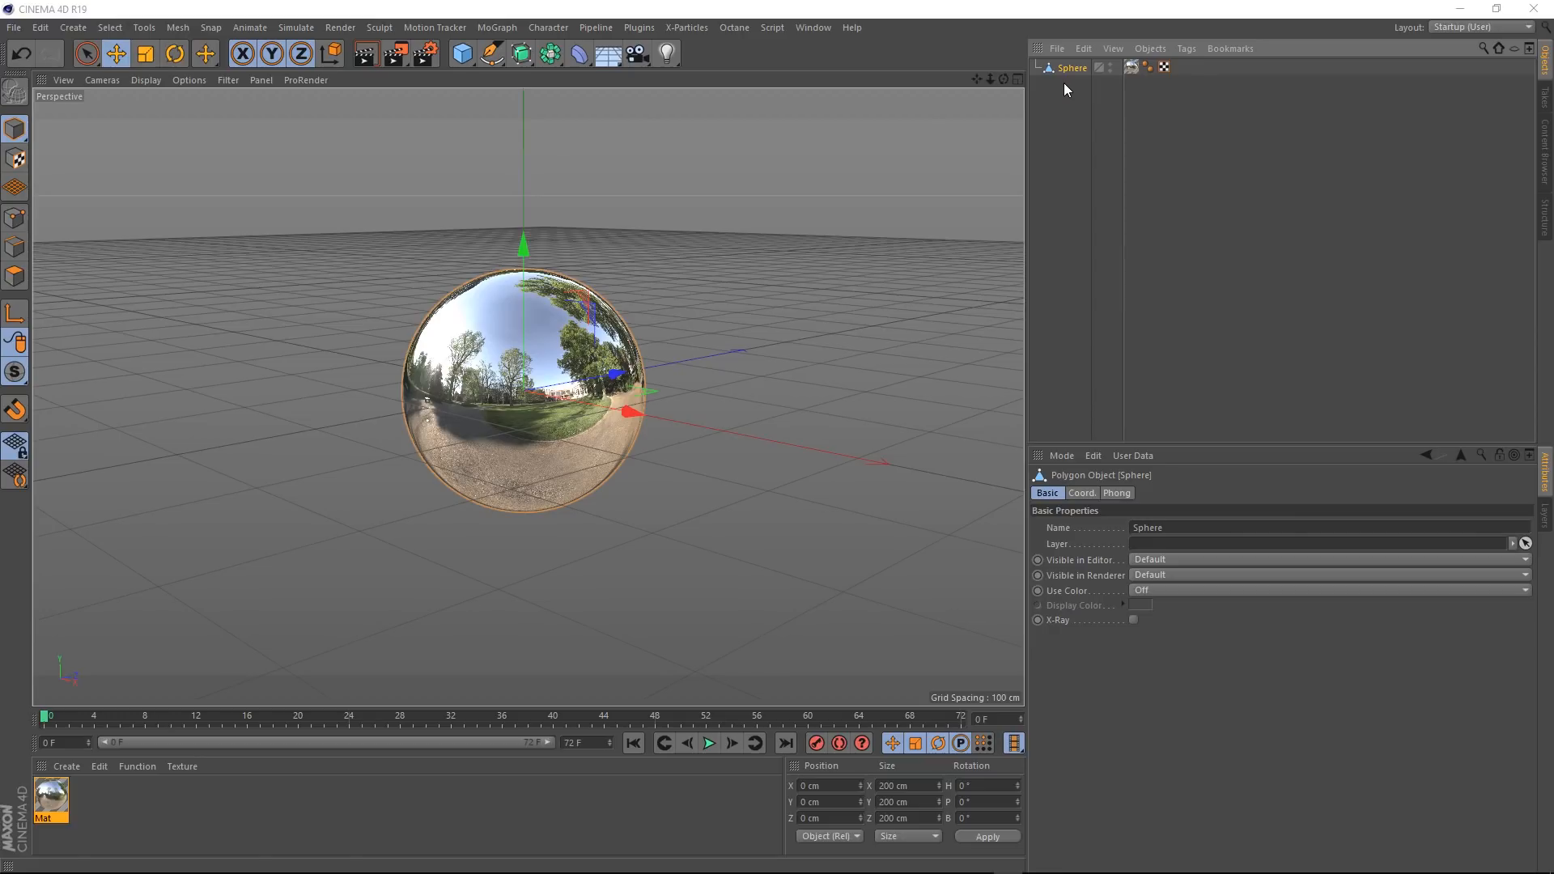
Step: Add a Wind force from Simulate > Particles and move it to -200 cm on Z
{"action": "left_click", "coordinate": [294, 27]}
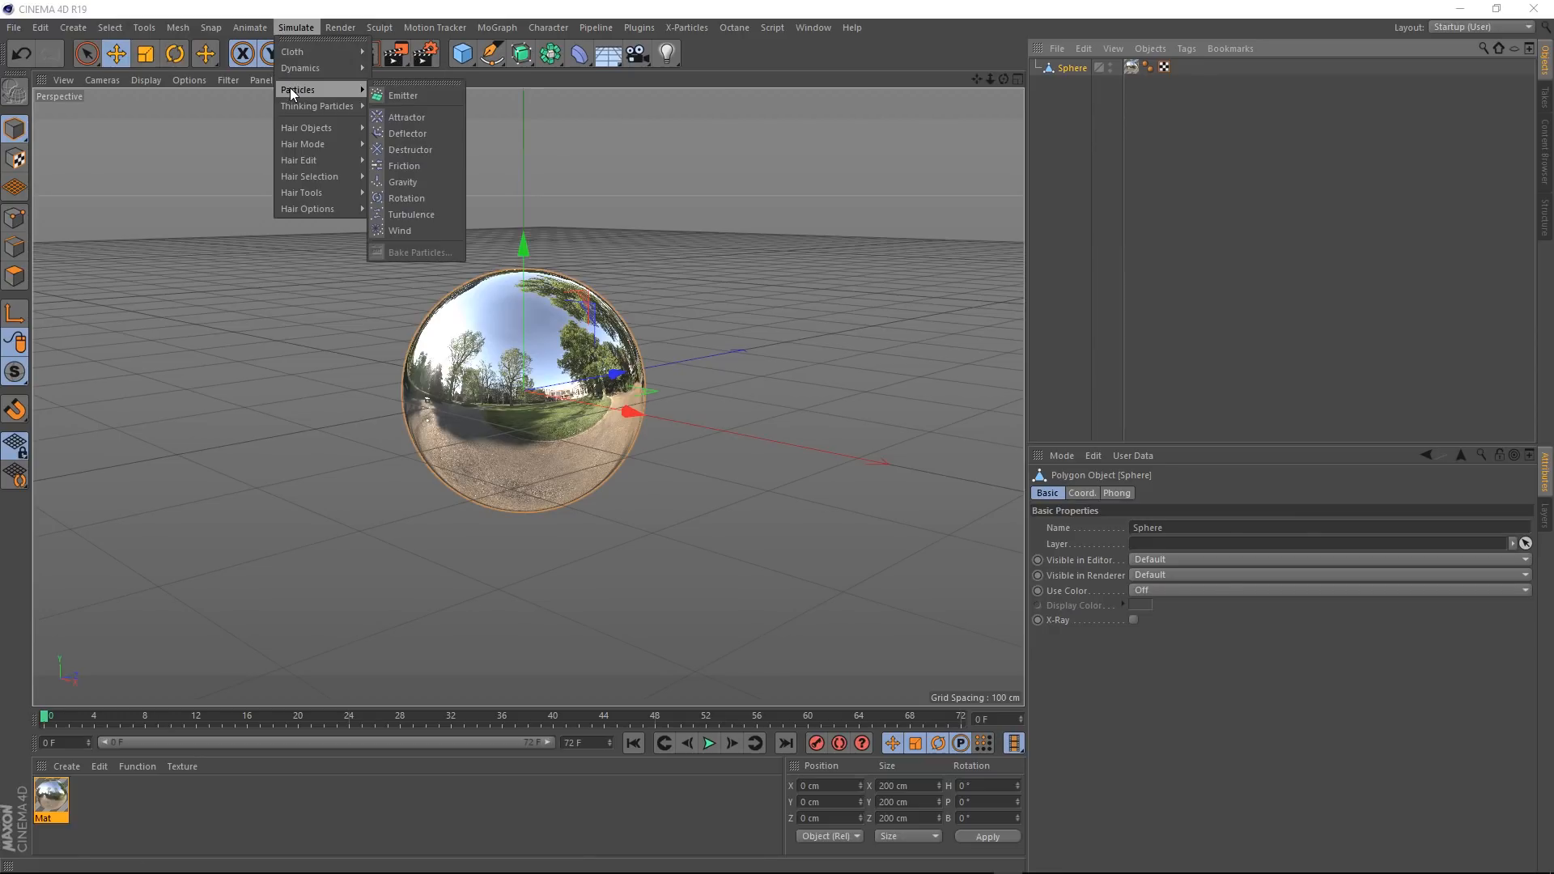
{"action": "left_click", "coordinate": [400, 230]}
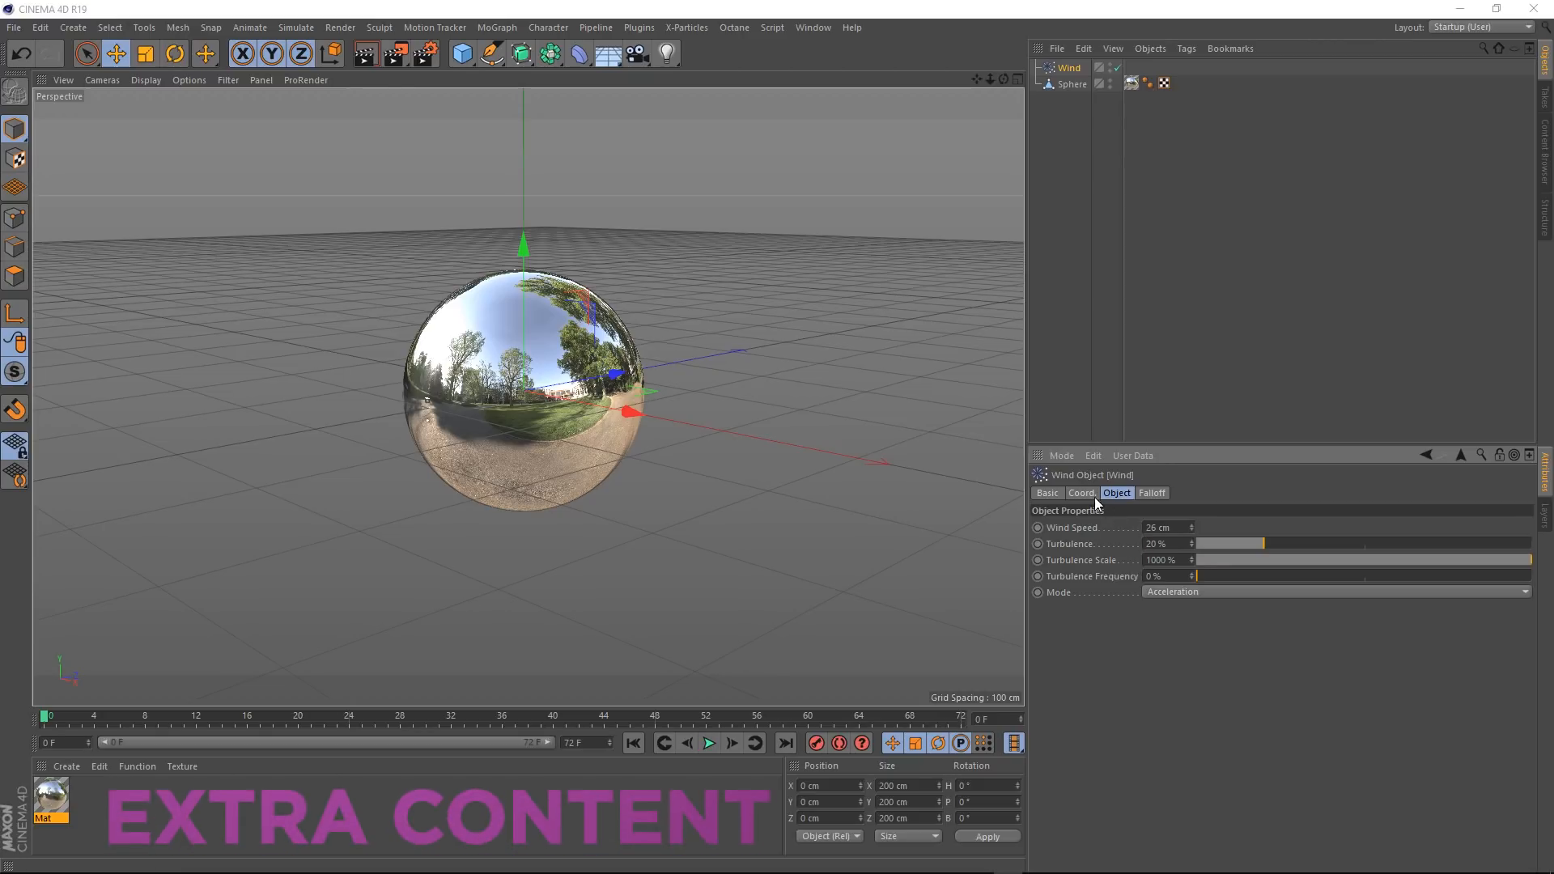
{"action": "left_click", "coordinate": [1079, 493]}
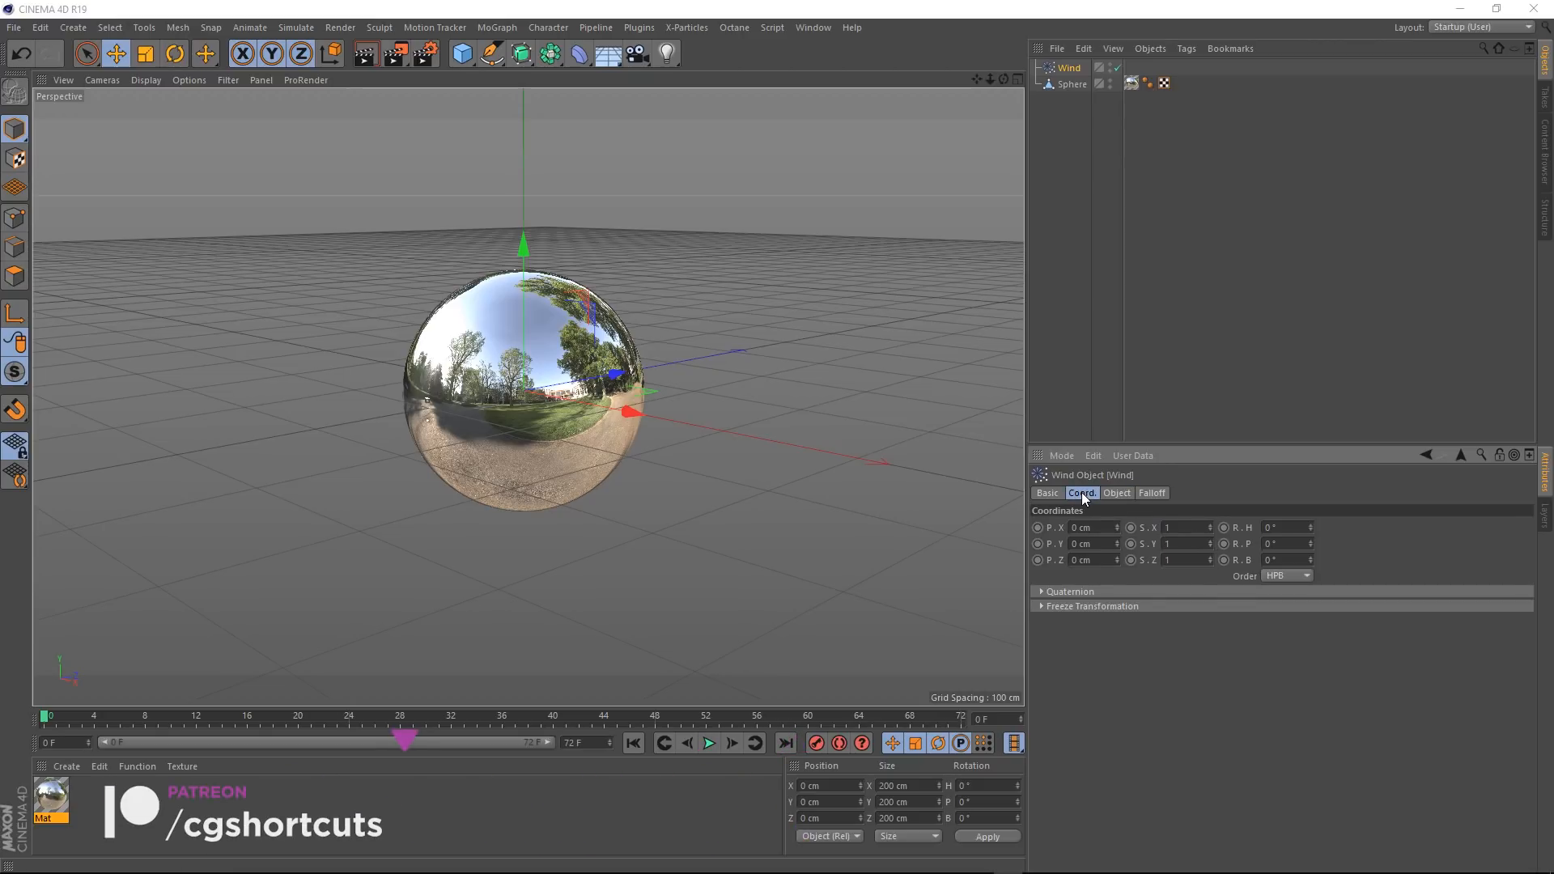
{"action": "left_click", "coordinate": [1085, 560]}
{"action": "type", "text": "-200"}
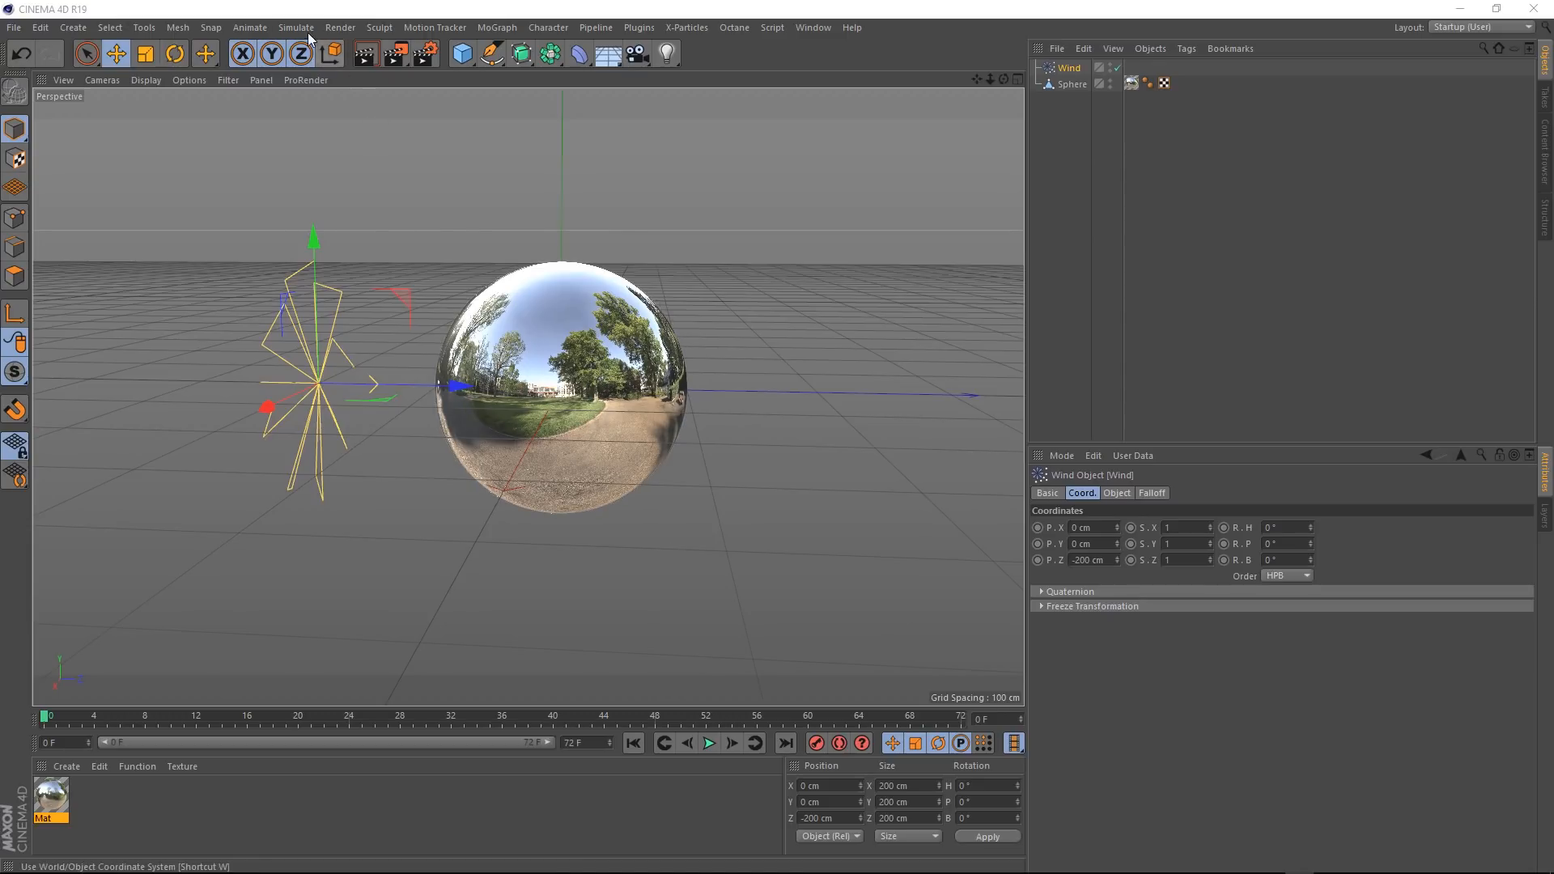
Step: Add a Turbulence force and bring up its Object settings for 500 cm strength and 85% scale
{"action": "left_click", "coordinate": [294, 28]}
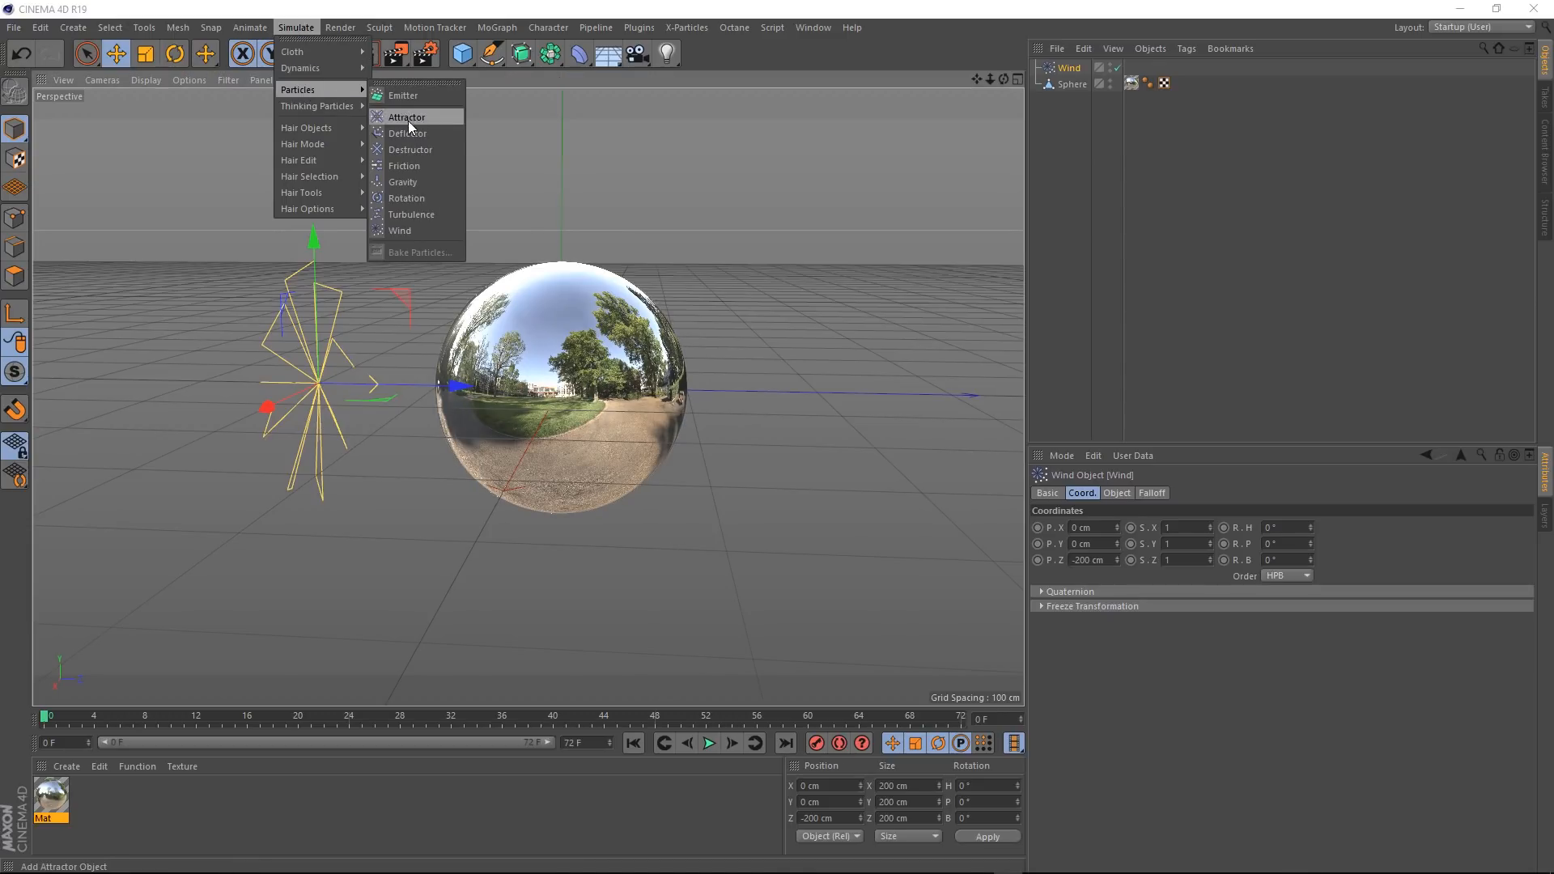
{"action": "left_click", "coordinate": [411, 215]}
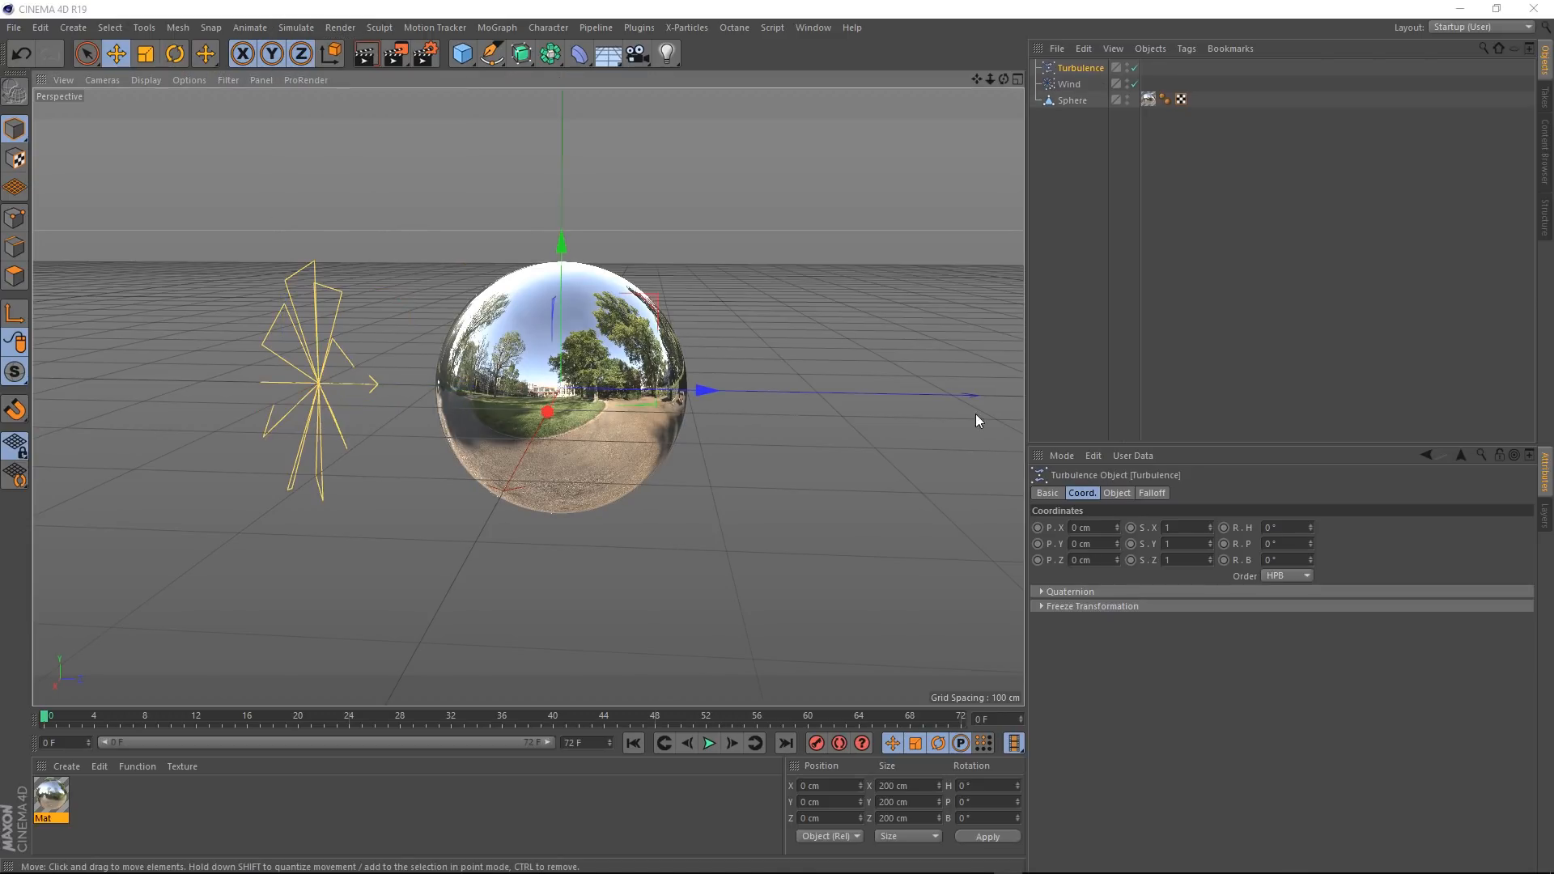
{"action": "left_click", "coordinate": [1116, 492]}
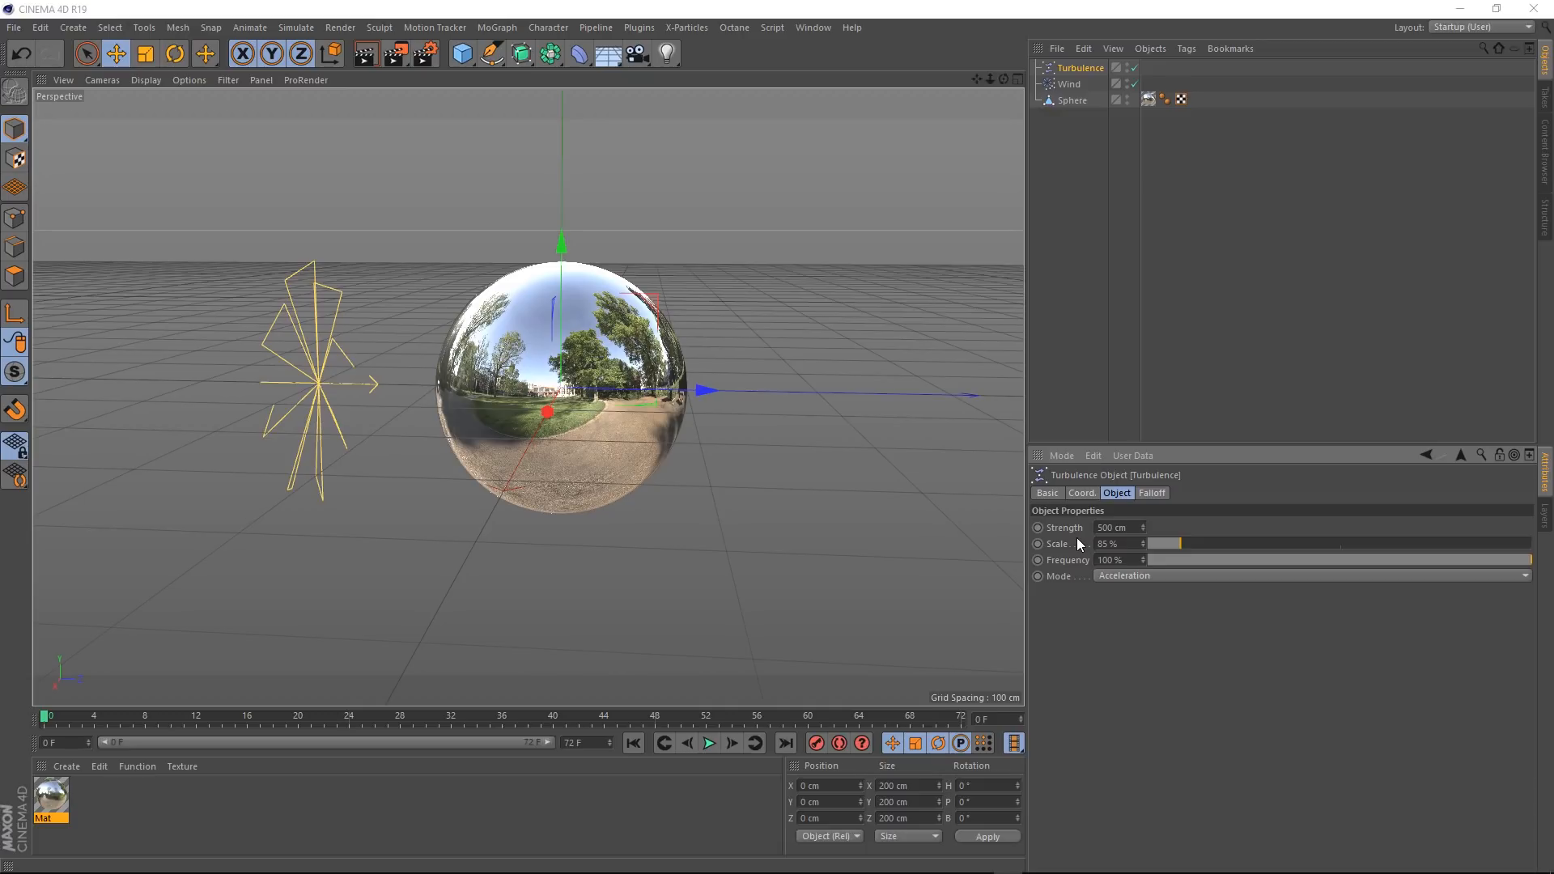
{"action": "mouse_move", "coordinate": [1070, 126]}
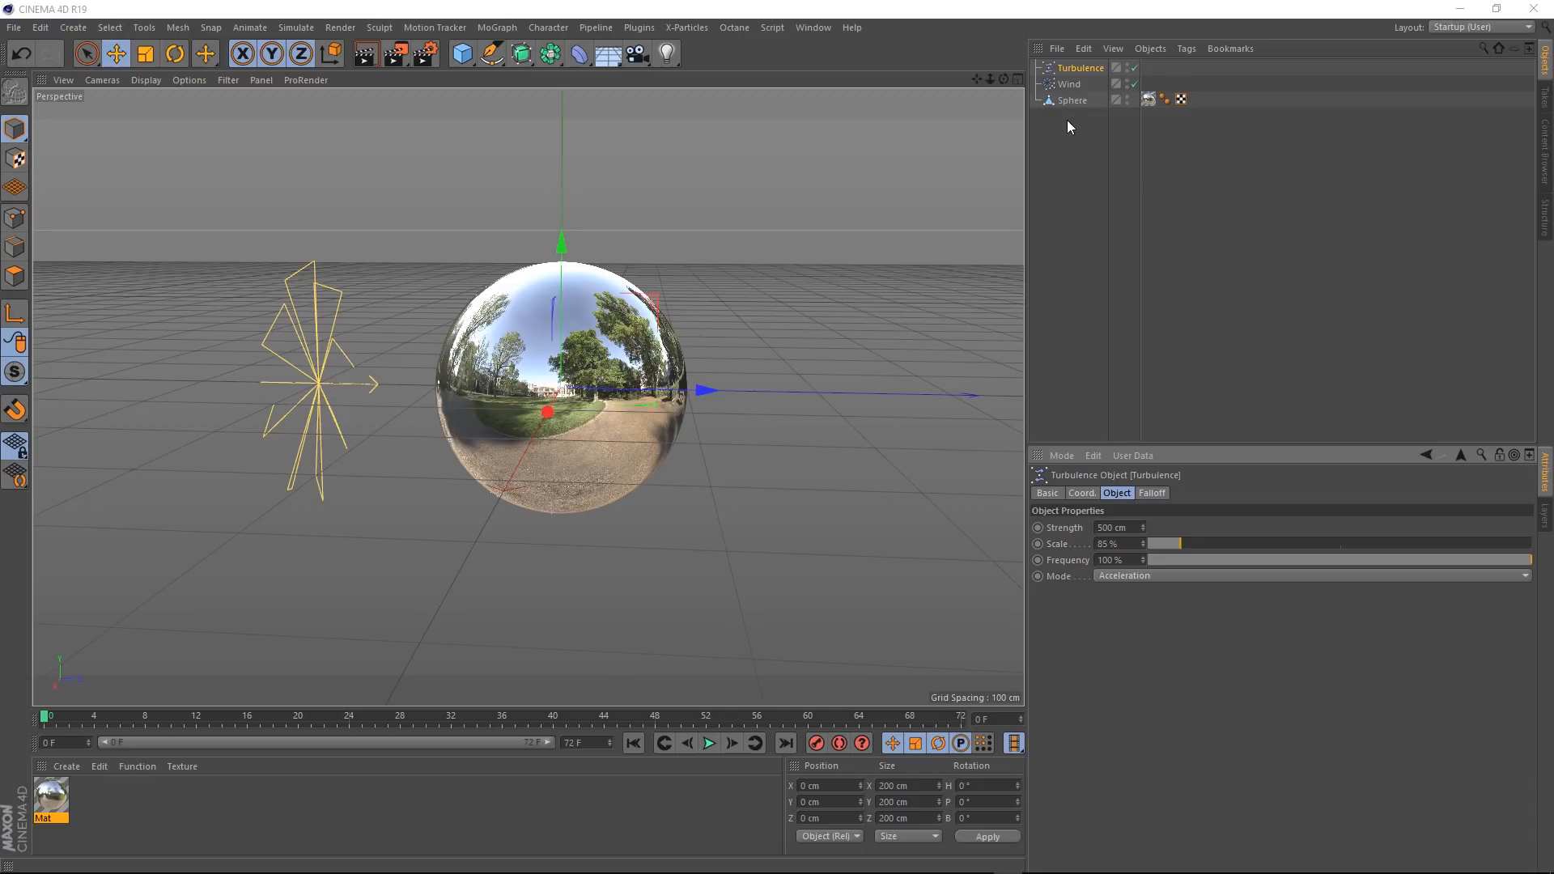
Step: Give the Sphere a Cloth simulation tag
{"action": "left_click", "coordinate": [1071, 100]}
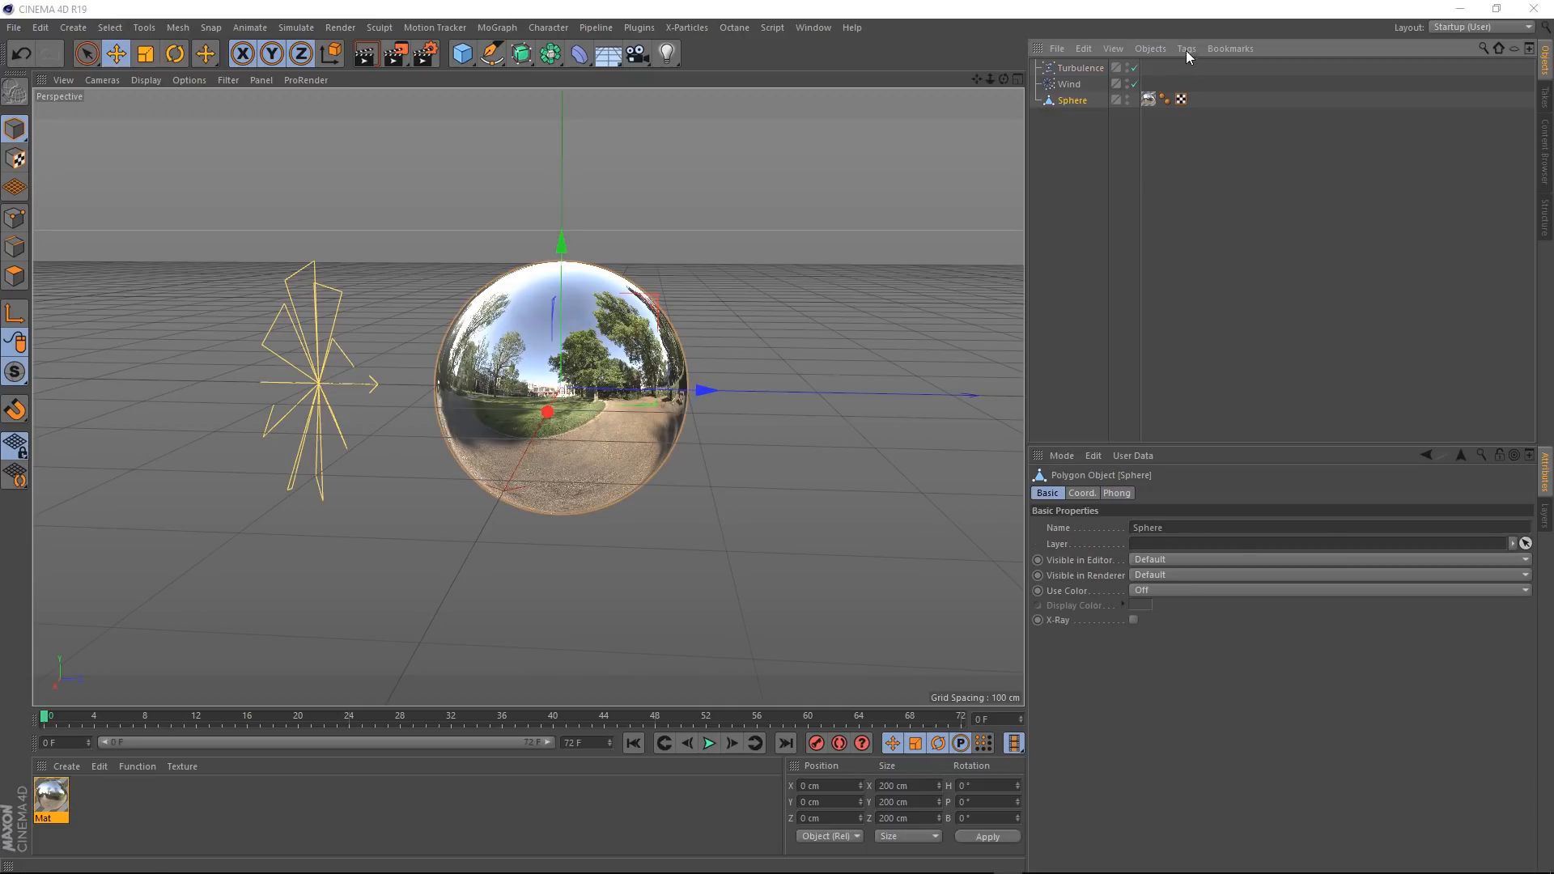
{"action": "left_click", "coordinate": [1185, 47]}
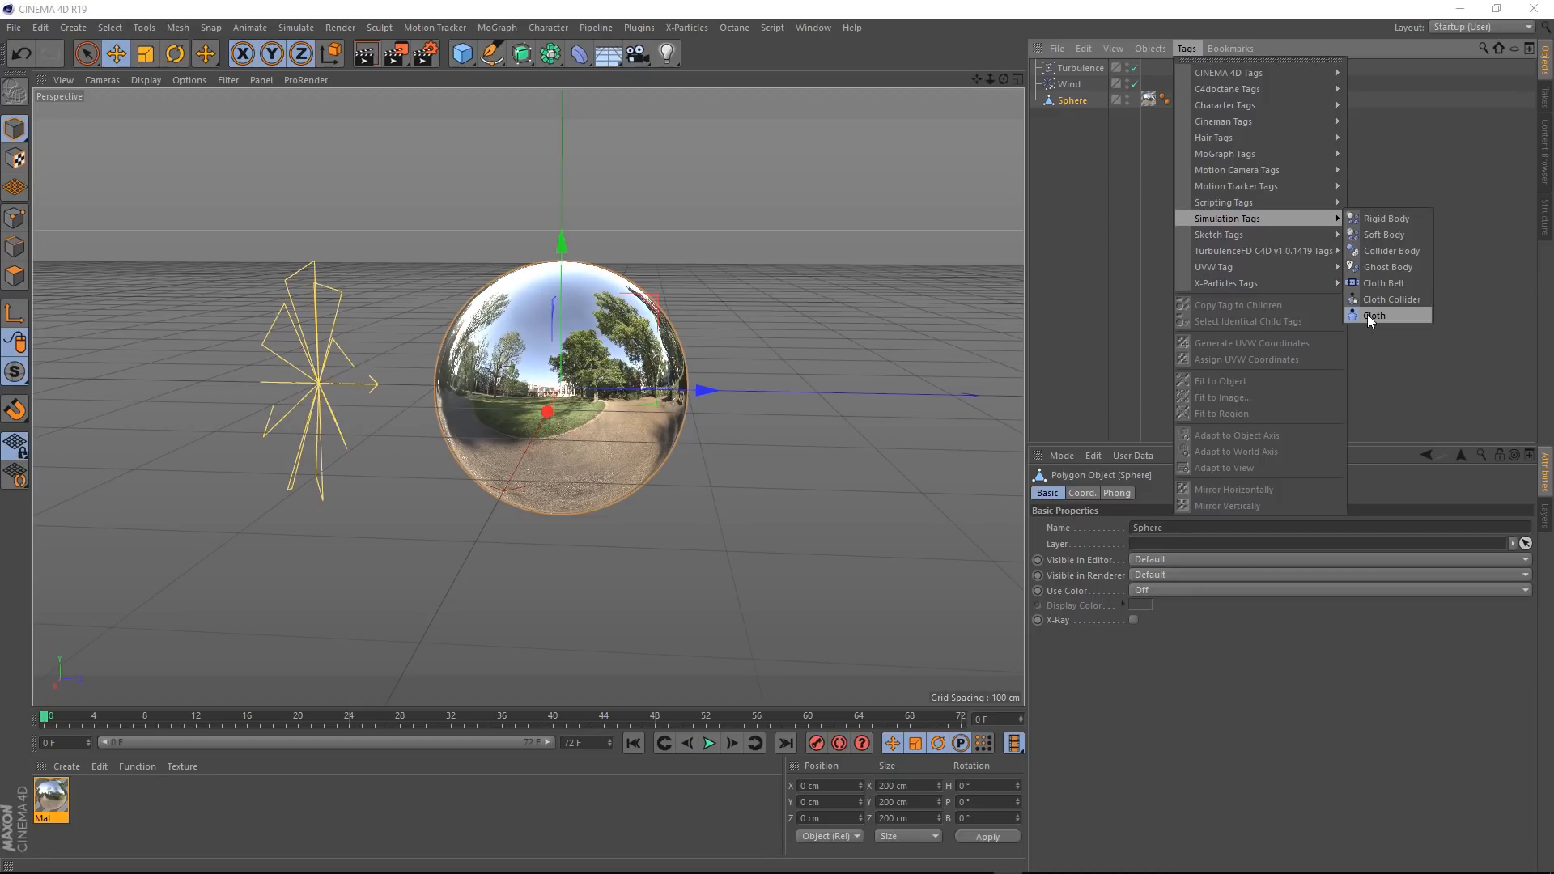
{"action": "left_click", "coordinate": [1374, 315]}
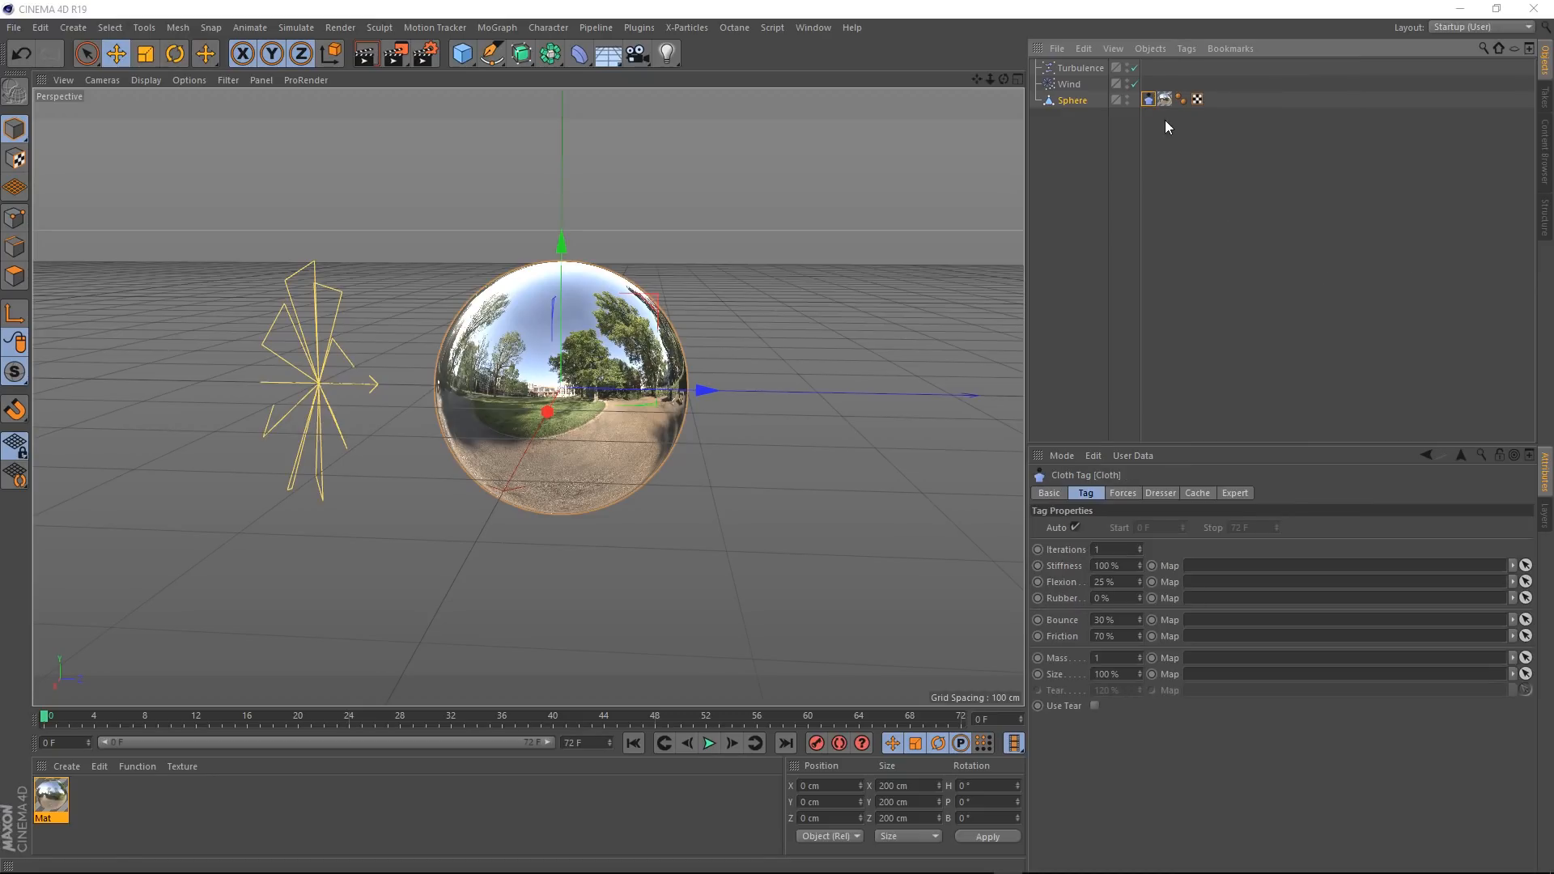
{"action": "mouse_move", "coordinate": [1148, 99]}
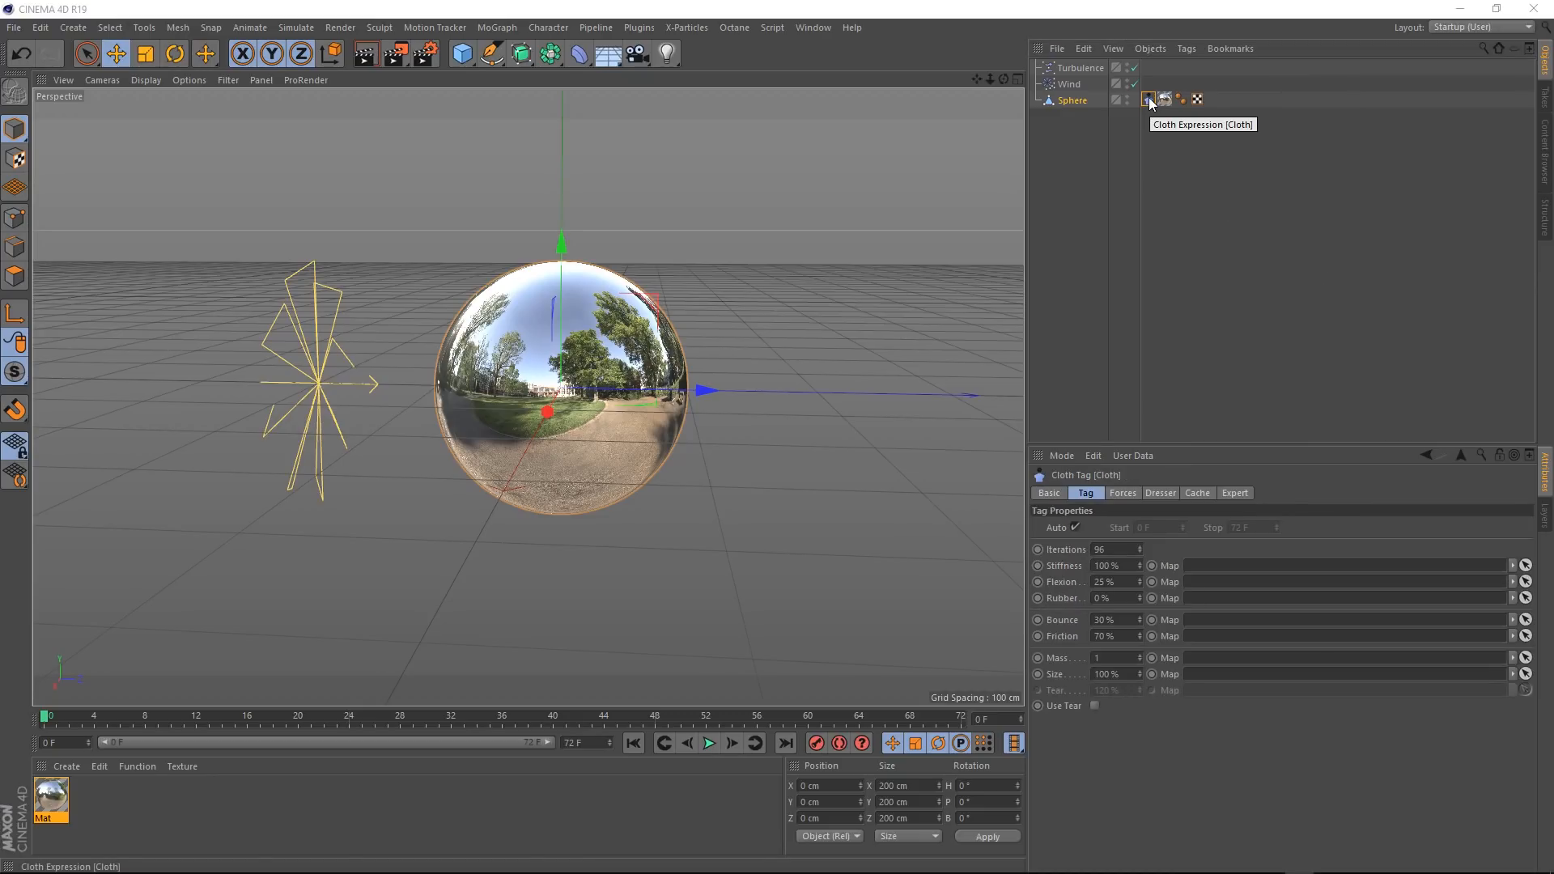
Step: Run a short test playback of the cloth crumpling, then pause it
{"action": "left_click", "coordinate": [709, 743]}
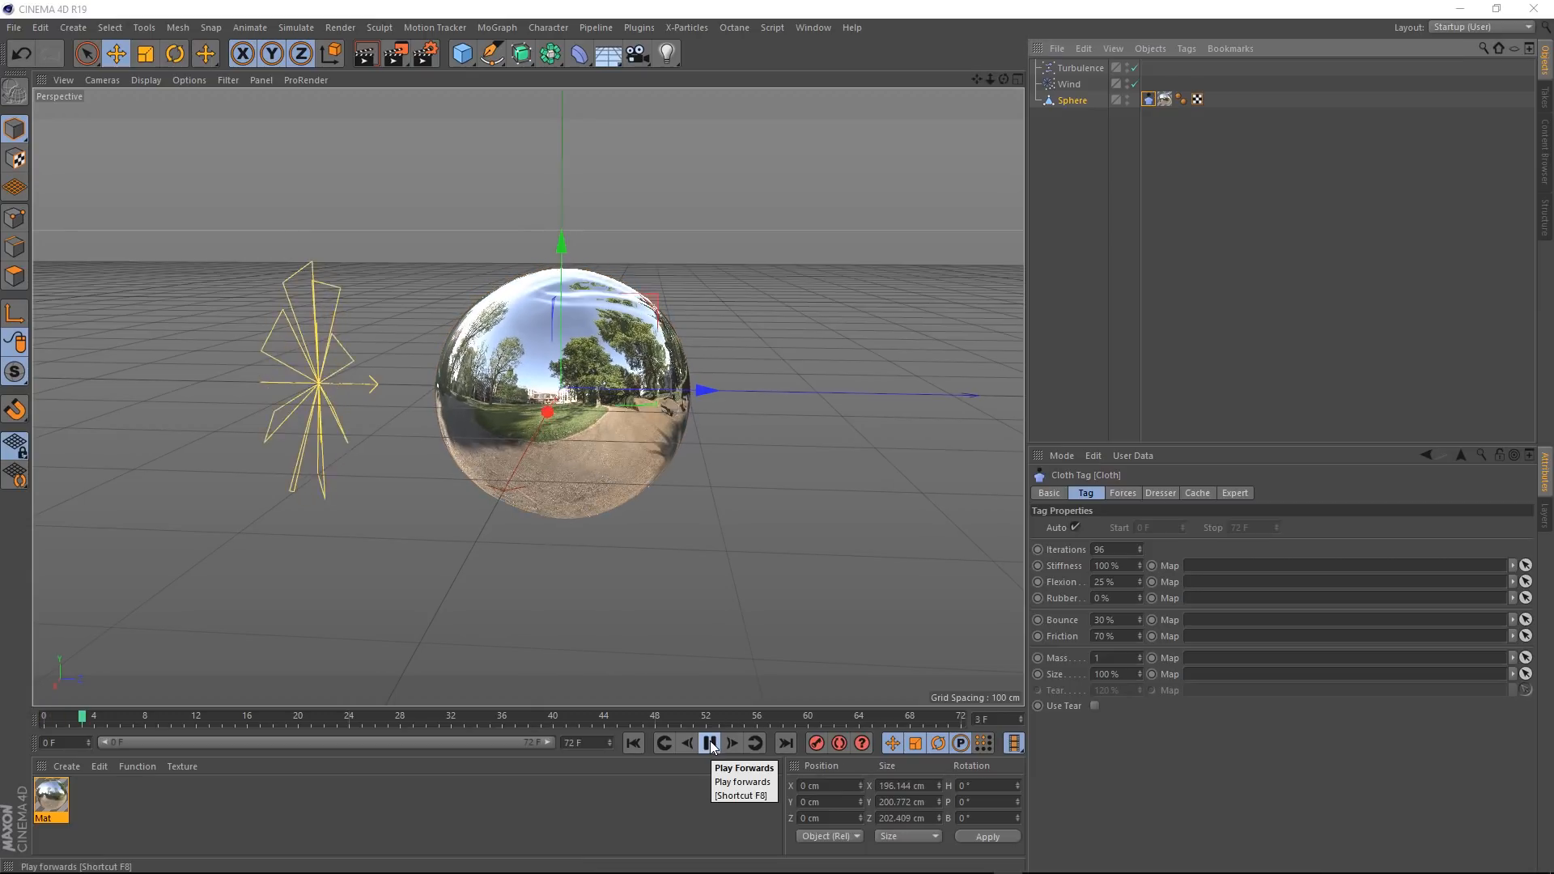
{"action": "left_click", "coordinate": [709, 743]}
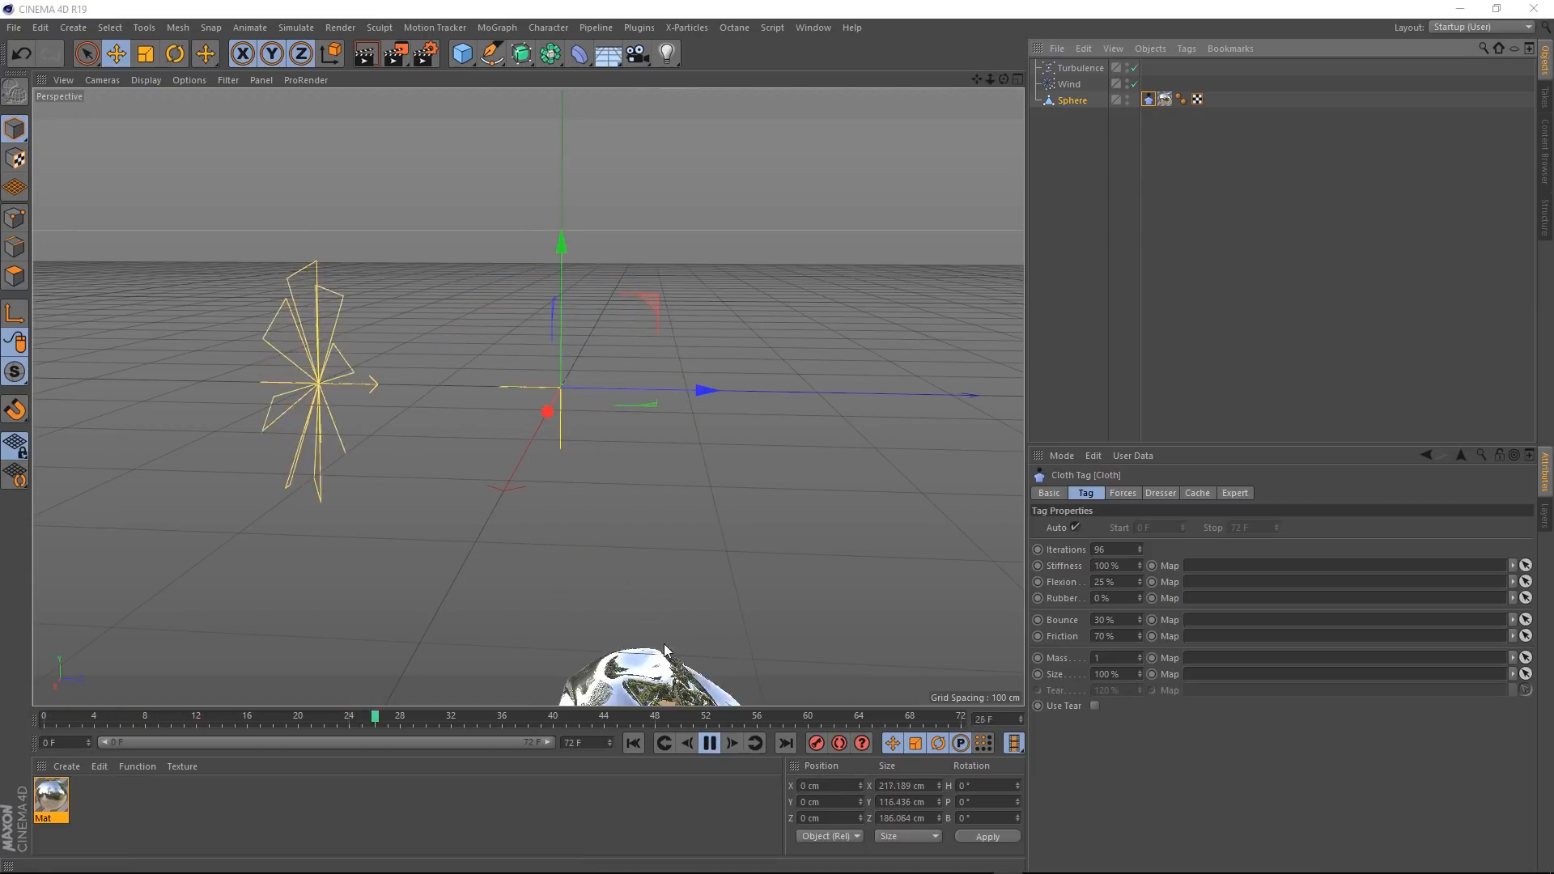
{"action": "left_click", "coordinate": [633, 743]}
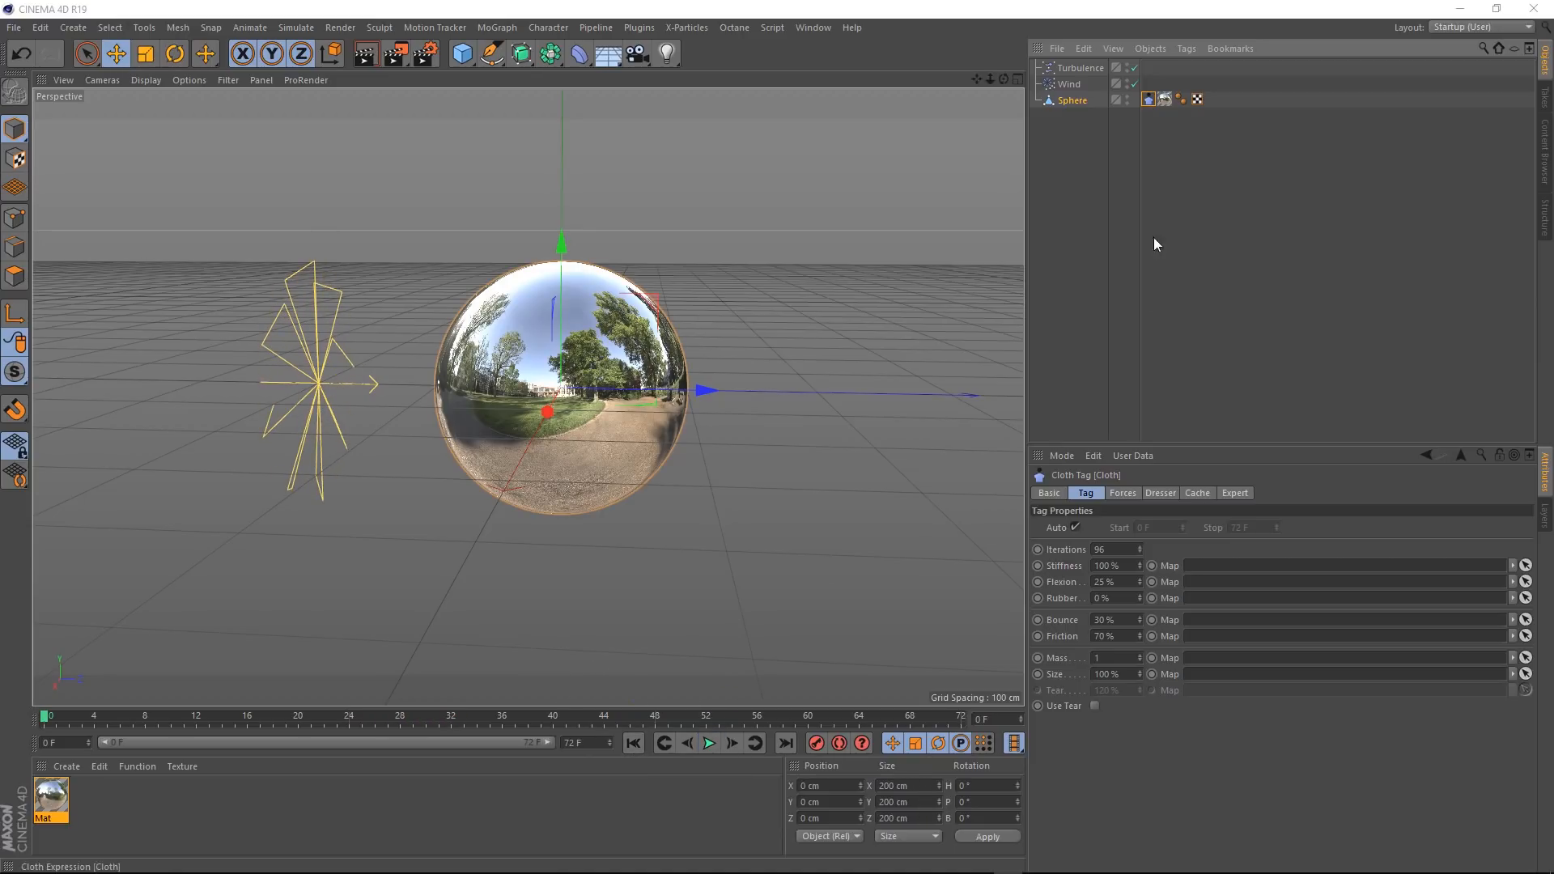
Step: Zero the Cloth tag's Gravity and other Forces values, then preview the crumple
{"action": "left_click", "coordinate": [1122, 493]}
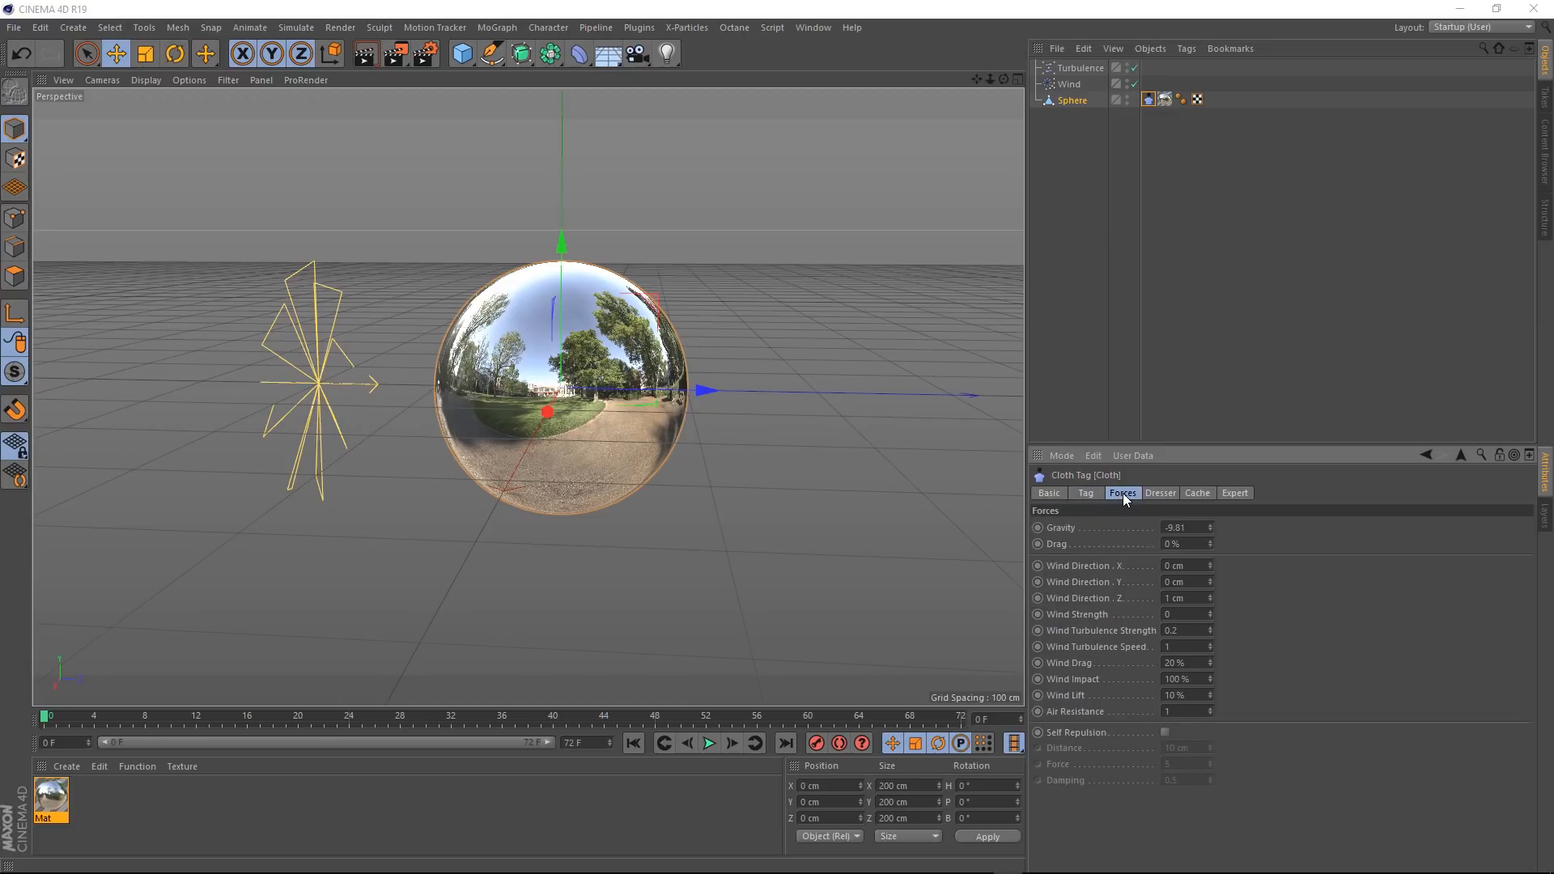
{"action": "mouse_move", "coordinate": [1067, 538]}
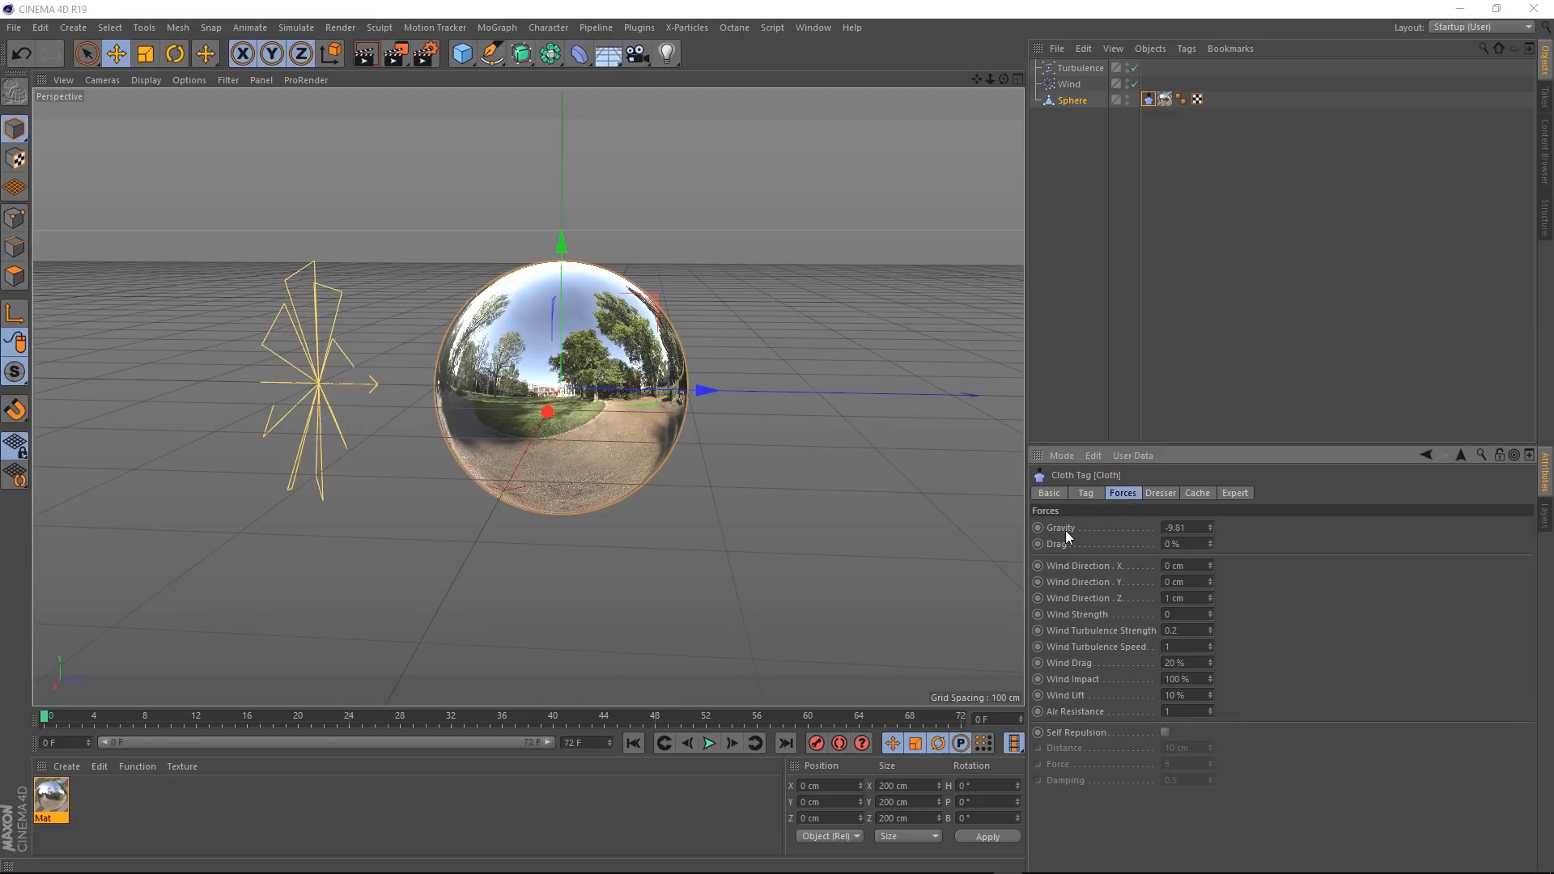
{"action": "triple_click", "coordinate": [1185, 527]}
{"action": "type", "text": "0"}
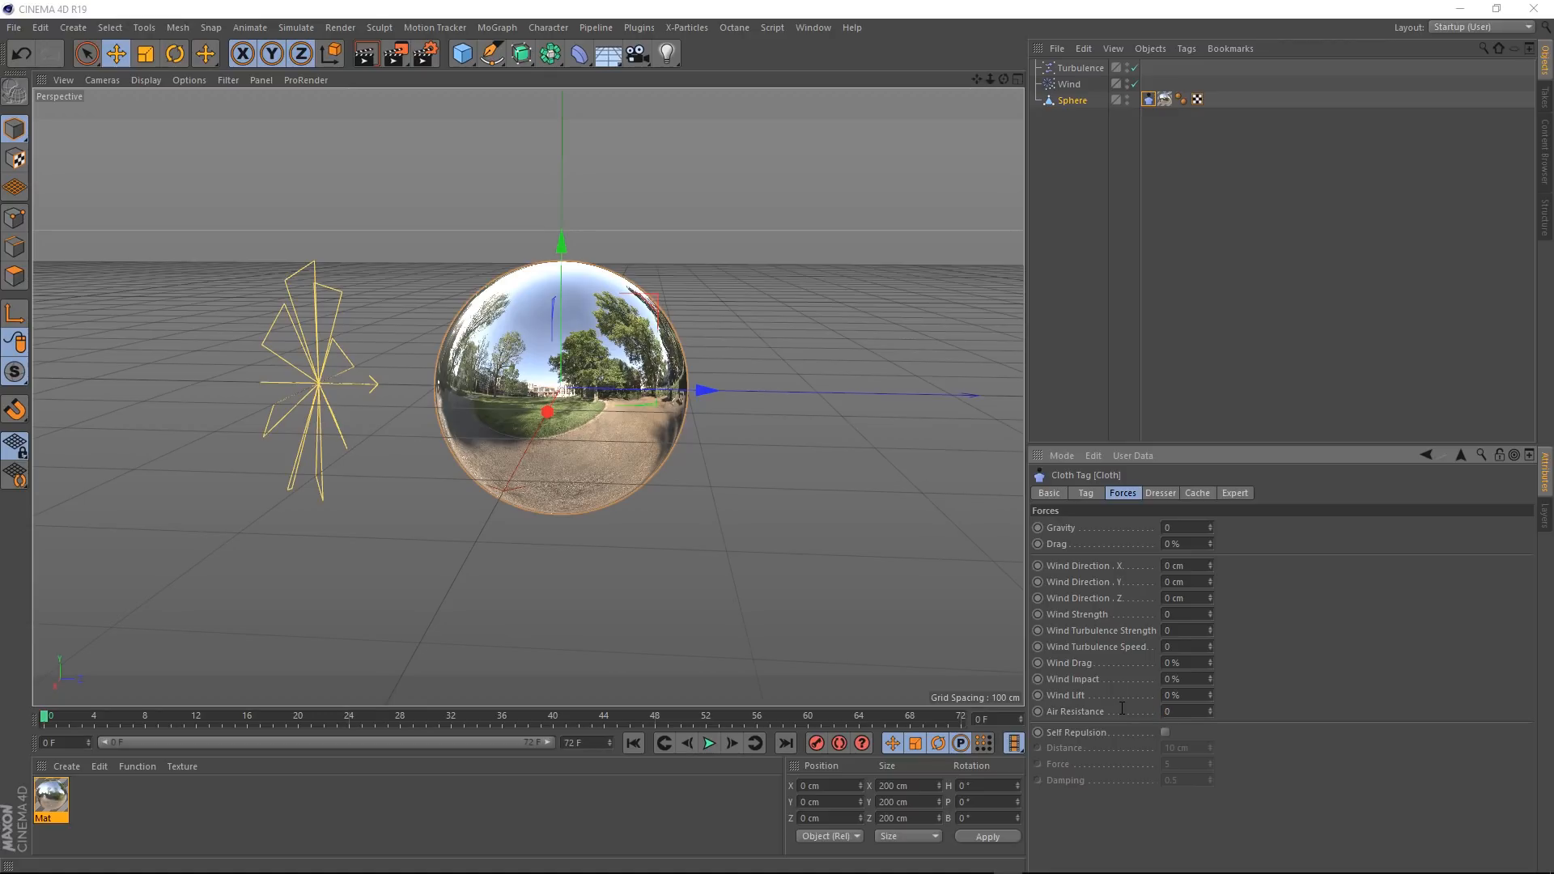
{"action": "left_click", "coordinate": [707, 743]}
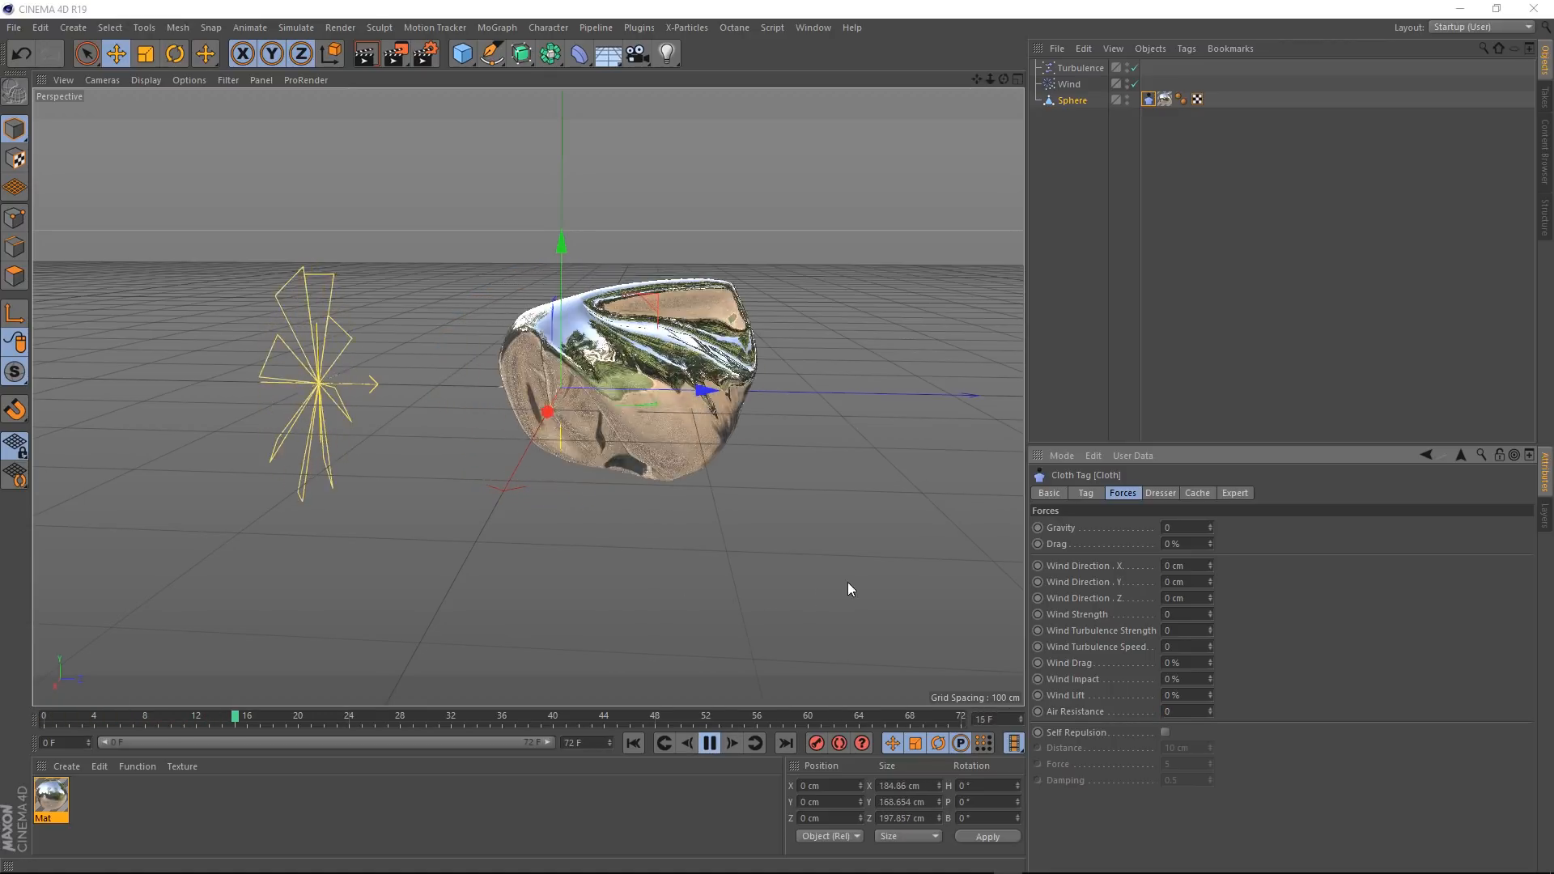
{"action": "left_click", "coordinate": [709, 743]}
{"action": "type", "text": "500"}
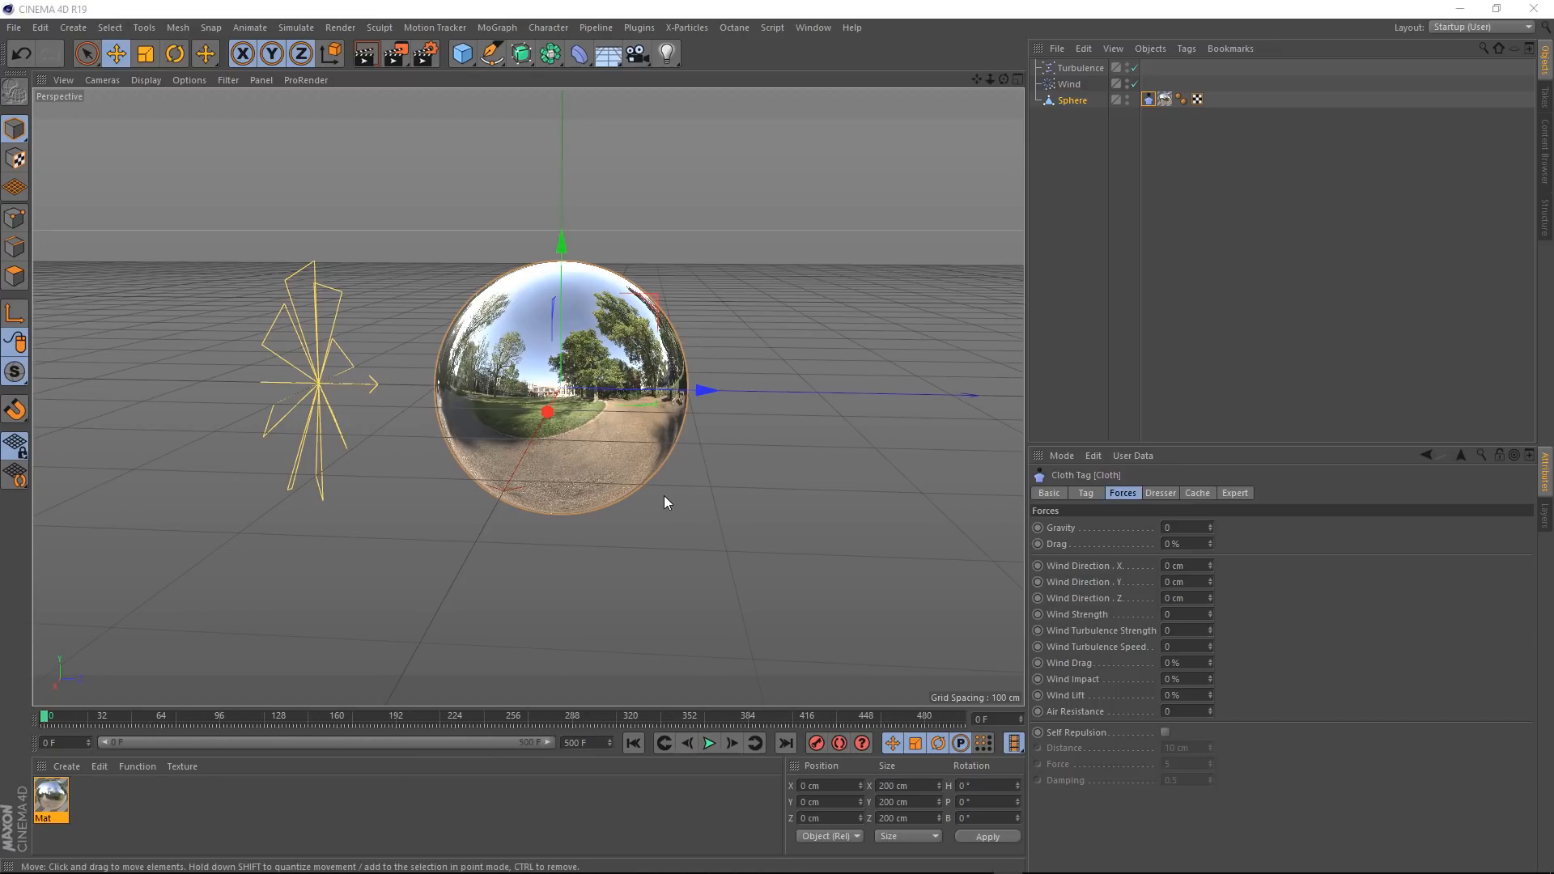
Step: Raise the cloth's Drag to 100% and play the simulation again
{"action": "triple_click", "coordinate": [1181, 543]}
{"action": "type", "text": "10"}
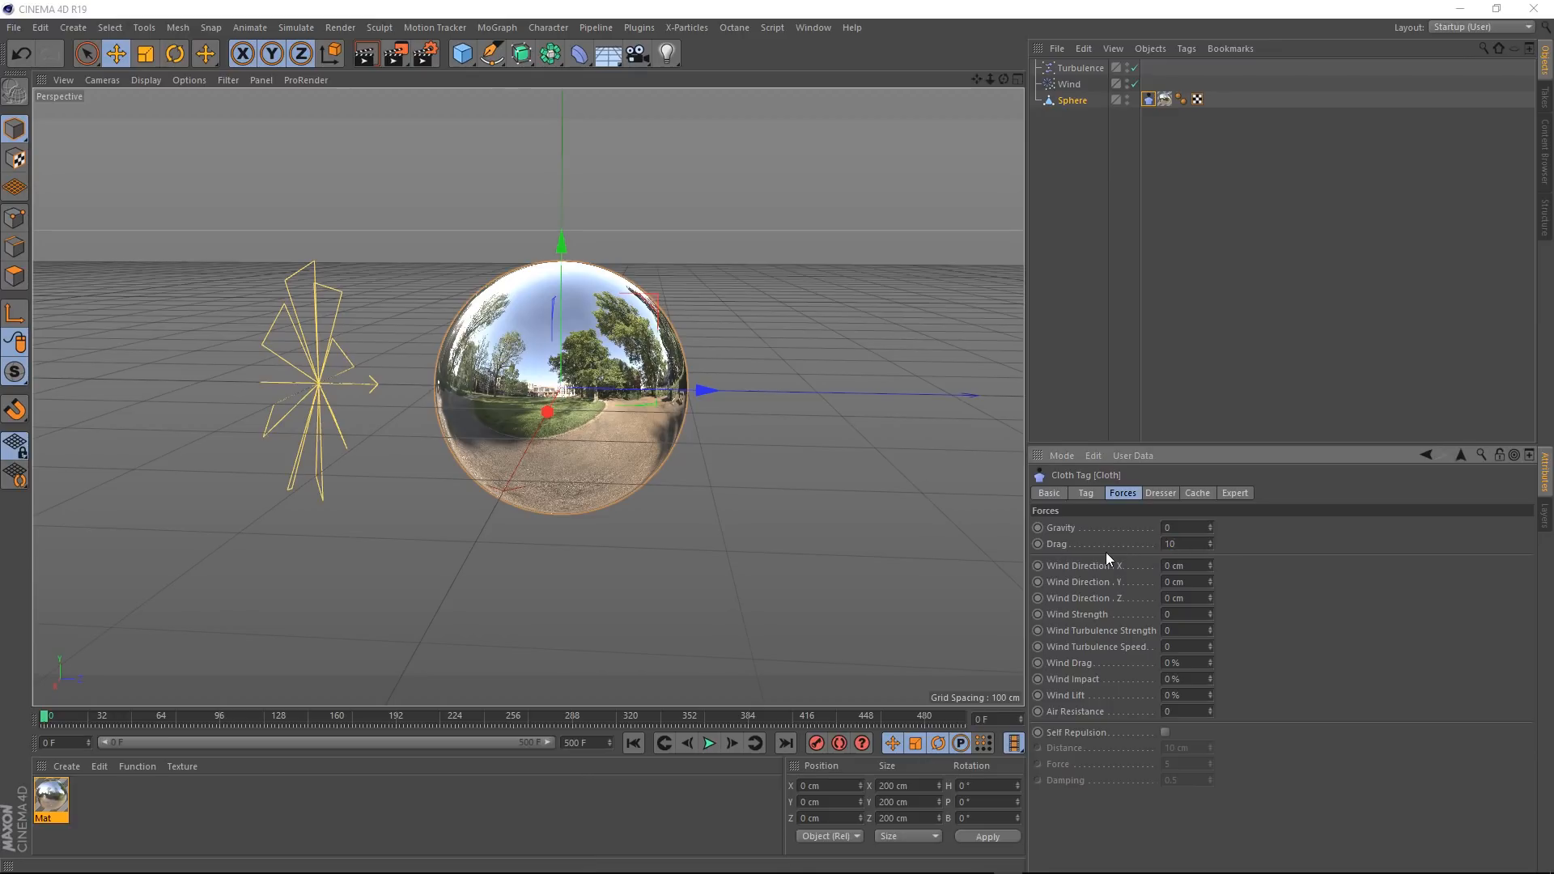
{"action": "left_click", "coordinate": [709, 741]}
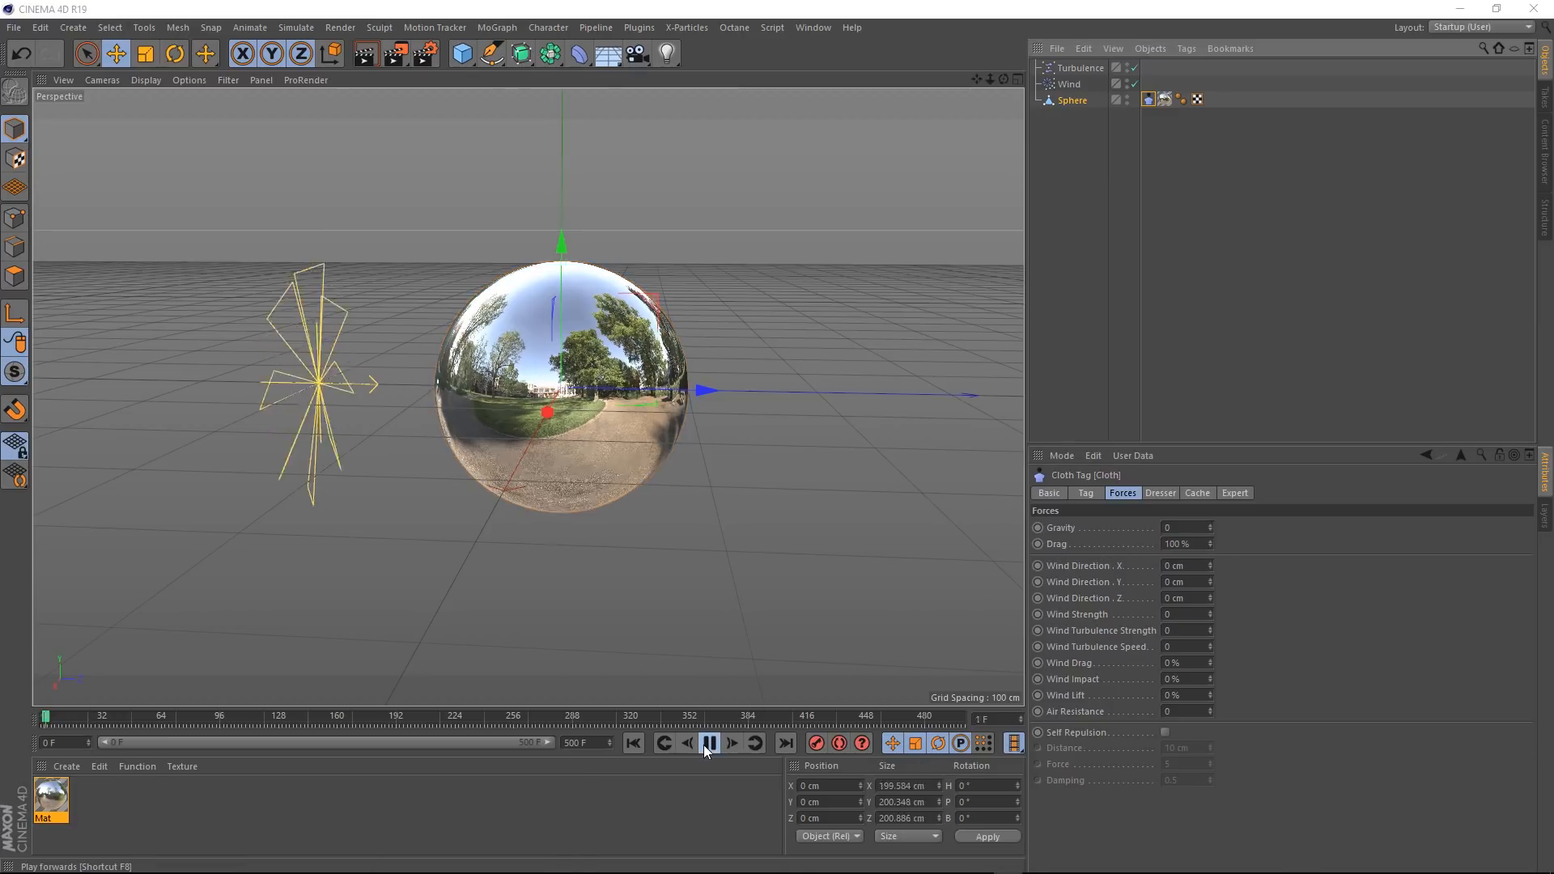
{"action": "left_click", "coordinate": [709, 743]}
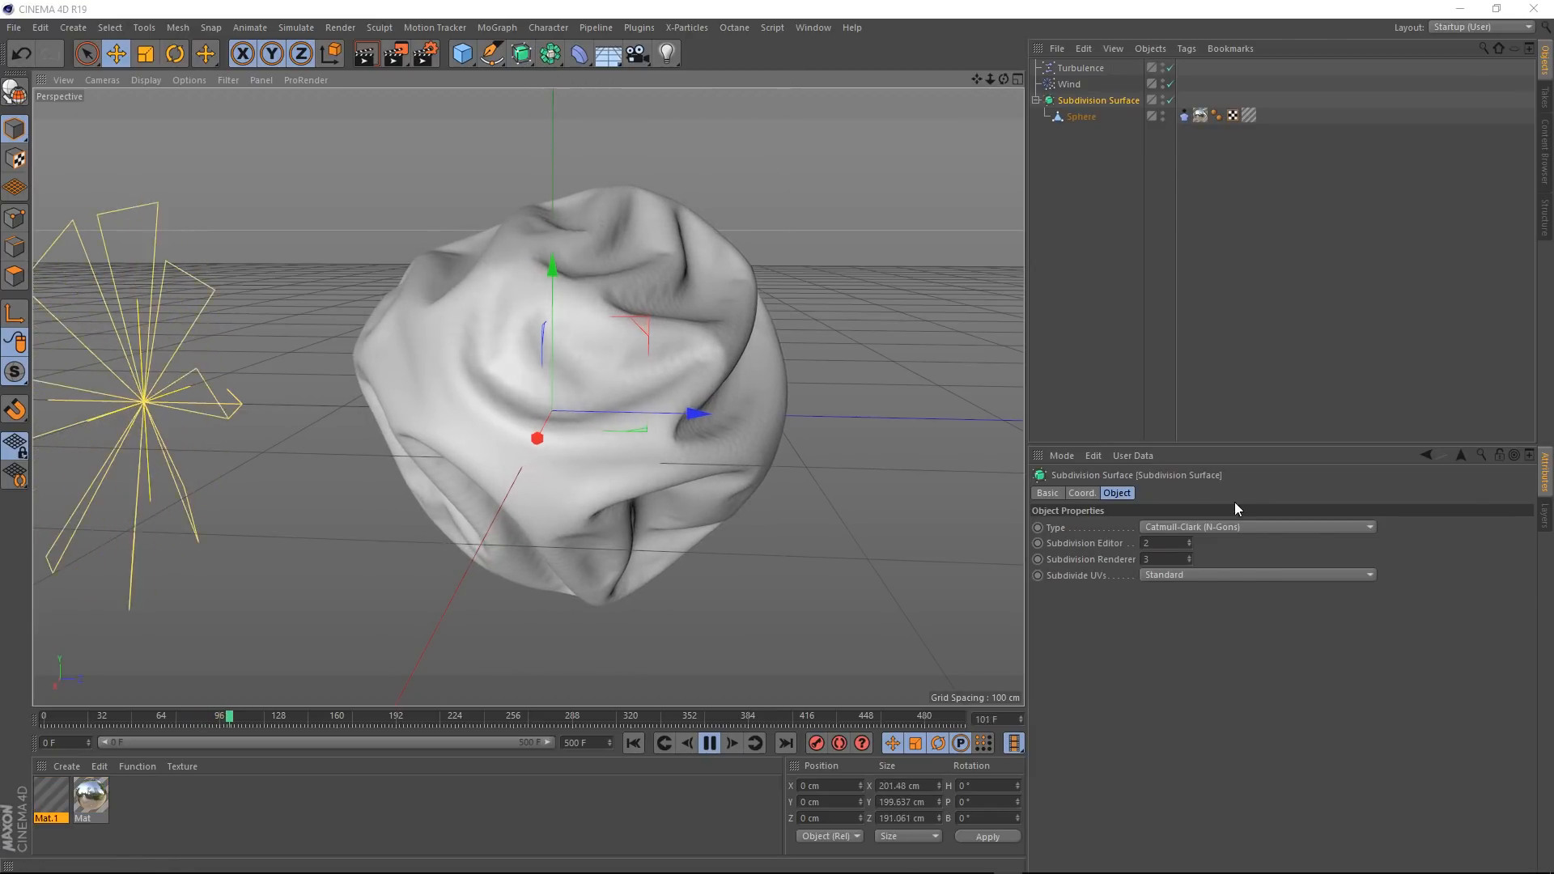
Step: Set the Subdivision Surface type to OpenSubdiv Loop and rewind to the start
{"action": "left_click", "coordinate": [1256, 526]}
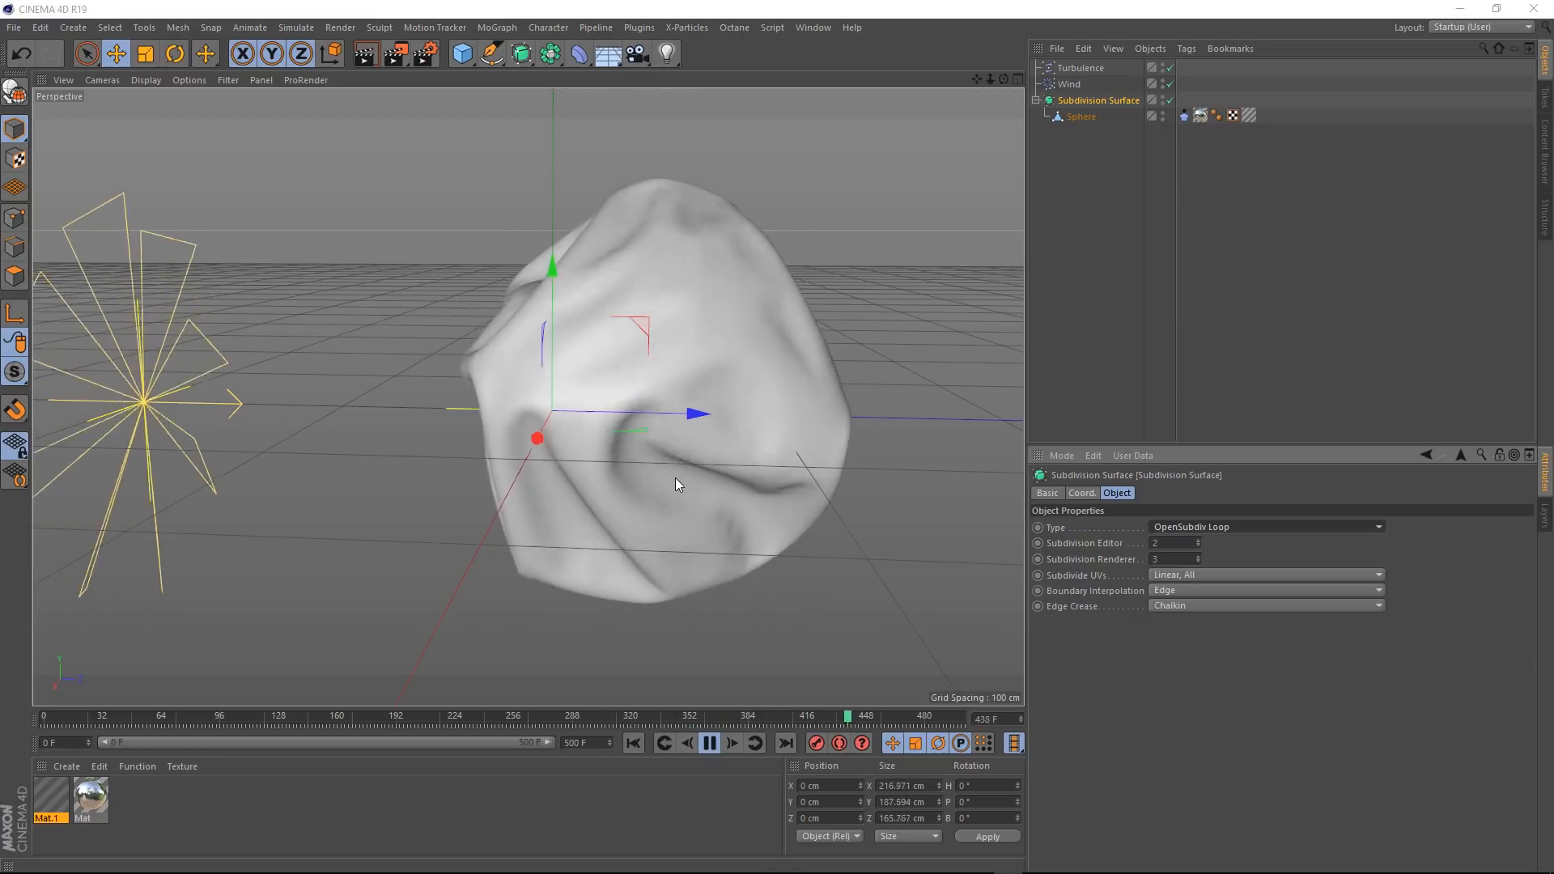
{"action": "left_click", "coordinate": [708, 743]}
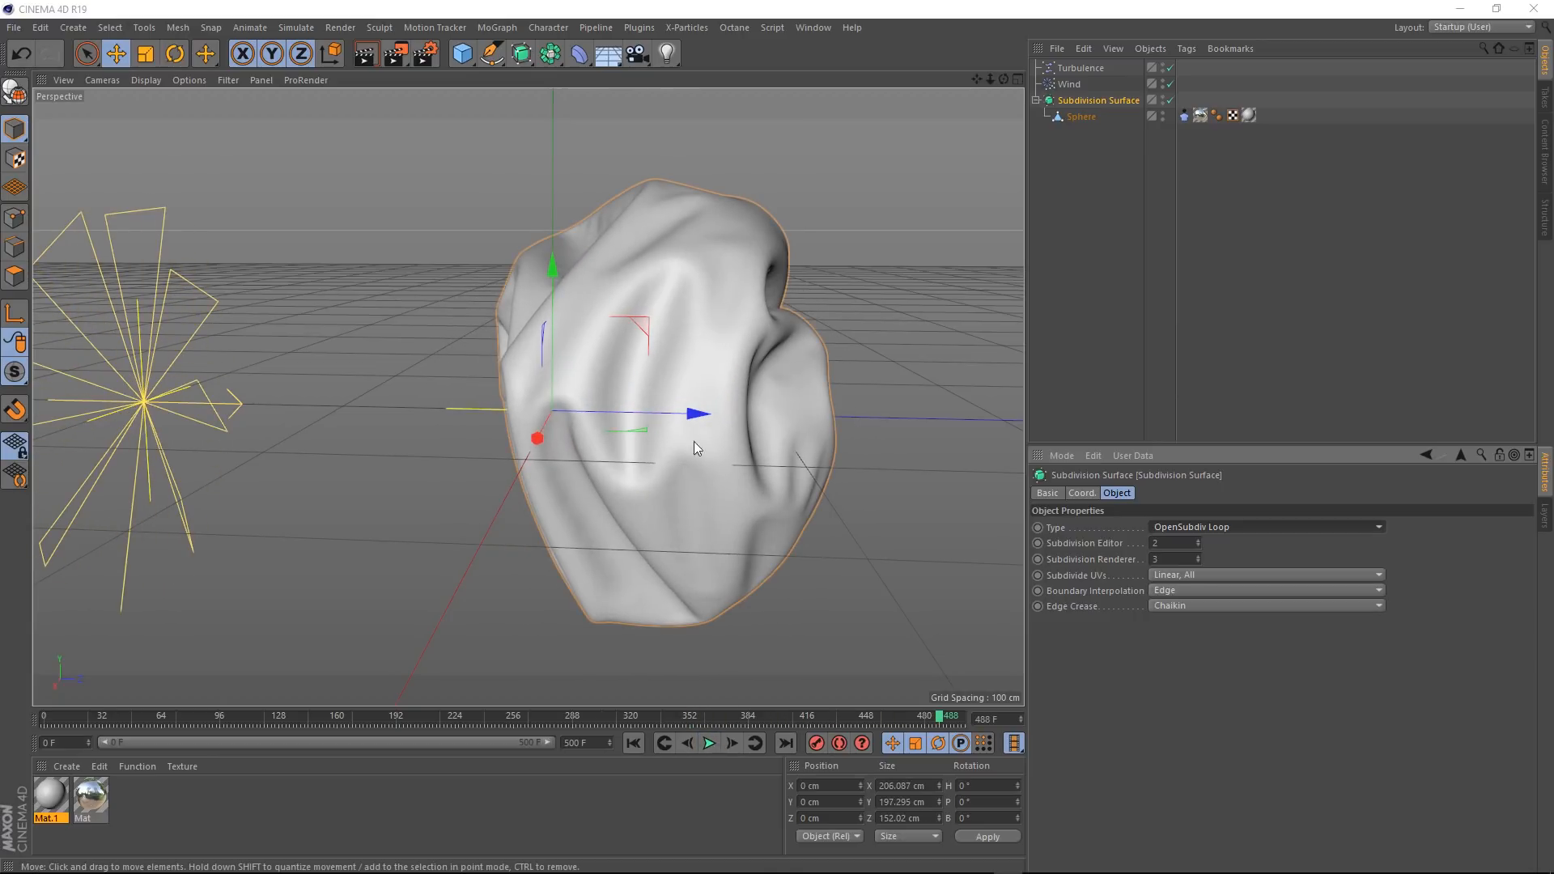
{"action": "left_click", "coordinate": [633, 743]}
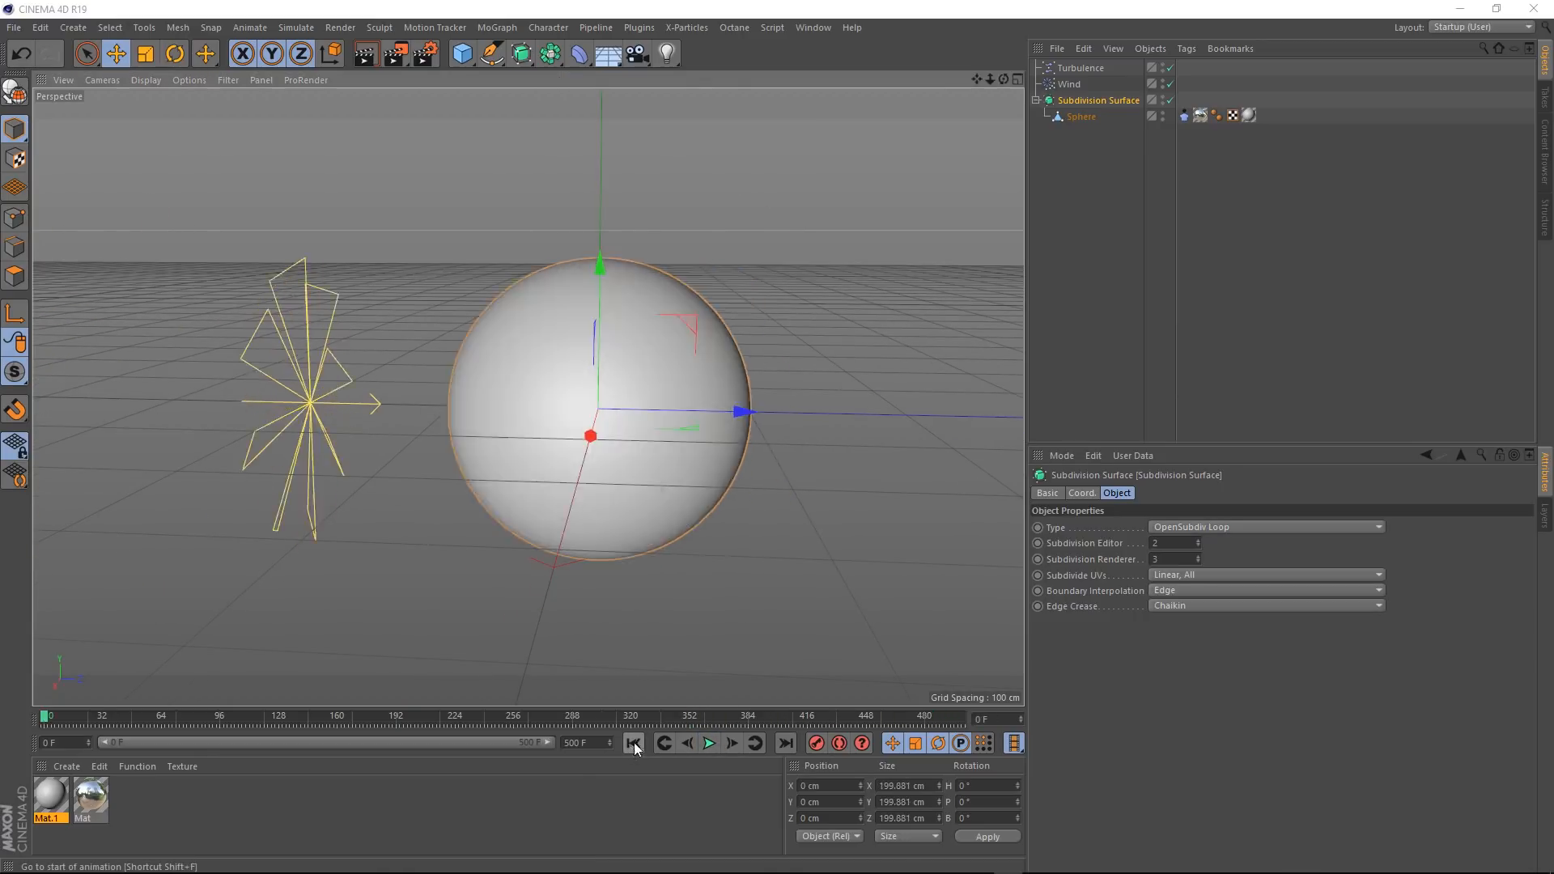
Step: Select the sphere's Cloth tag and show its main Tag properties
{"action": "left_click", "coordinate": [1185, 114]}
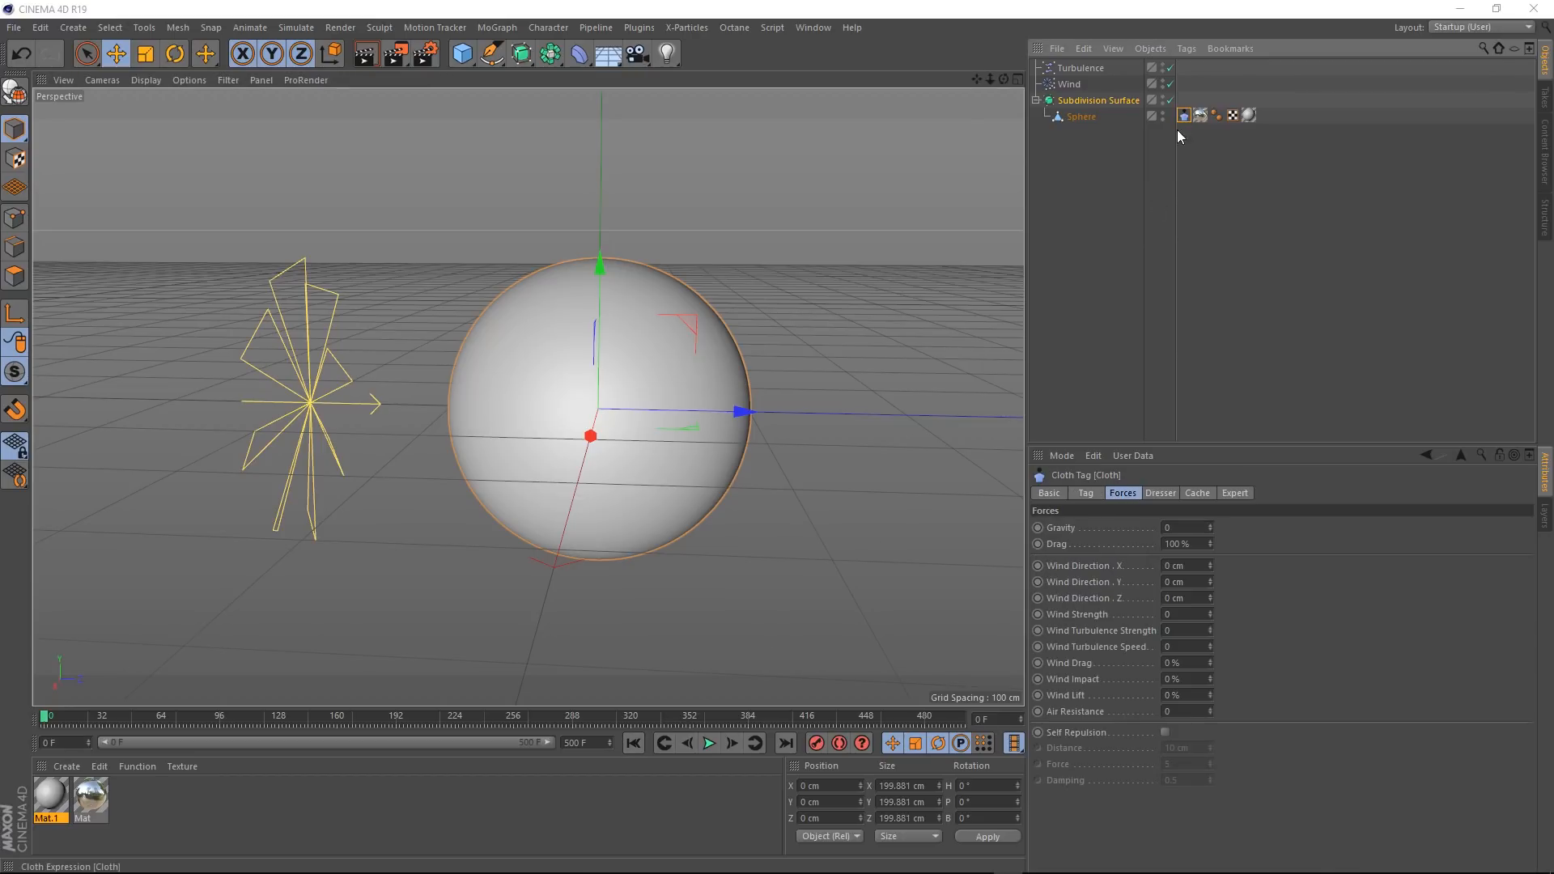
{"action": "left_click", "coordinate": [1085, 493]}
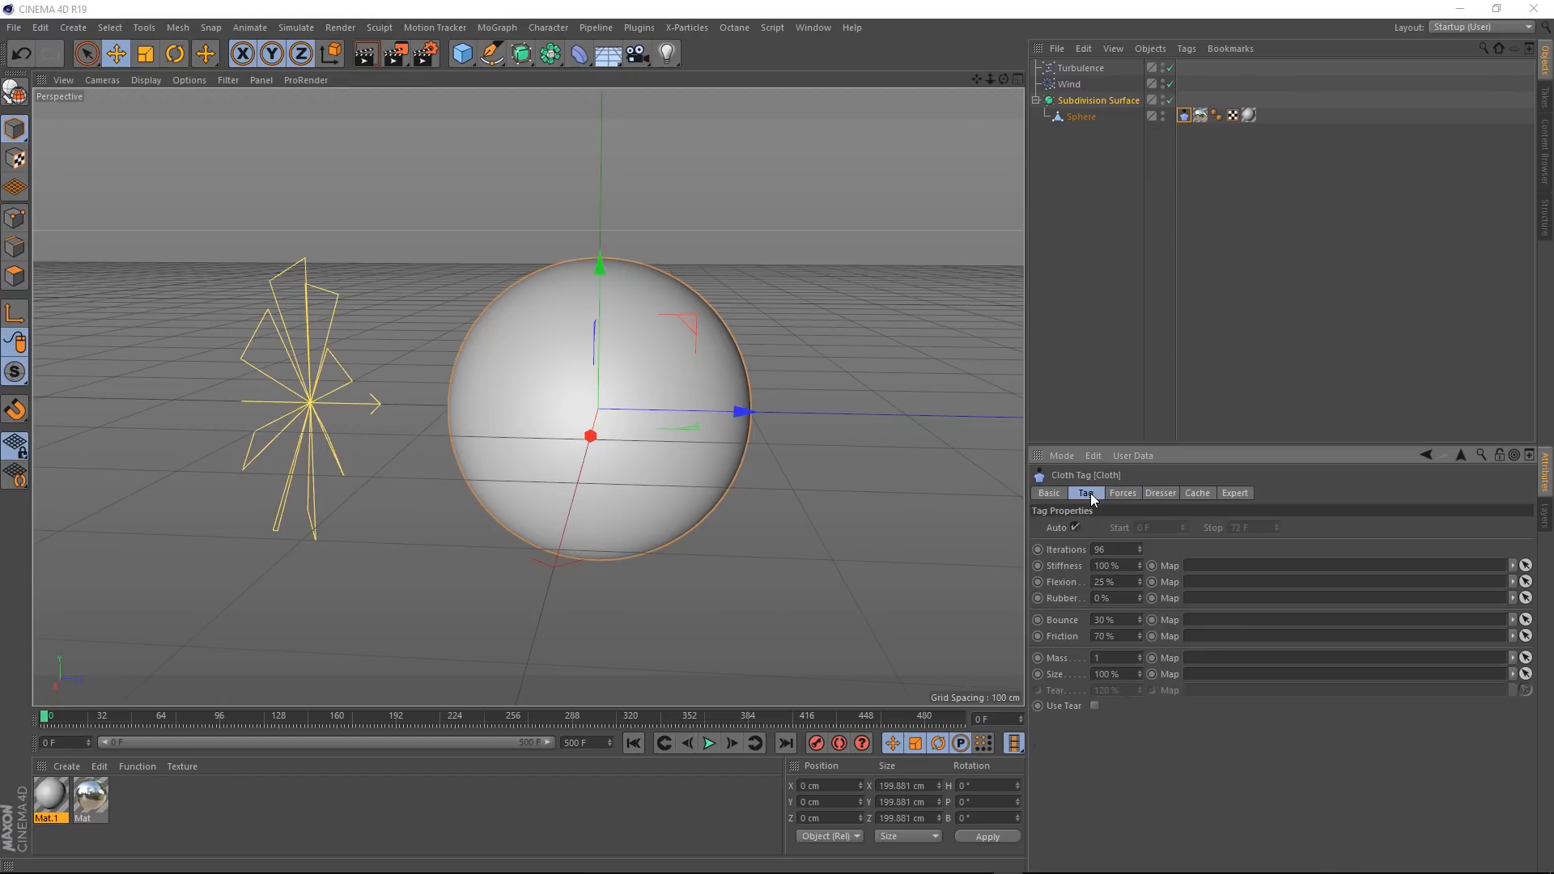
{"action": "mouse_move", "coordinate": [1070, 584]}
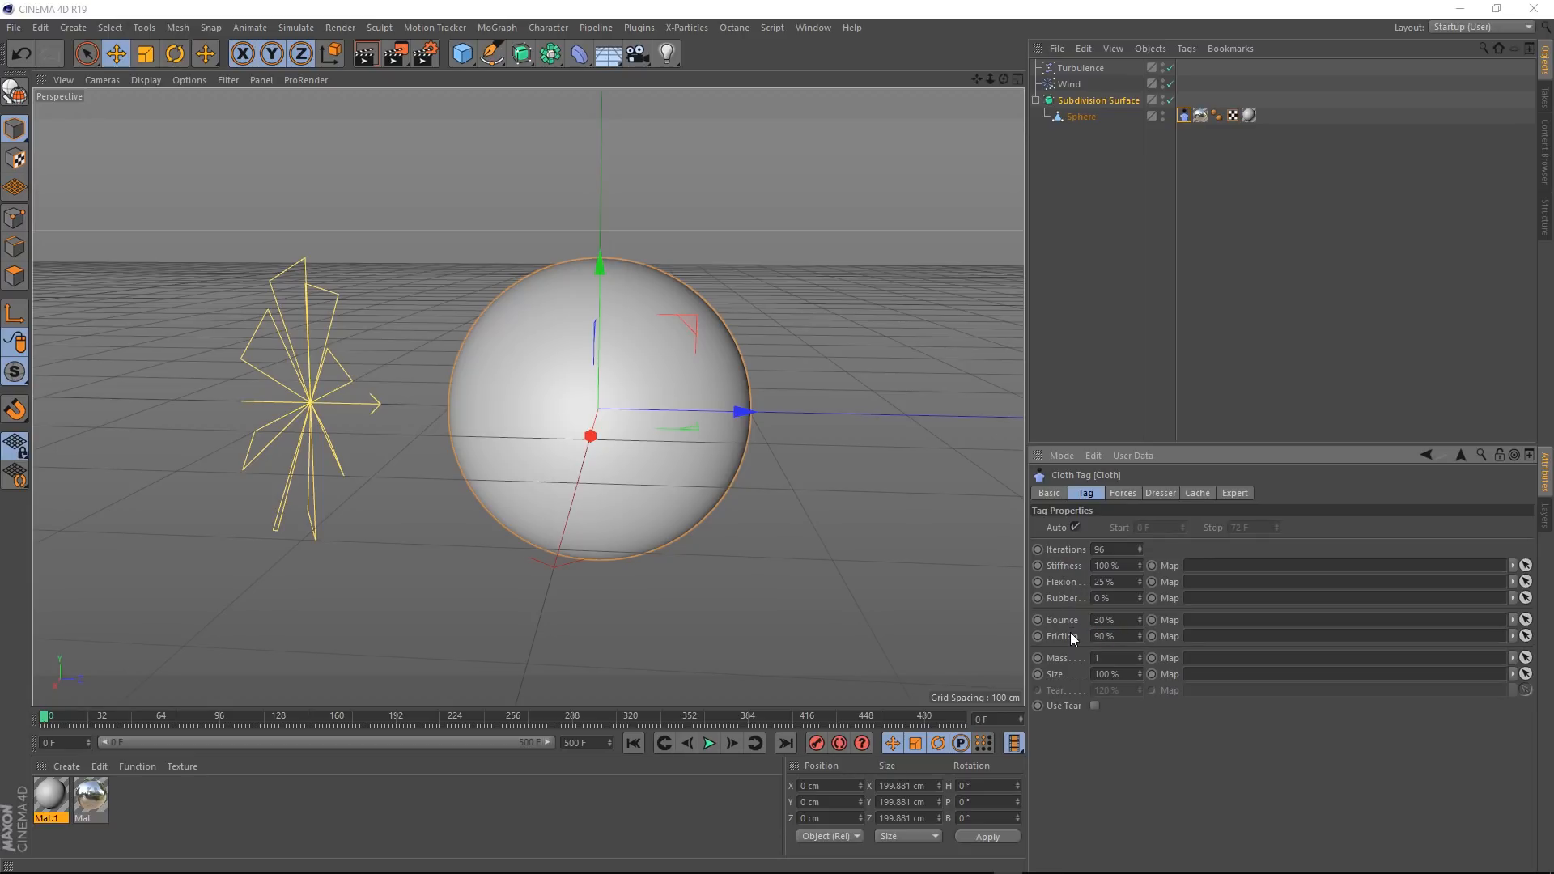
Step: Set cloth Iterations to 20 with 90% flexion and friction, preview the wrinkling, then rewind
{"action": "triple_click", "coordinate": [1107, 581]}
{"action": "type", "text": "90"}
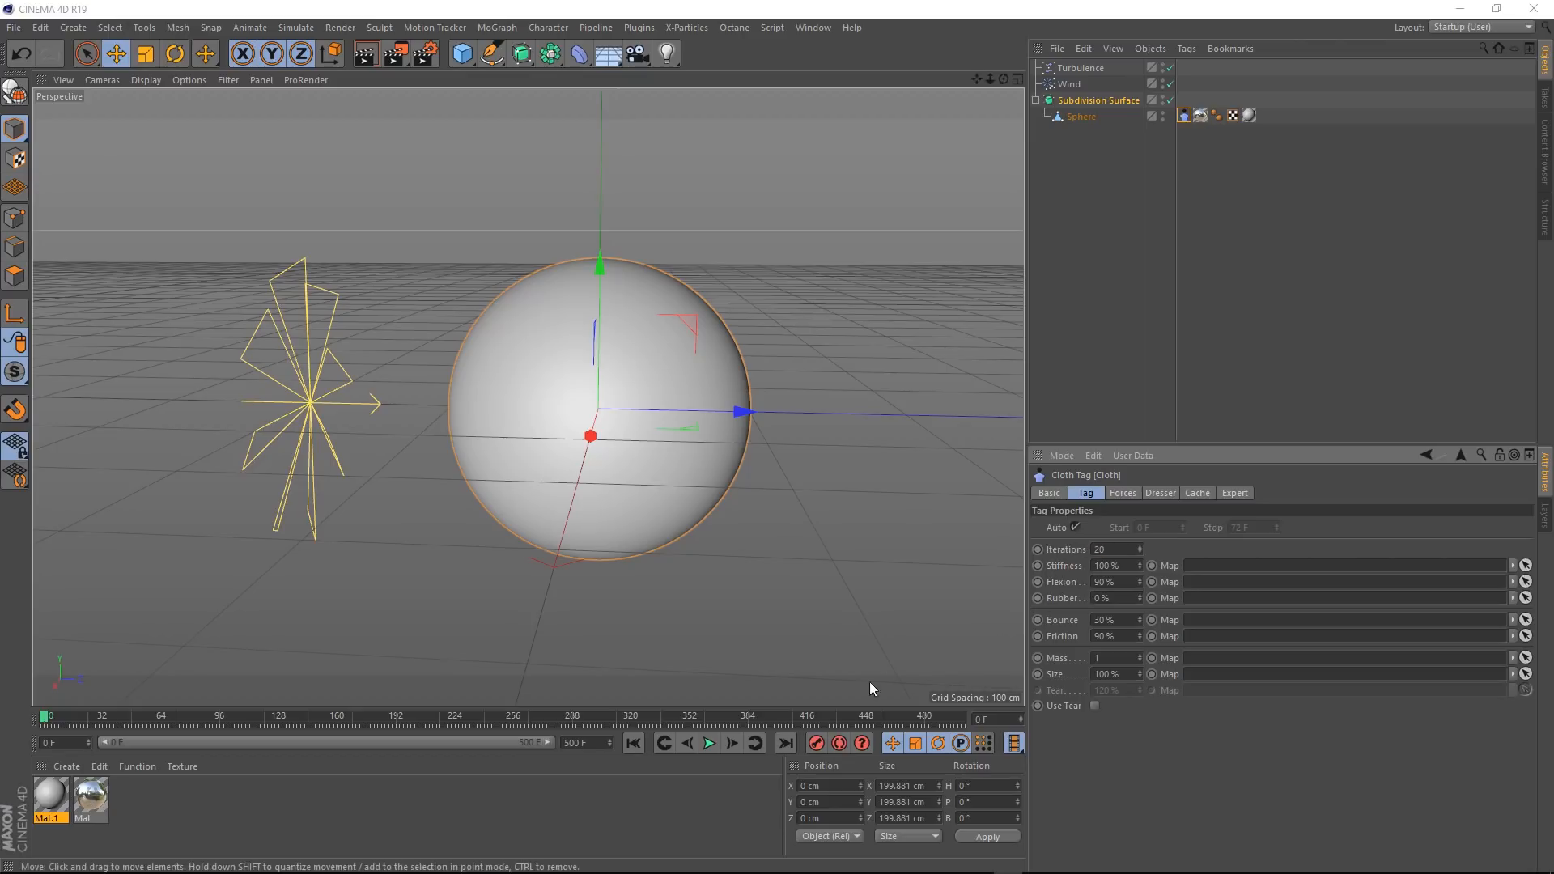
{"action": "left_click", "coordinate": [709, 743]}
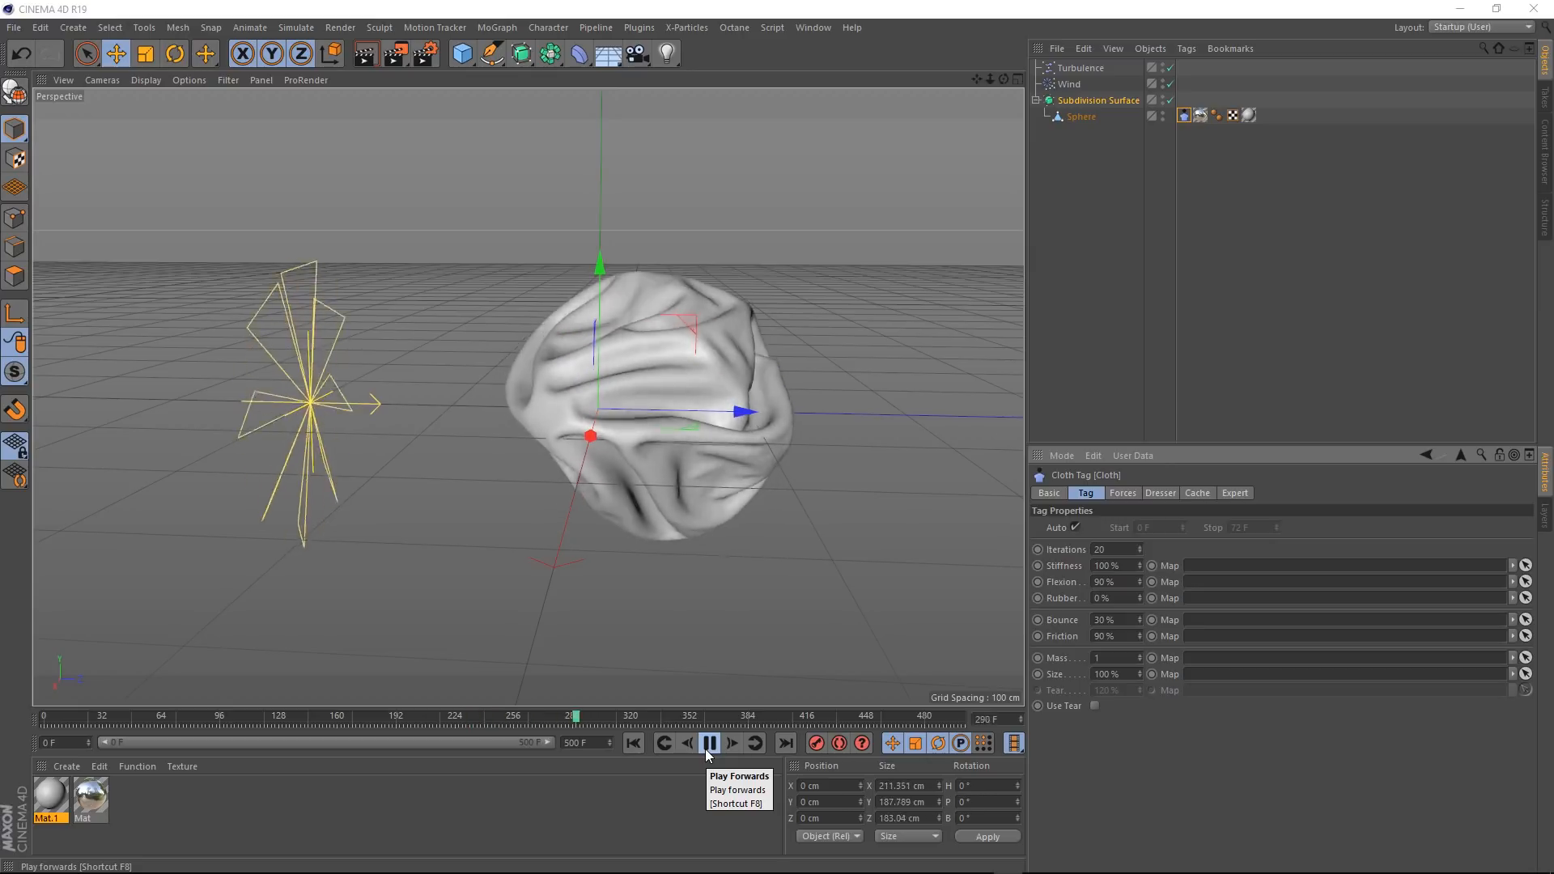
{"action": "left_click", "coordinate": [707, 743]}
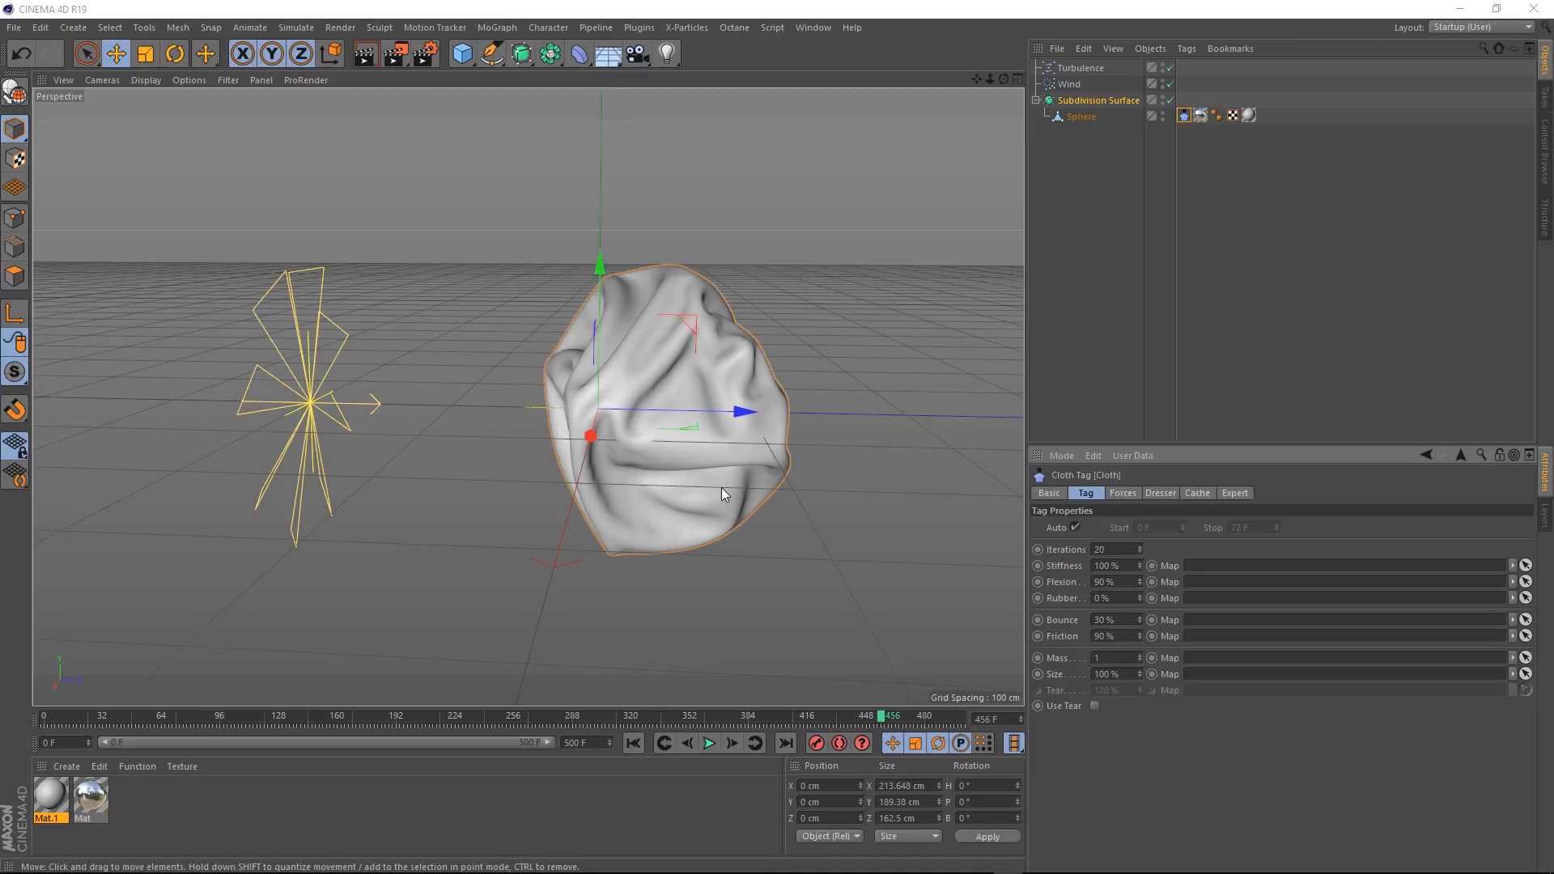
{"action": "left_click", "coordinate": [633, 743]}
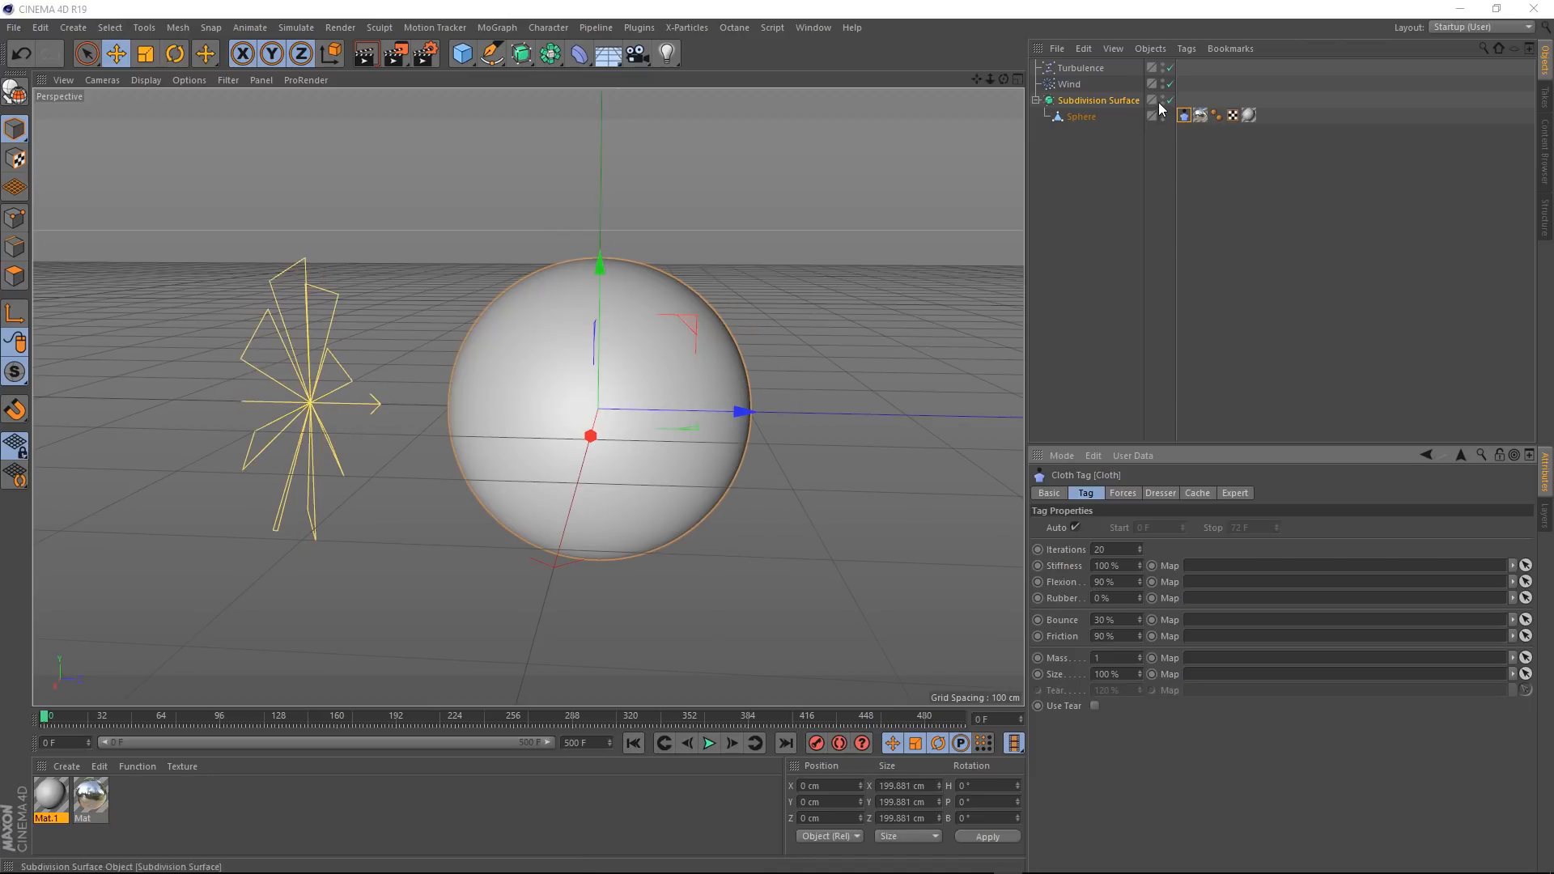
Step: Group Turbulence and Wind into null V1 and the Sphere into V2, leaving the Sphere selected
{"action": "left_click", "coordinate": [1097, 101]}
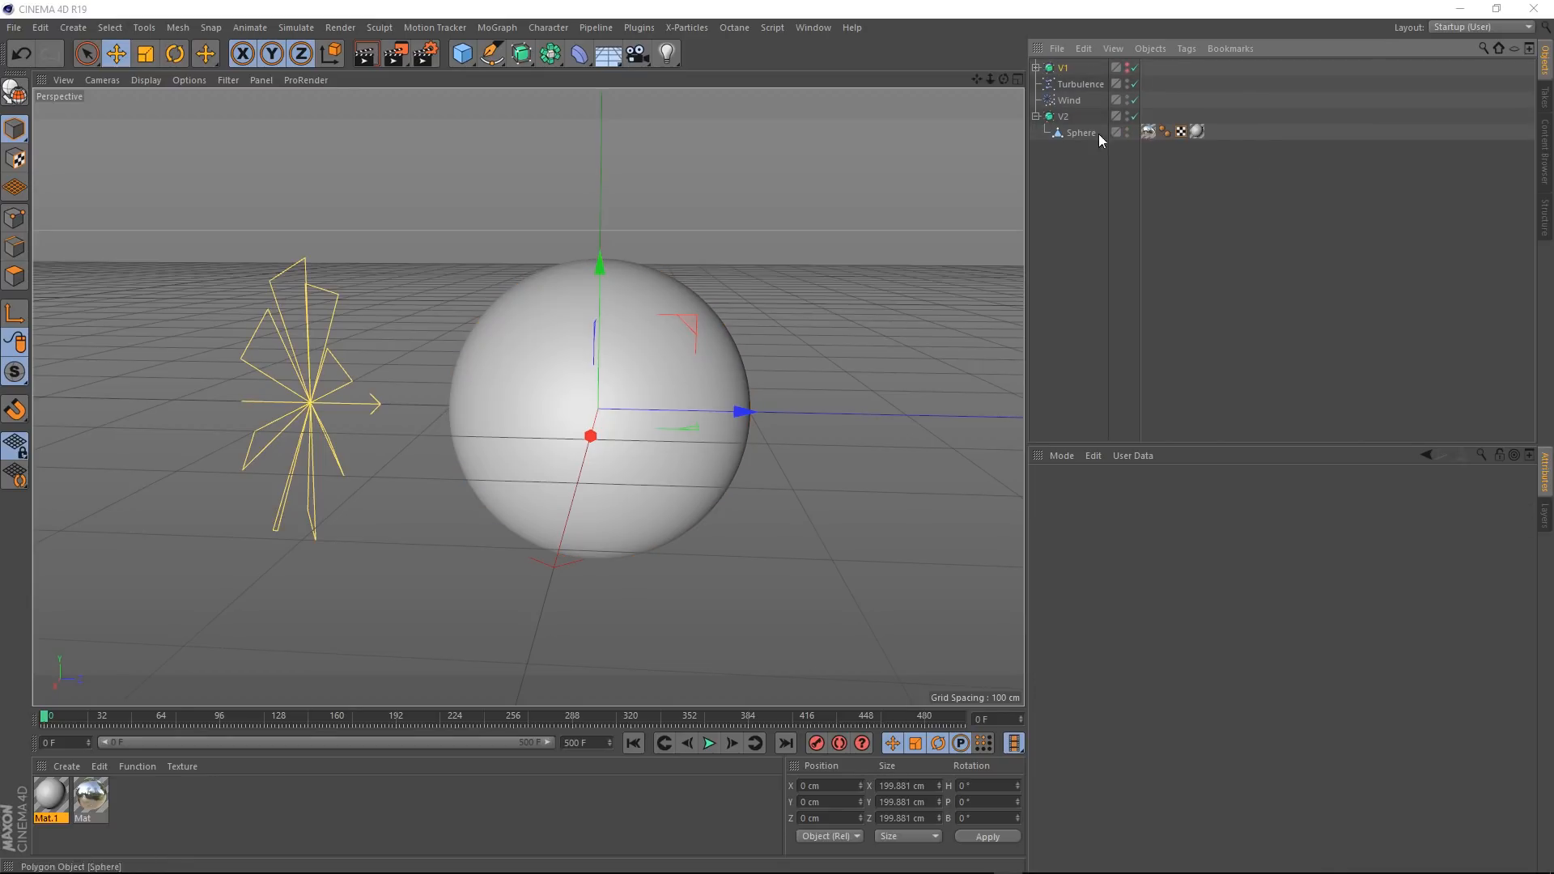
{"action": "left_click", "coordinate": [1081, 131]}
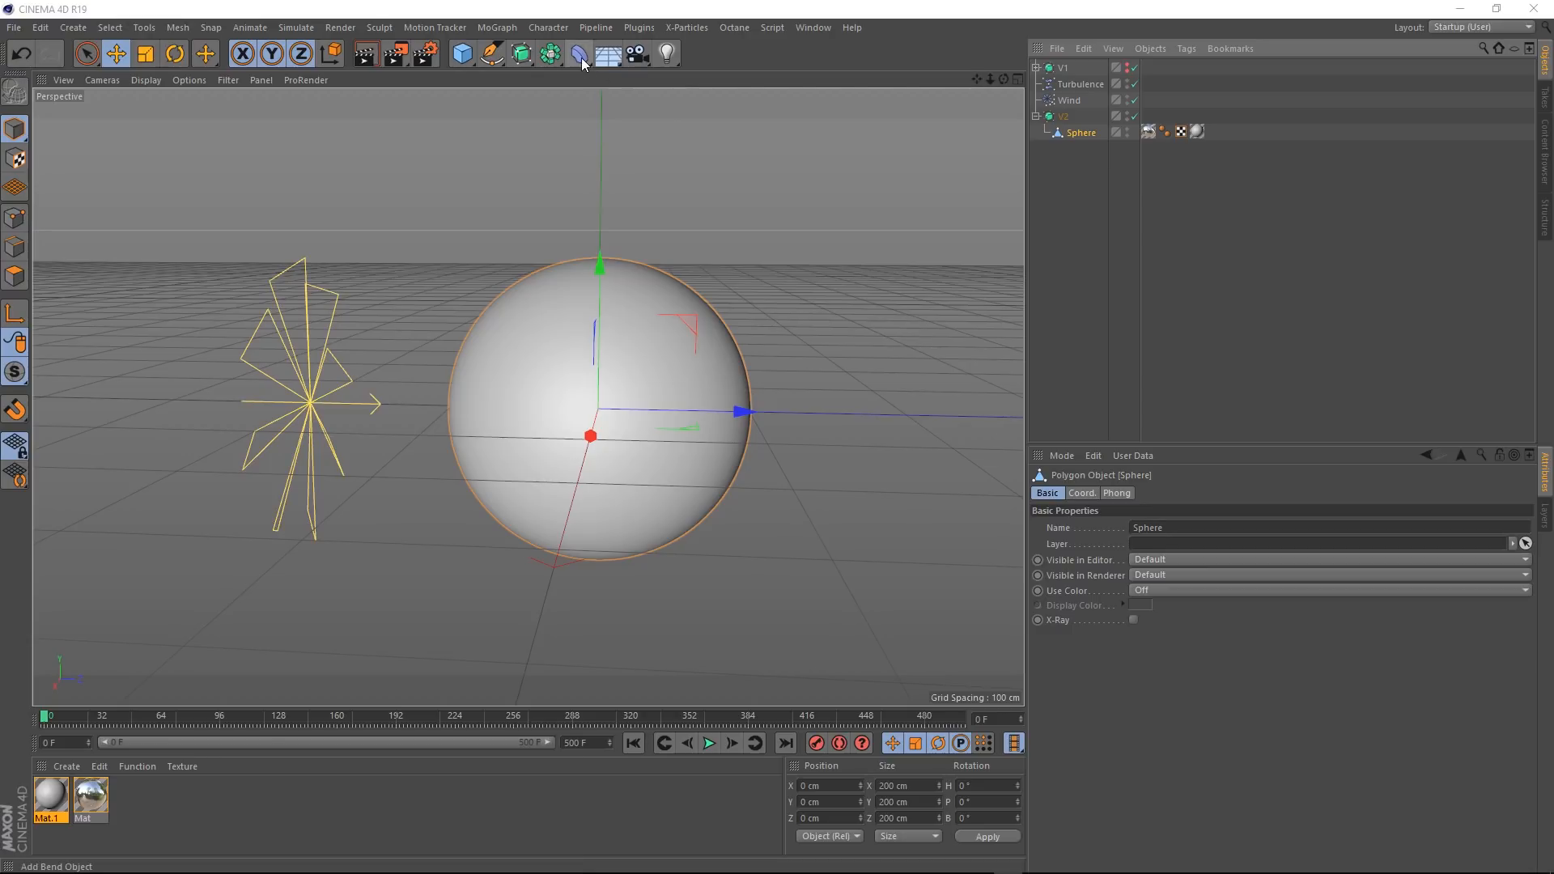
Step: Add a Jiggle deformer under the Sphere and show its Forces settings for Wind and Turbulence
{"action": "left_click", "coordinate": [576, 54]}
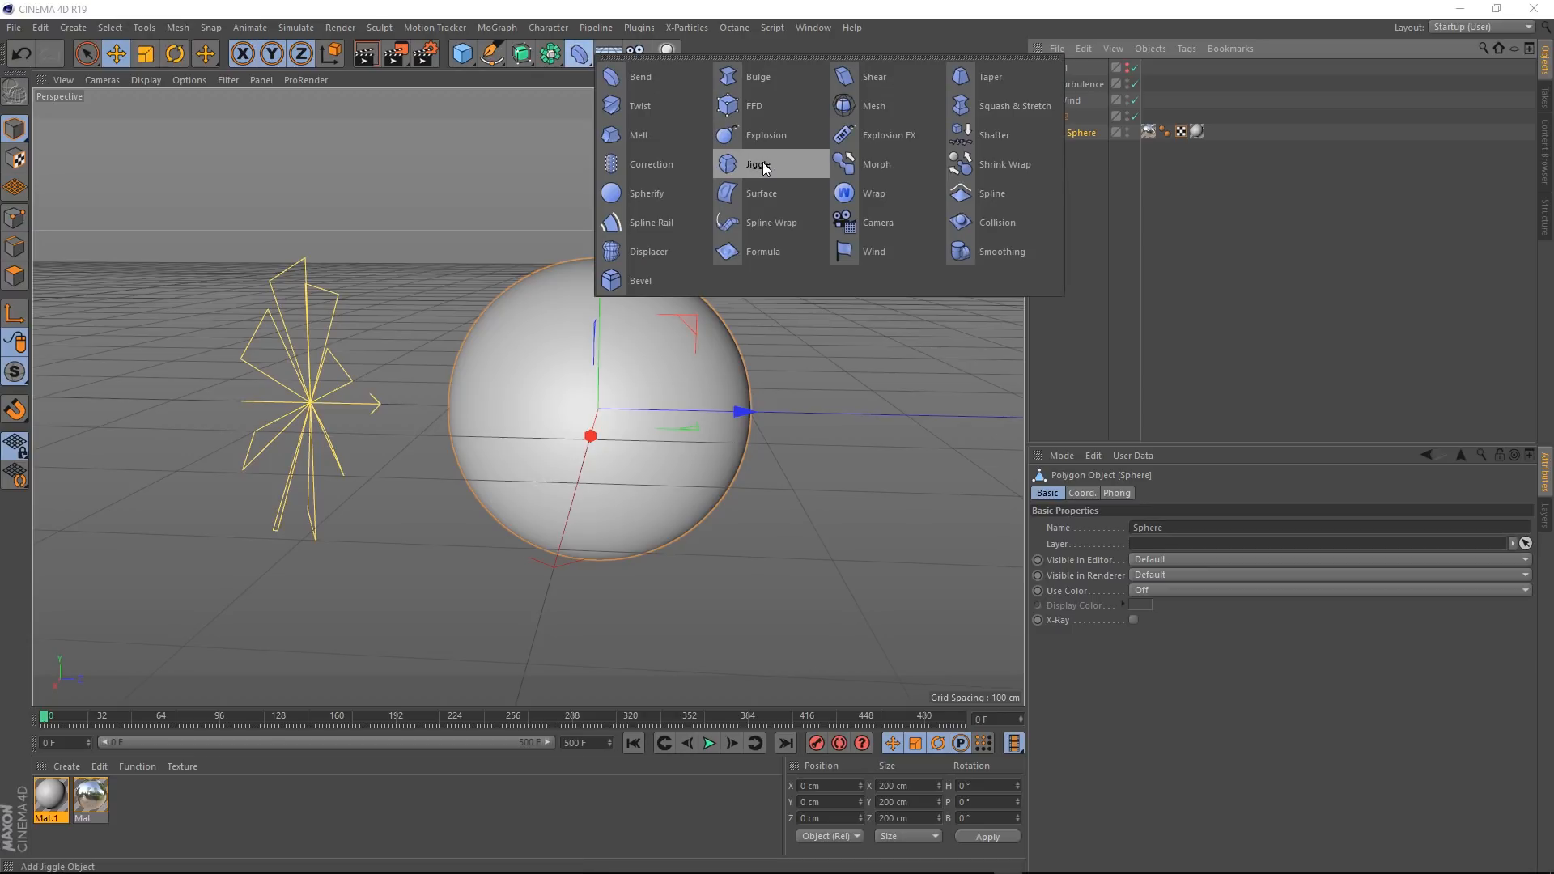
{"action": "mouse_move", "coordinate": [774, 168]}
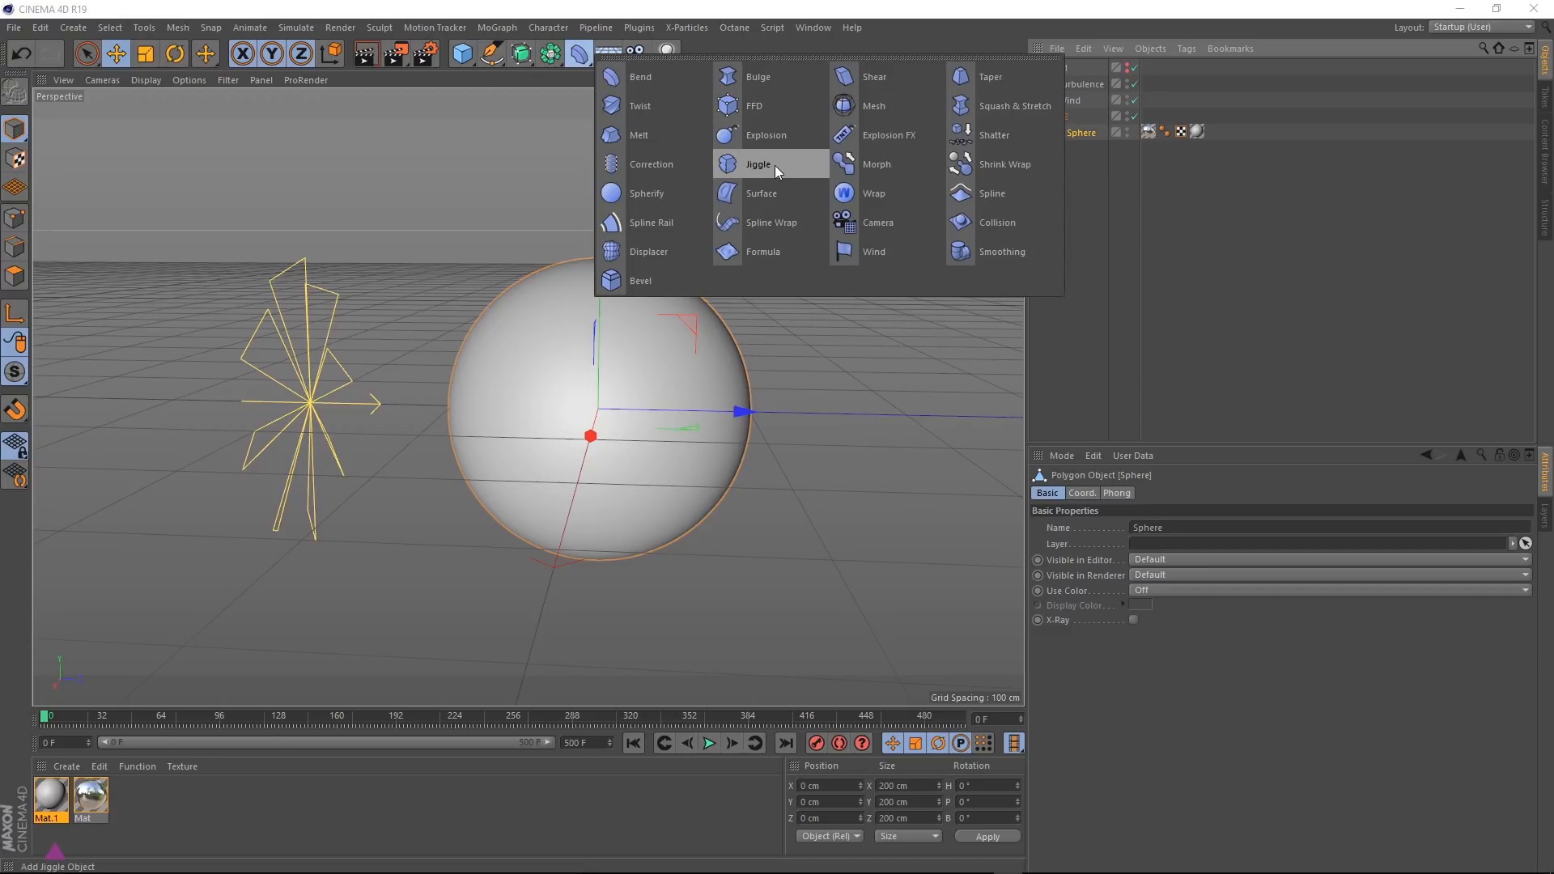
{"action": "left_click", "coordinate": [757, 163]}
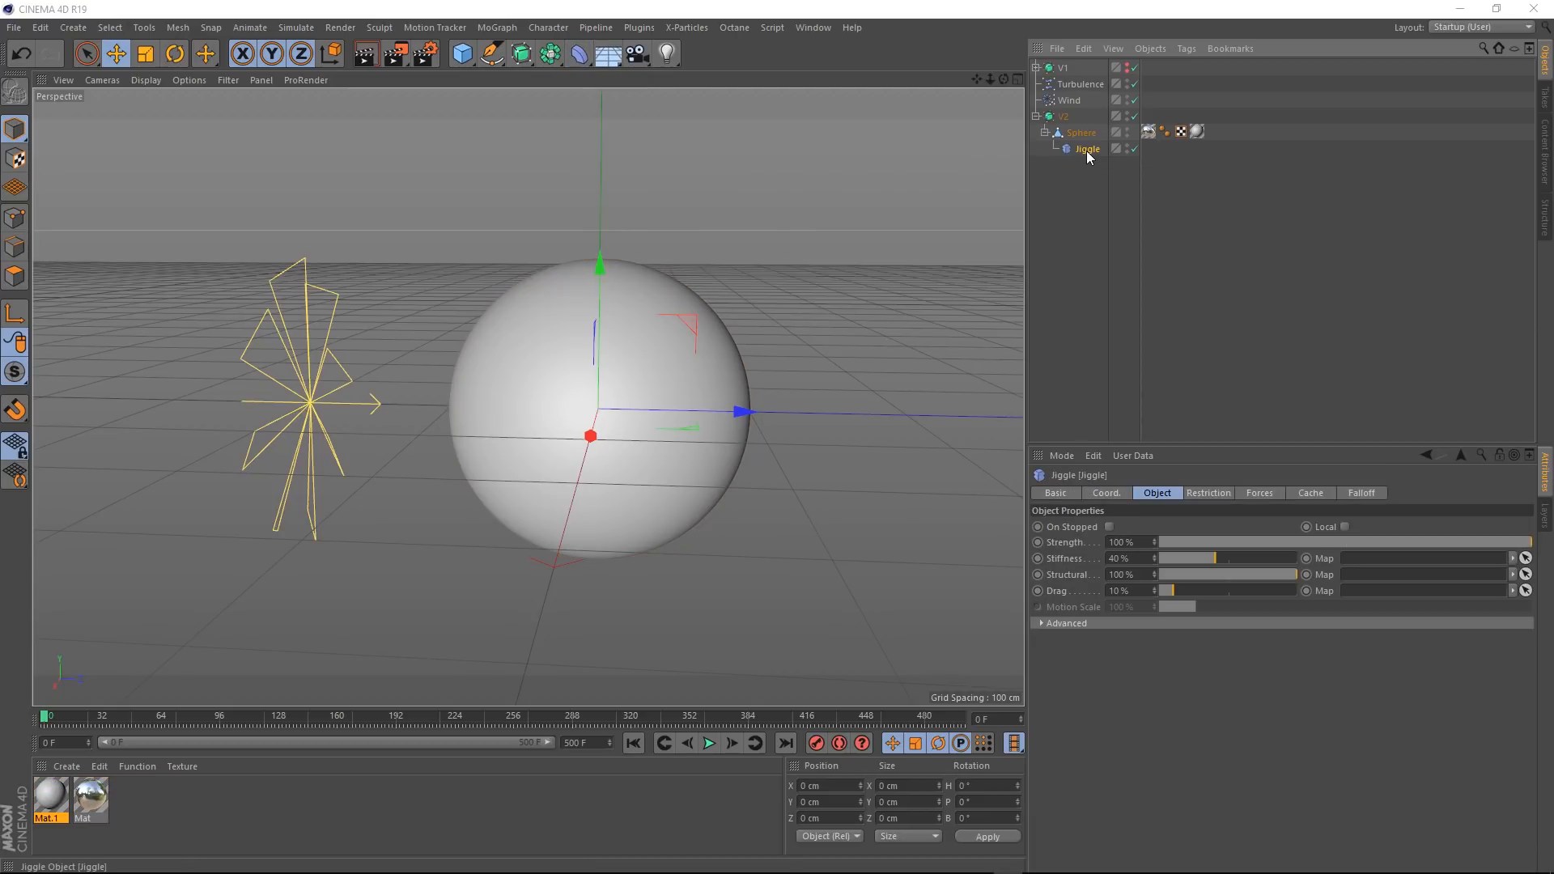
{"action": "mouse_move", "coordinate": [1245, 485]}
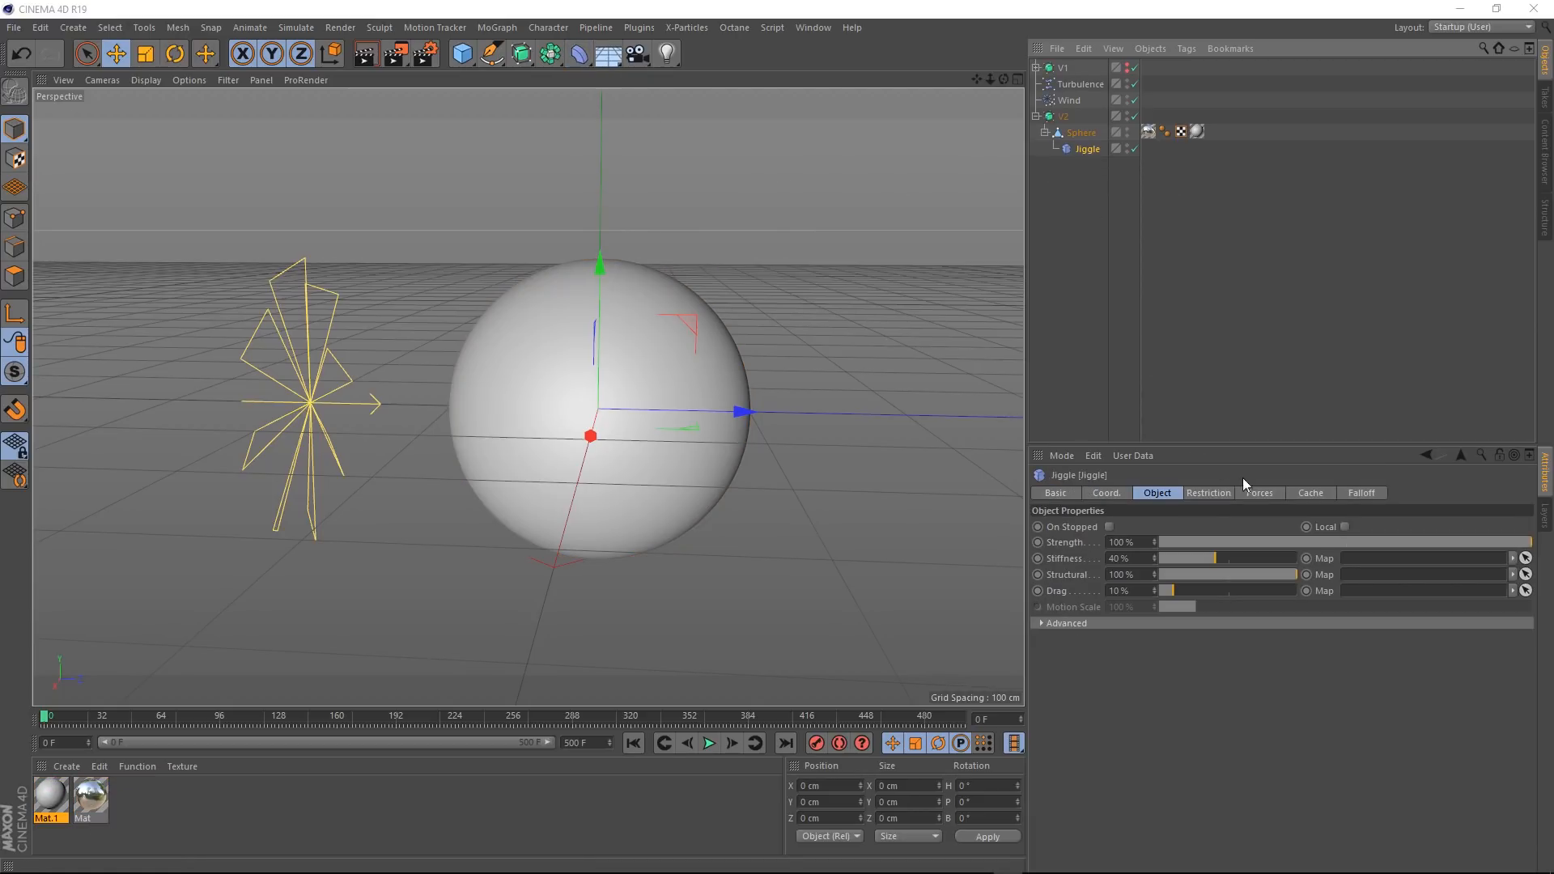
{"action": "left_click", "coordinate": [1259, 492]}
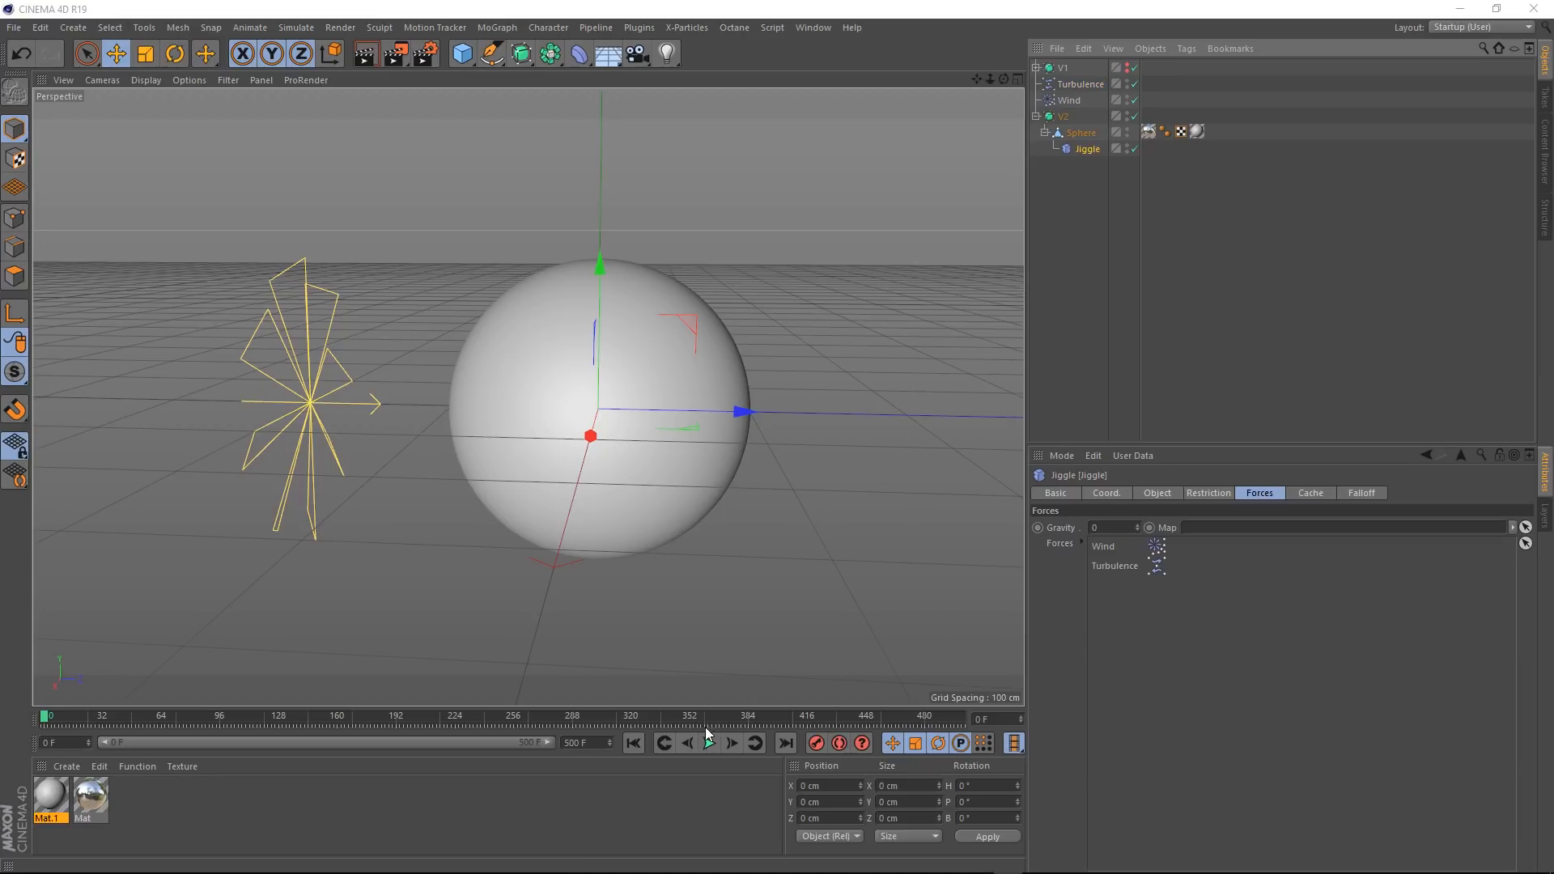
Step: Play the timeline to watch the Jiggle crumpling, then rewind to the first frame
{"action": "left_click", "coordinate": [709, 743]}
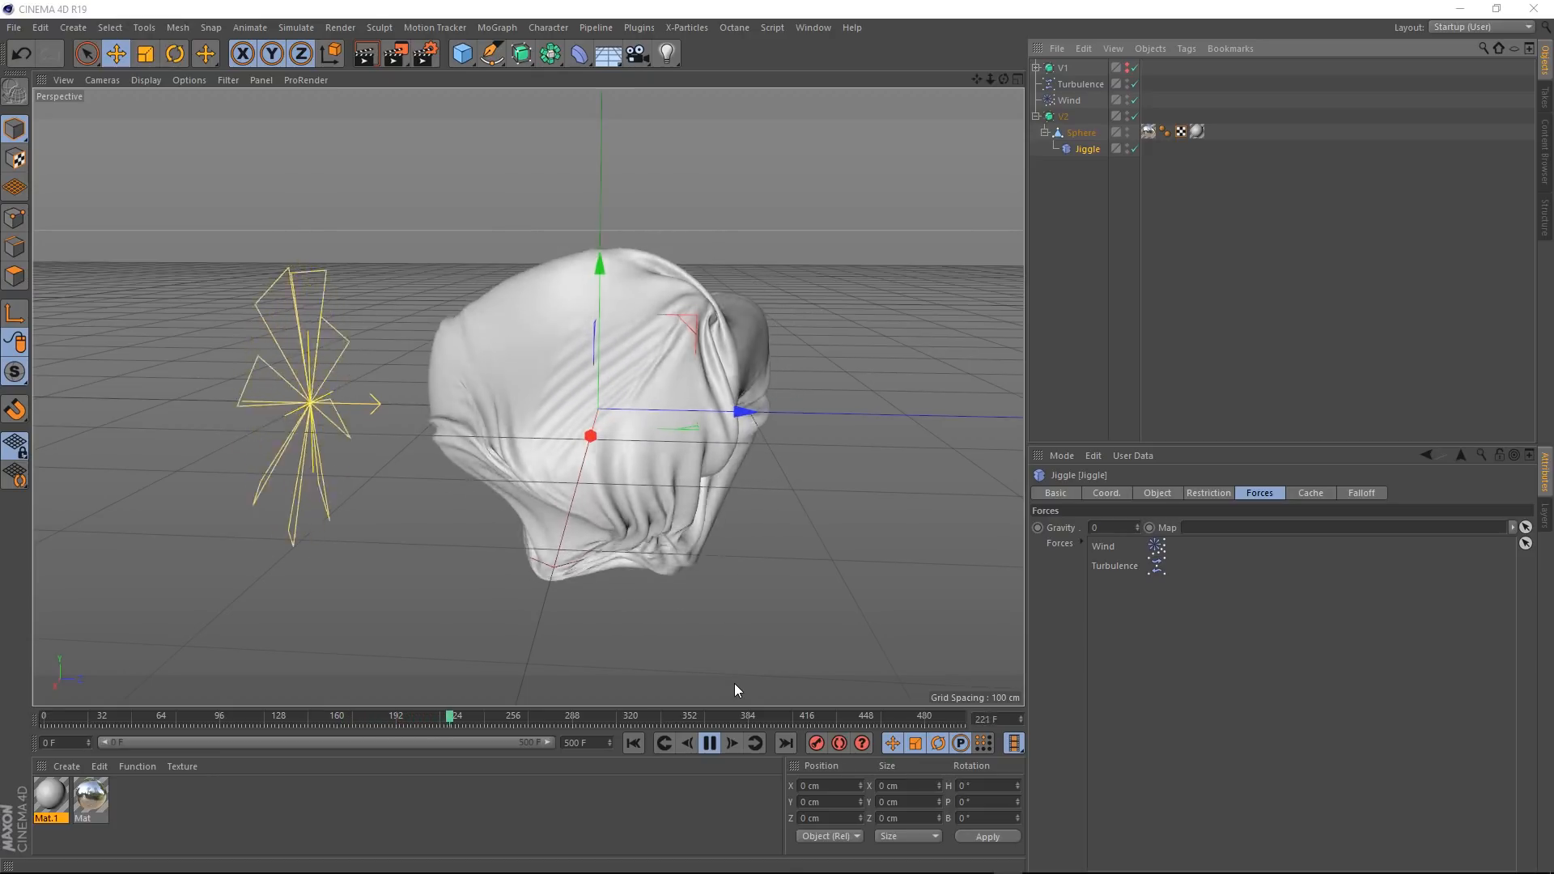
{"action": "left_click", "coordinate": [707, 743]}
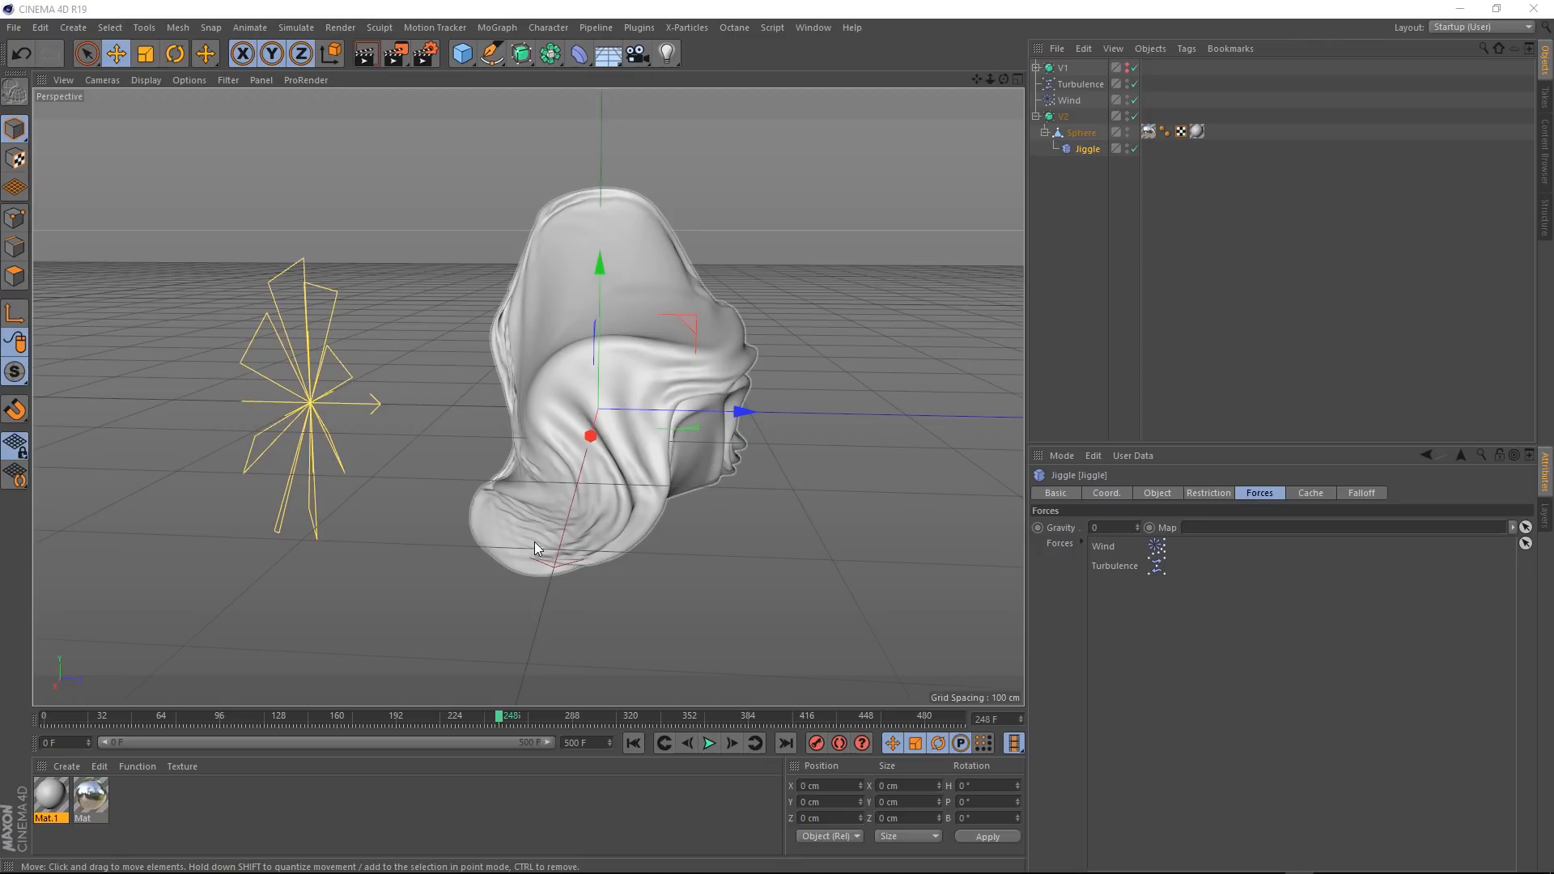
{"action": "mouse_move", "coordinate": [596, 647]}
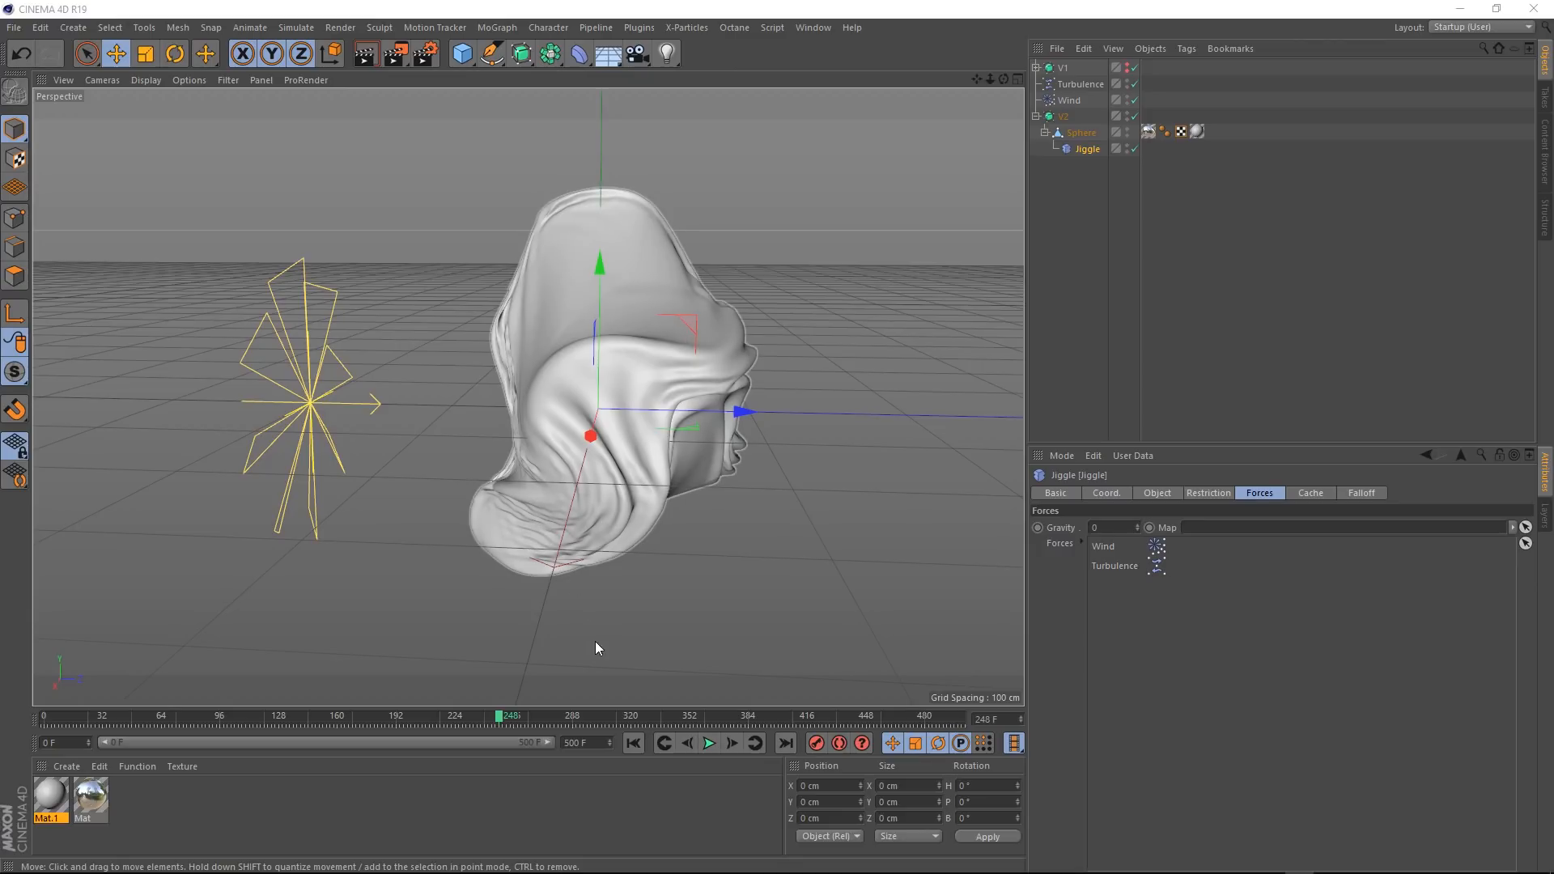
{"action": "left_click", "coordinate": [633, 741]}
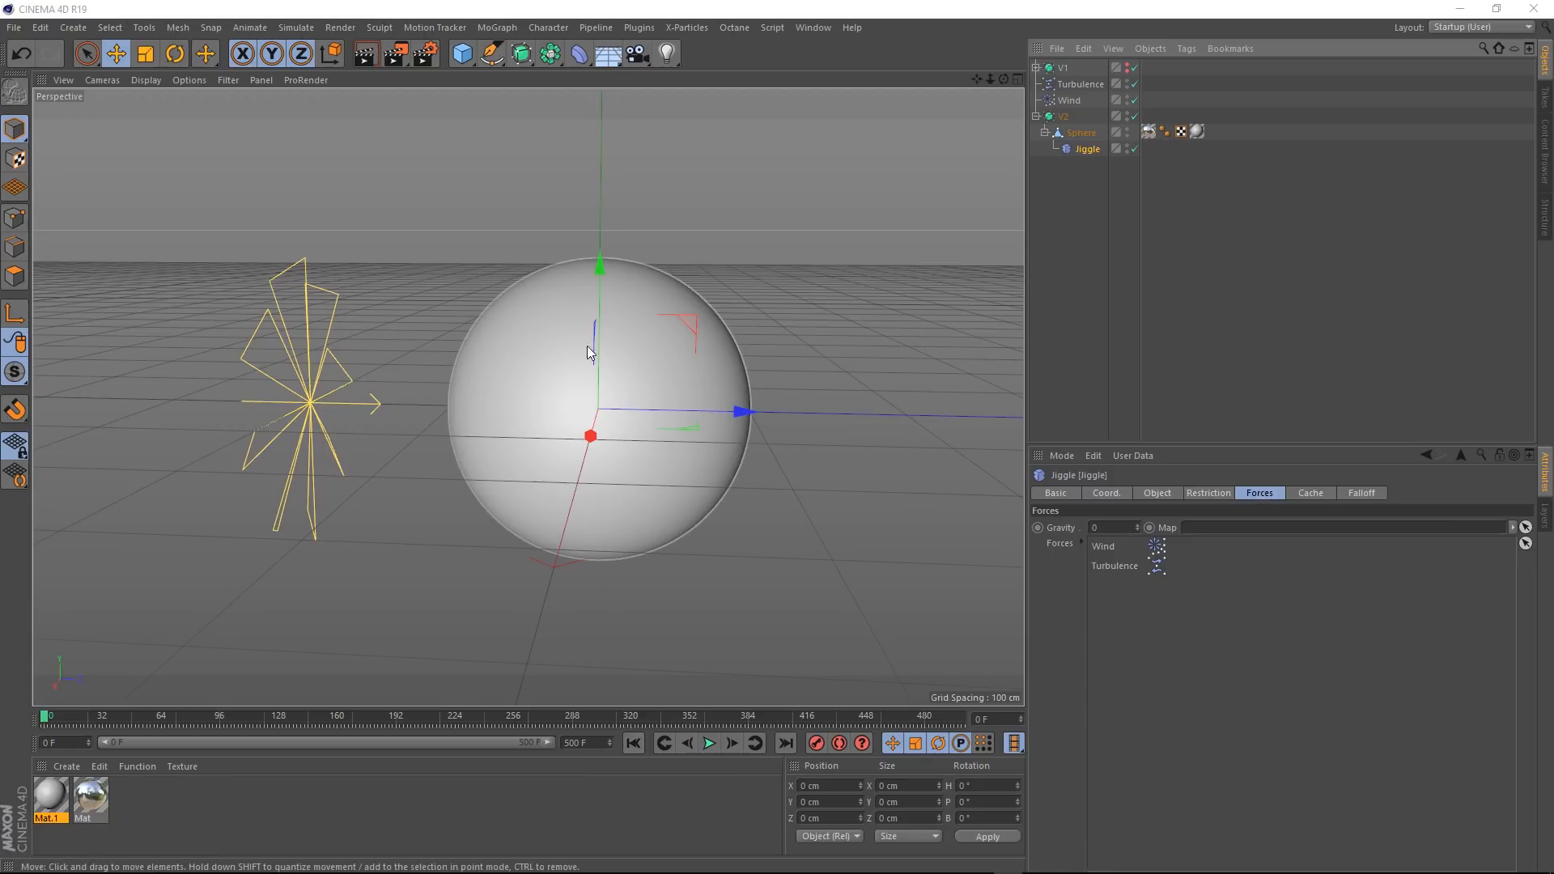
Step: Add a Smoothing deformer under the Sphere below the Jiggle
{"action": "left_click", "coordinate": [575, 53]}
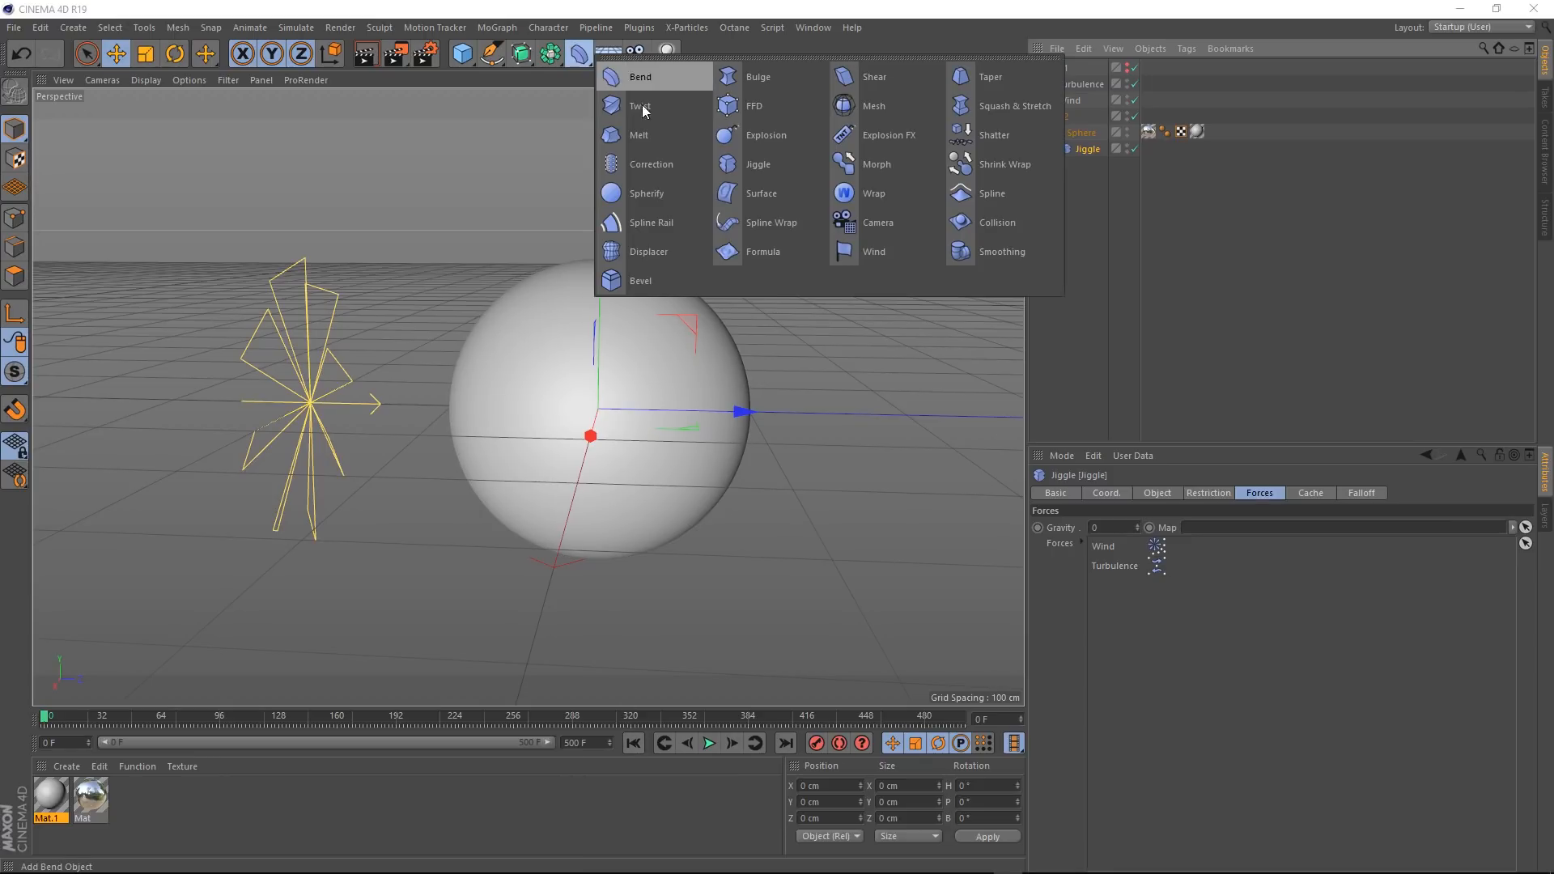
{"action": "left_click", "coordinate": [1000, 251]}
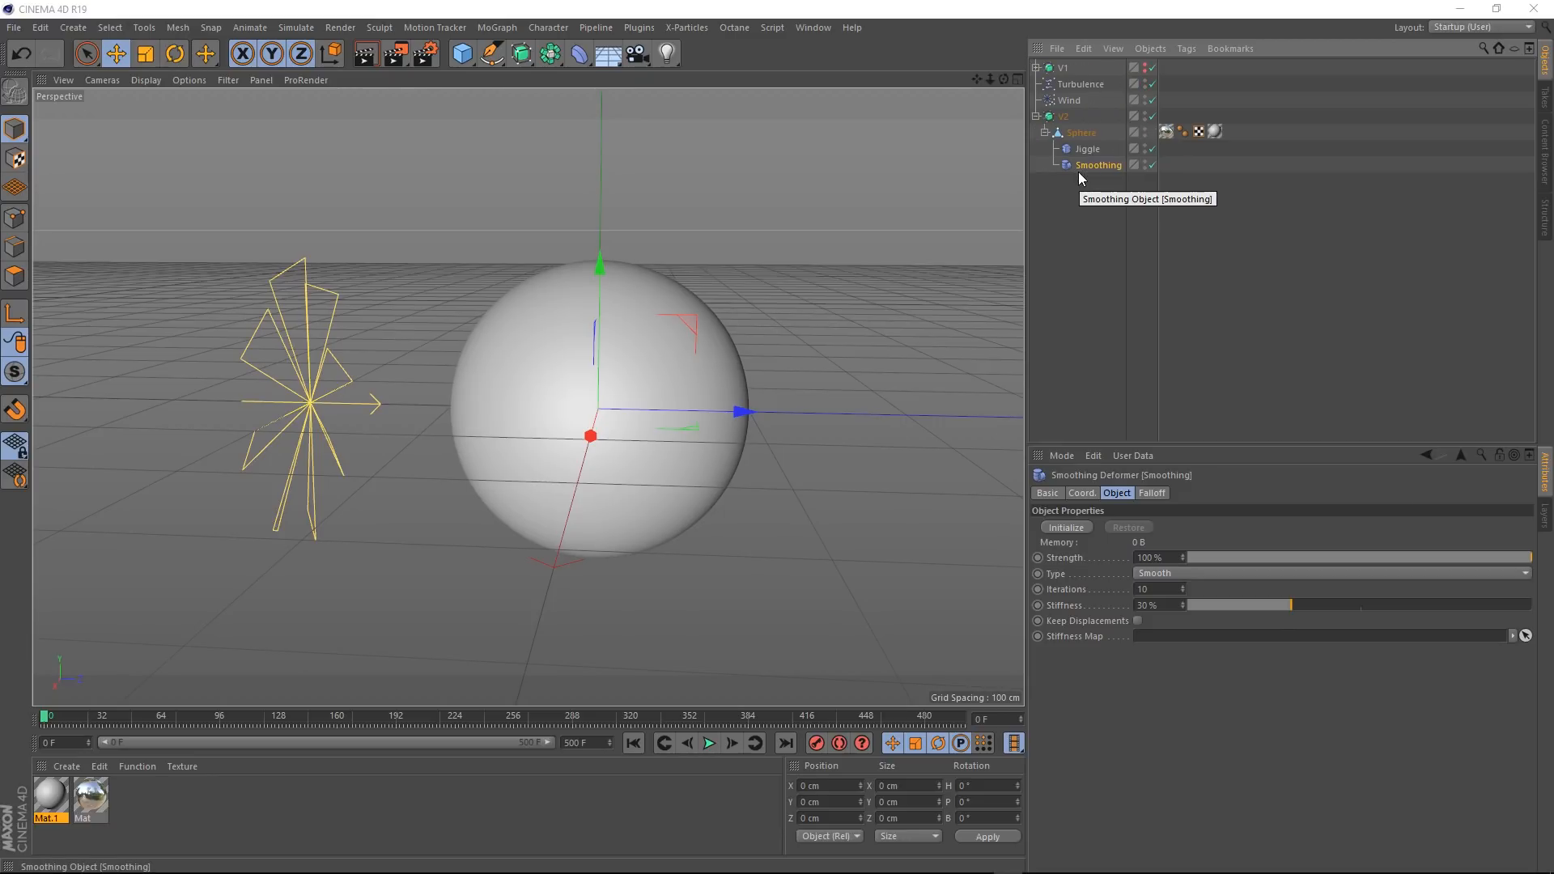
Step: Preview the softer, blobby smoothed deformation and pause on it
{"action": "left_click", "coordinate": [709, 743]}
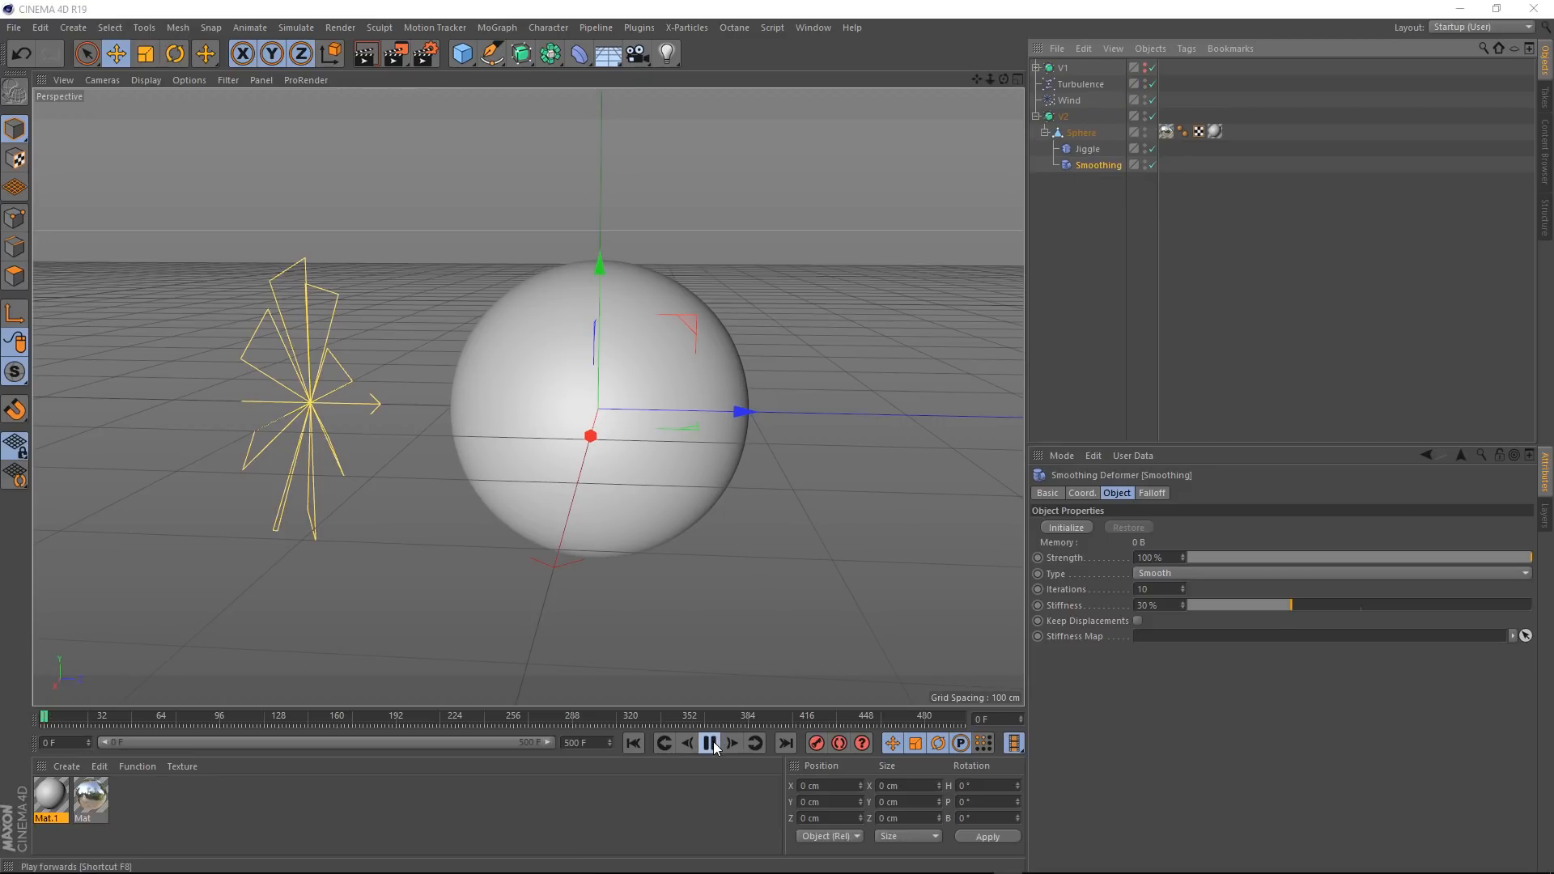
{"action": "left_click", "coordinate": [712, 743]}
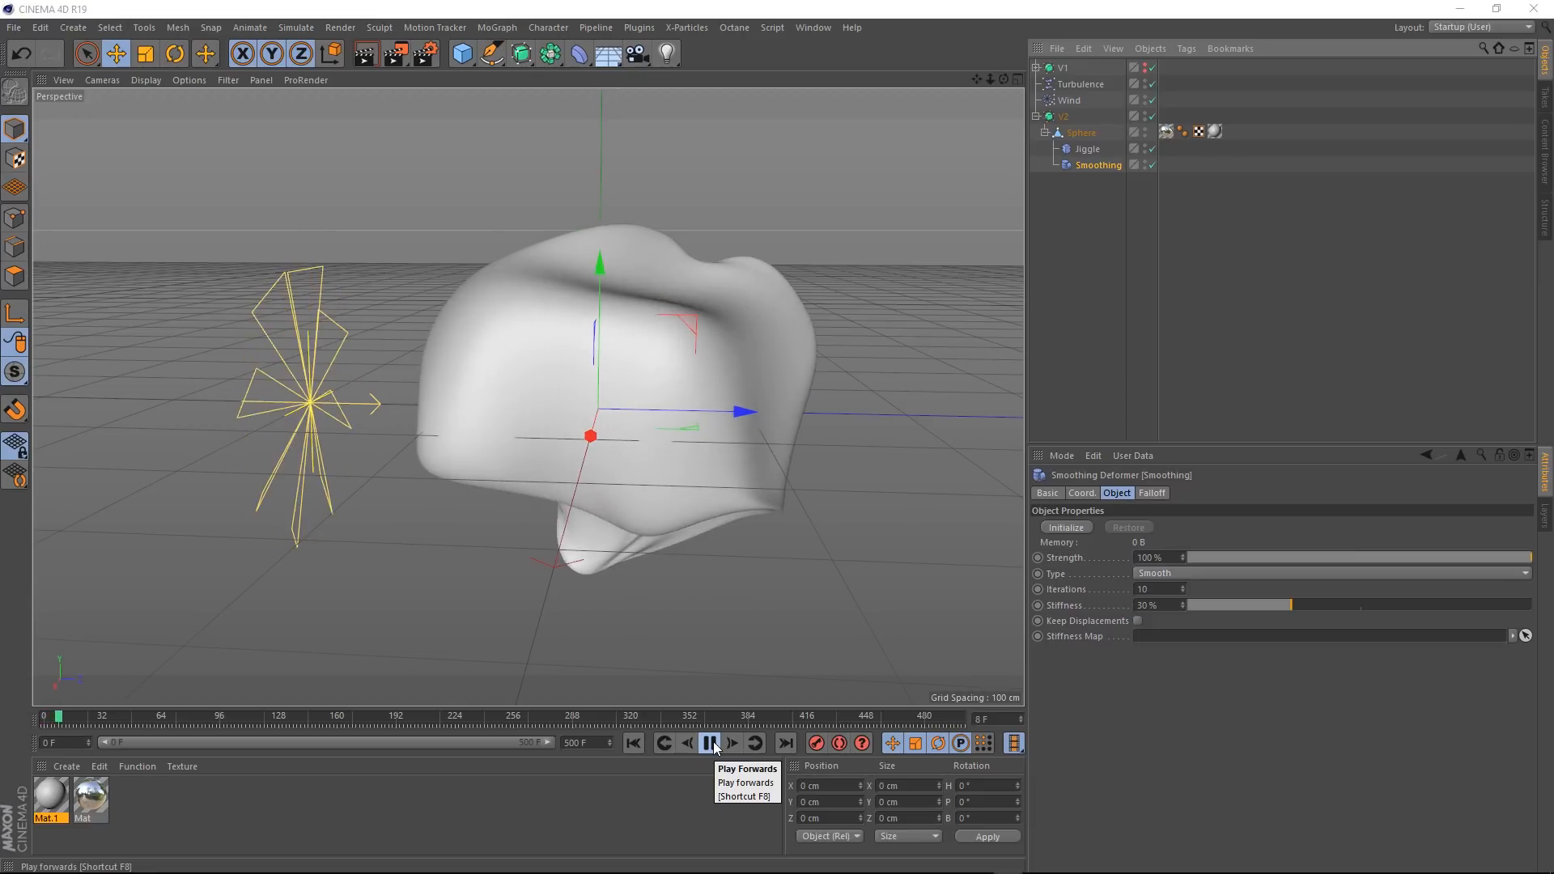
{"action": "left_click", "coordinate": [711, 743]}
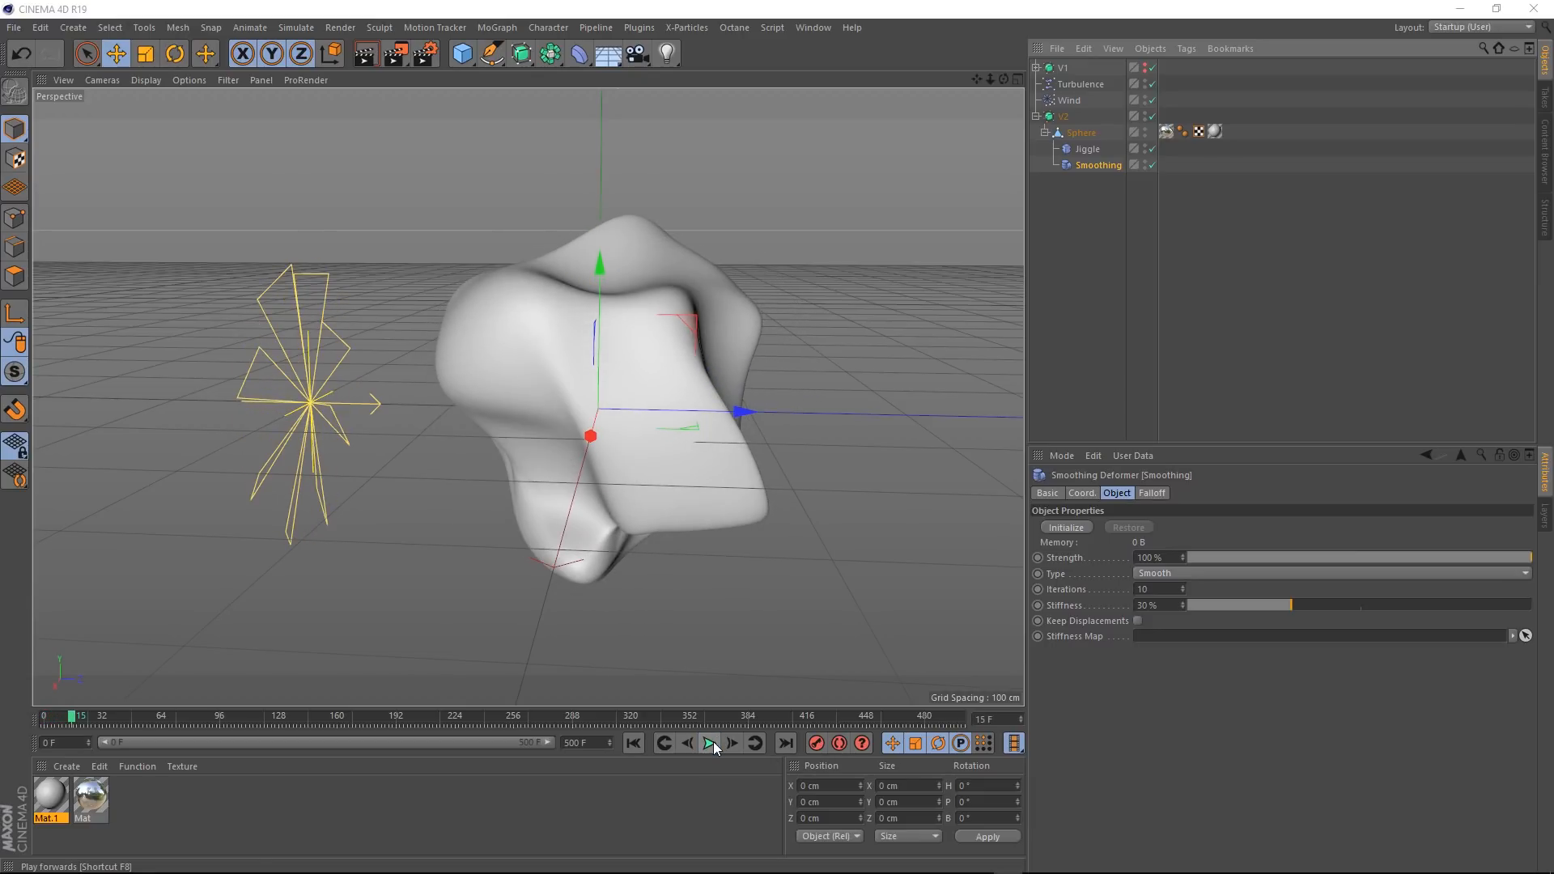
{"action": "left_click", "coordinate": [708, 742]}
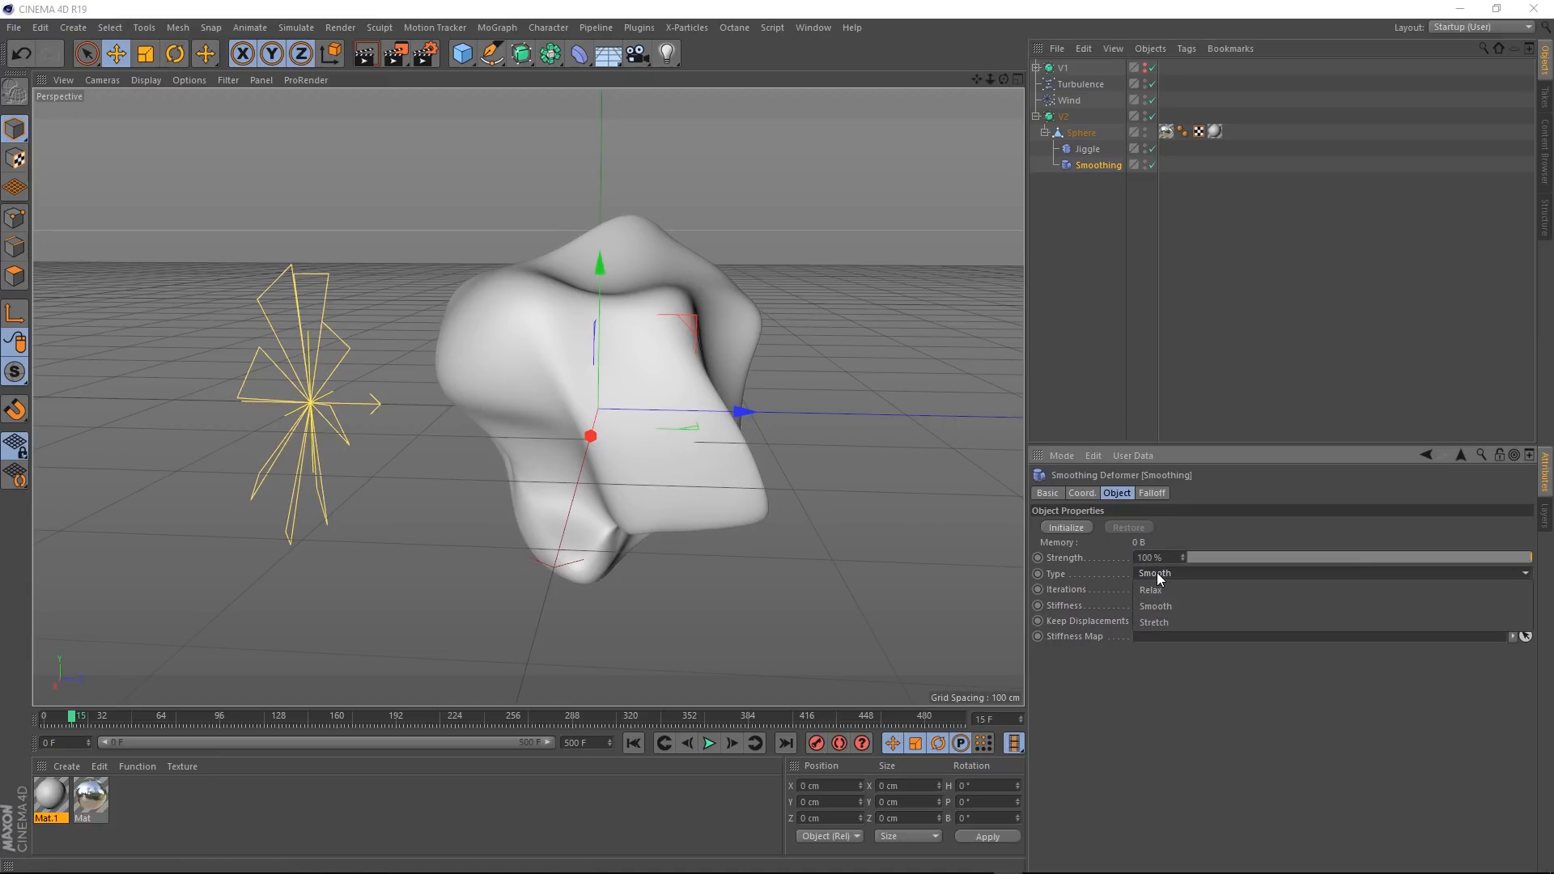
Step: Switch the Smoothing type to Relax and initialize it with the sphere's starting shape
{"action": "left_click", "coordinate": [1151, 590]}
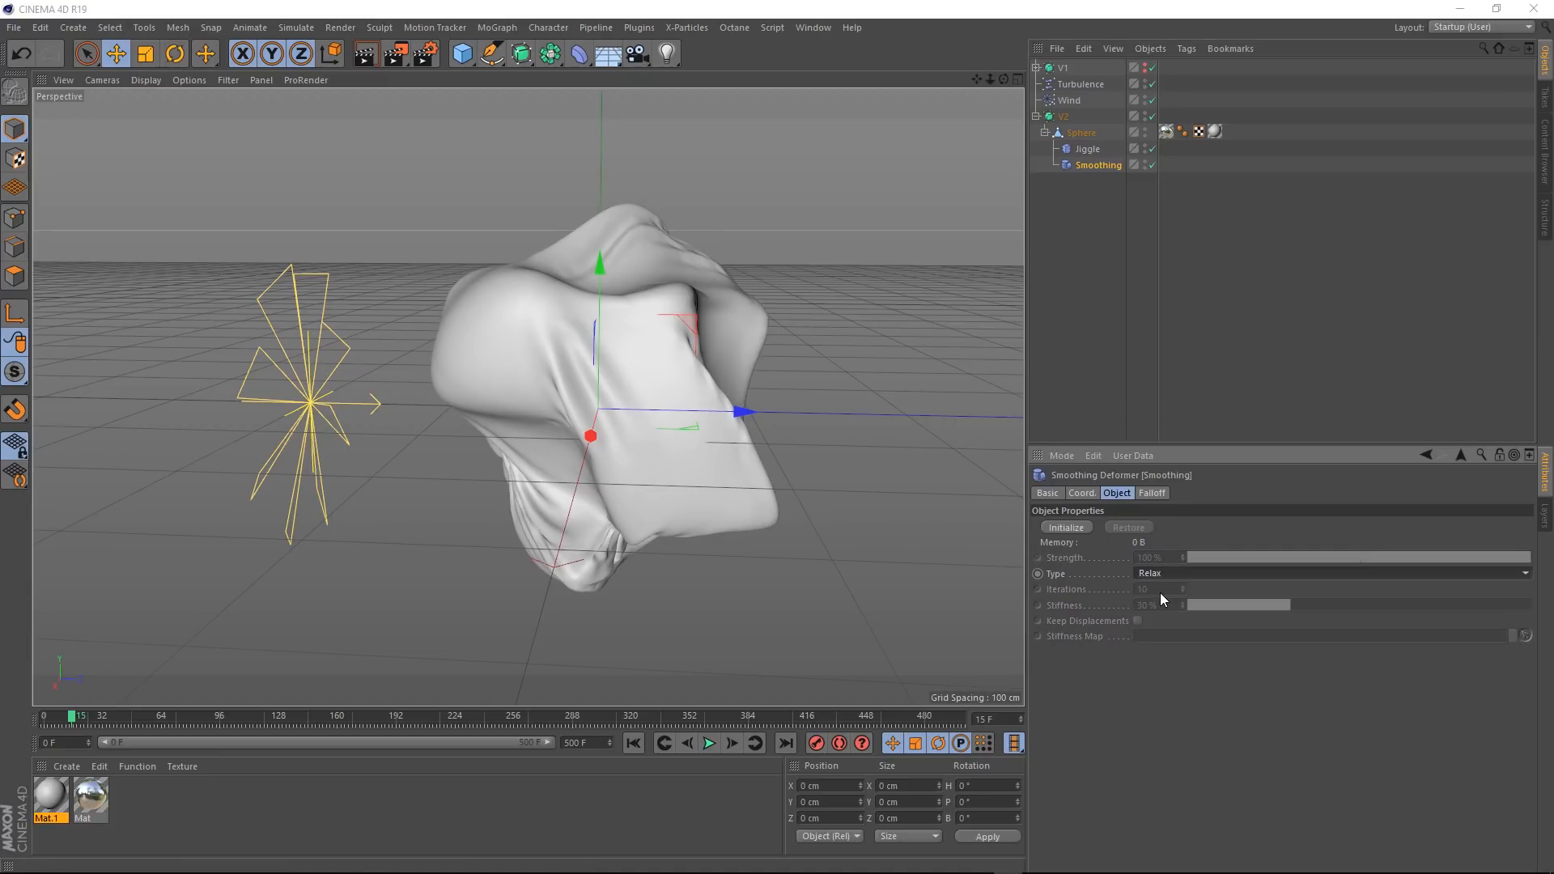
{"action": "mouse_move", "coordinate": [633, 743]}
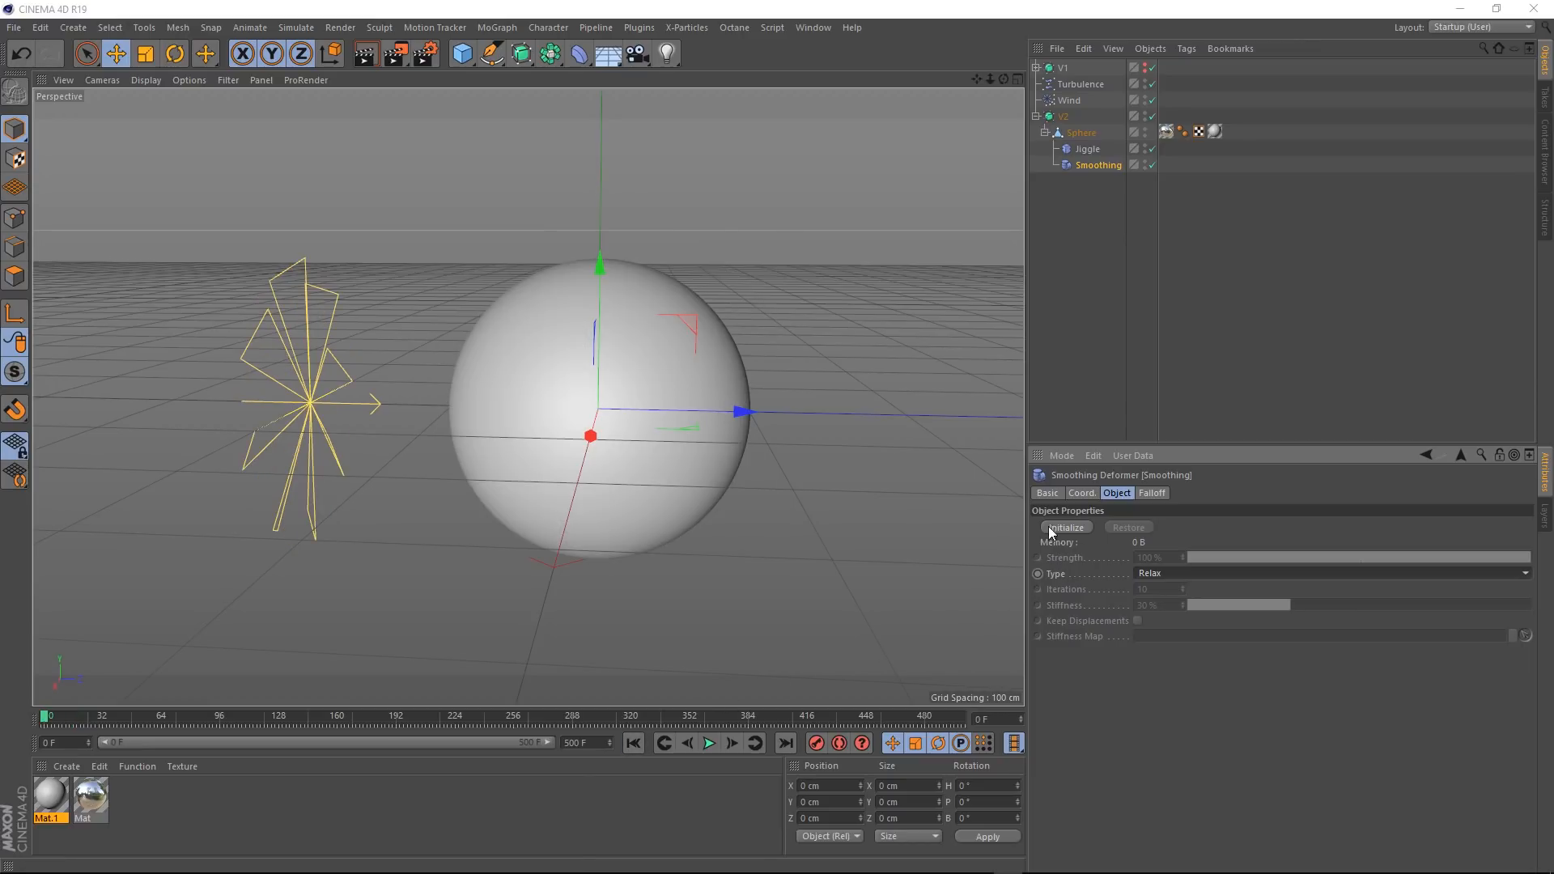
{"action": "left_click", "coordinate": [1065, 527]}
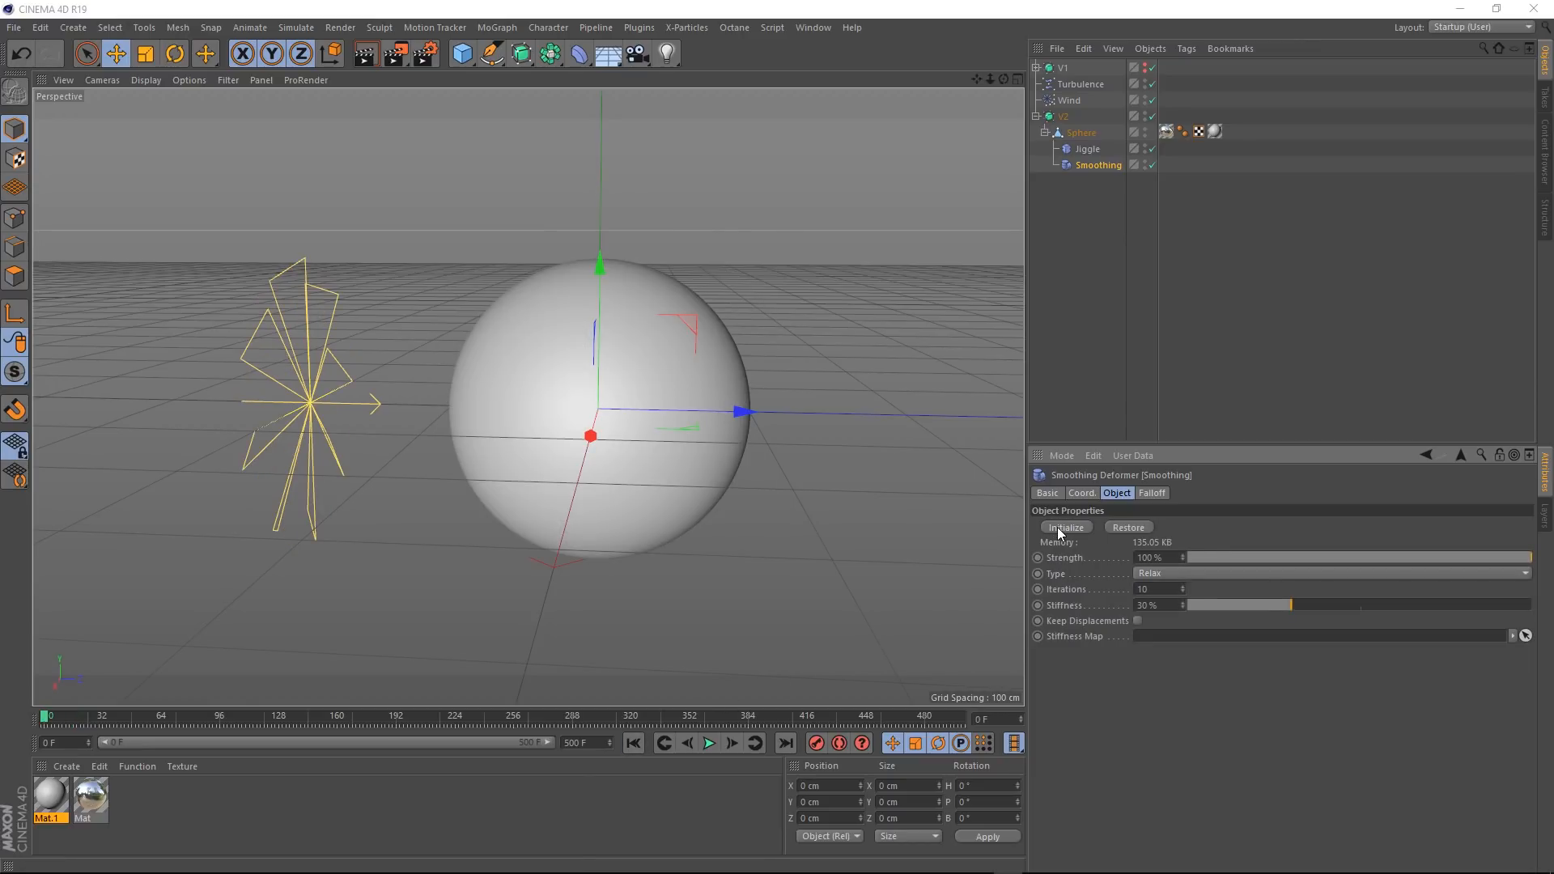
Step: Play and pause the animation to inspect the folded-fabric crumpling, then rewind to frame 0
{"action": "left_click", "coordinate": [707, 742]}
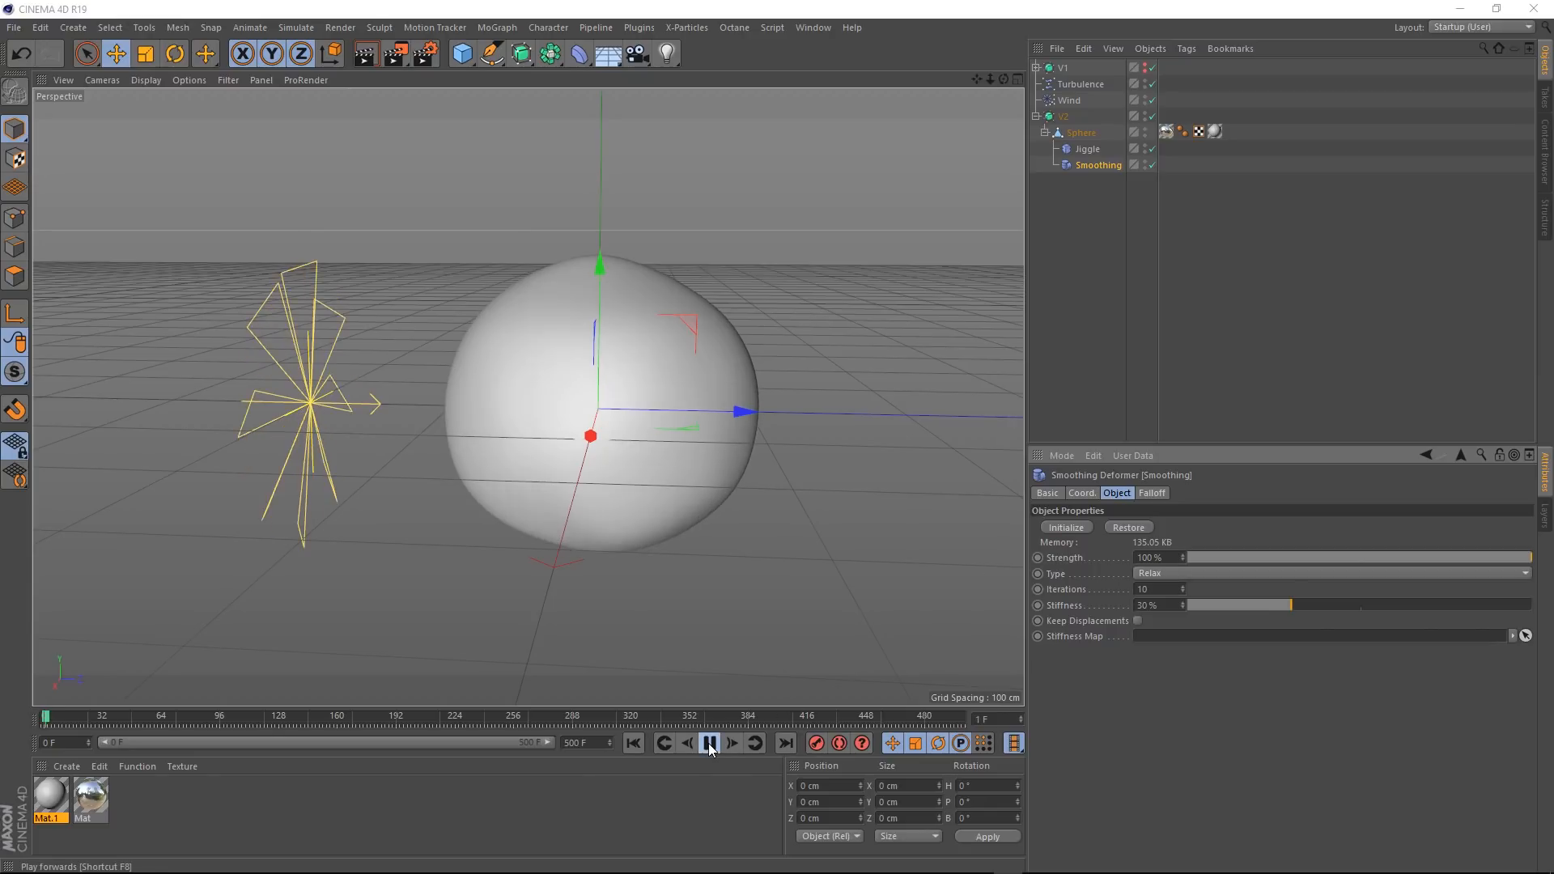
{"action": "left_click", "coordinate": [709, 743]}
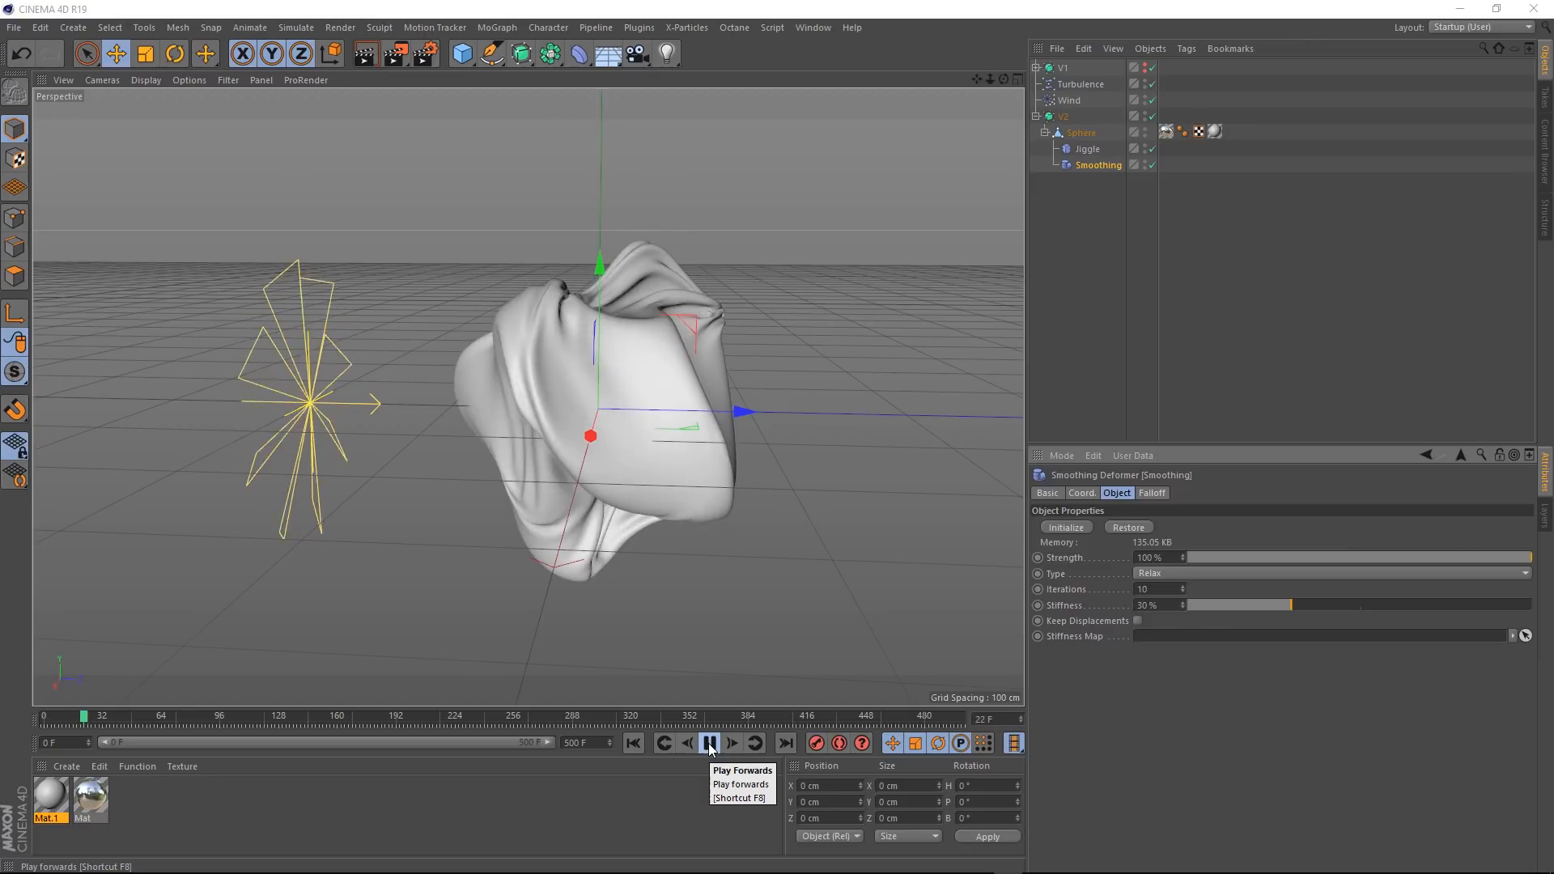
{"action": "left_click", "coordinate": [709, 743]}
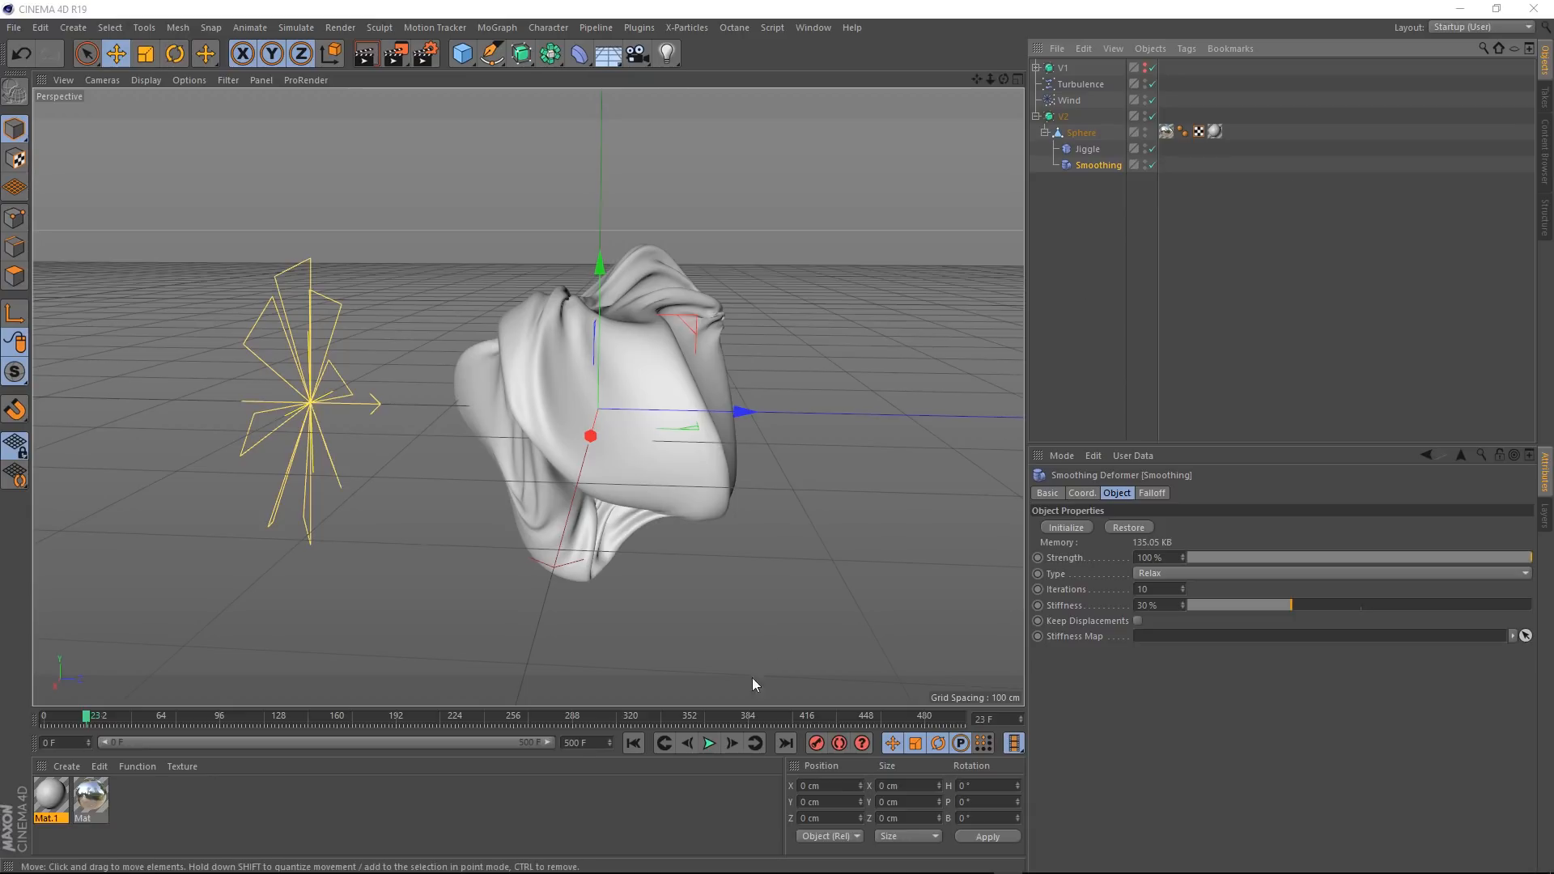
{"action": "left_click", "coordinate": [709, 743]}
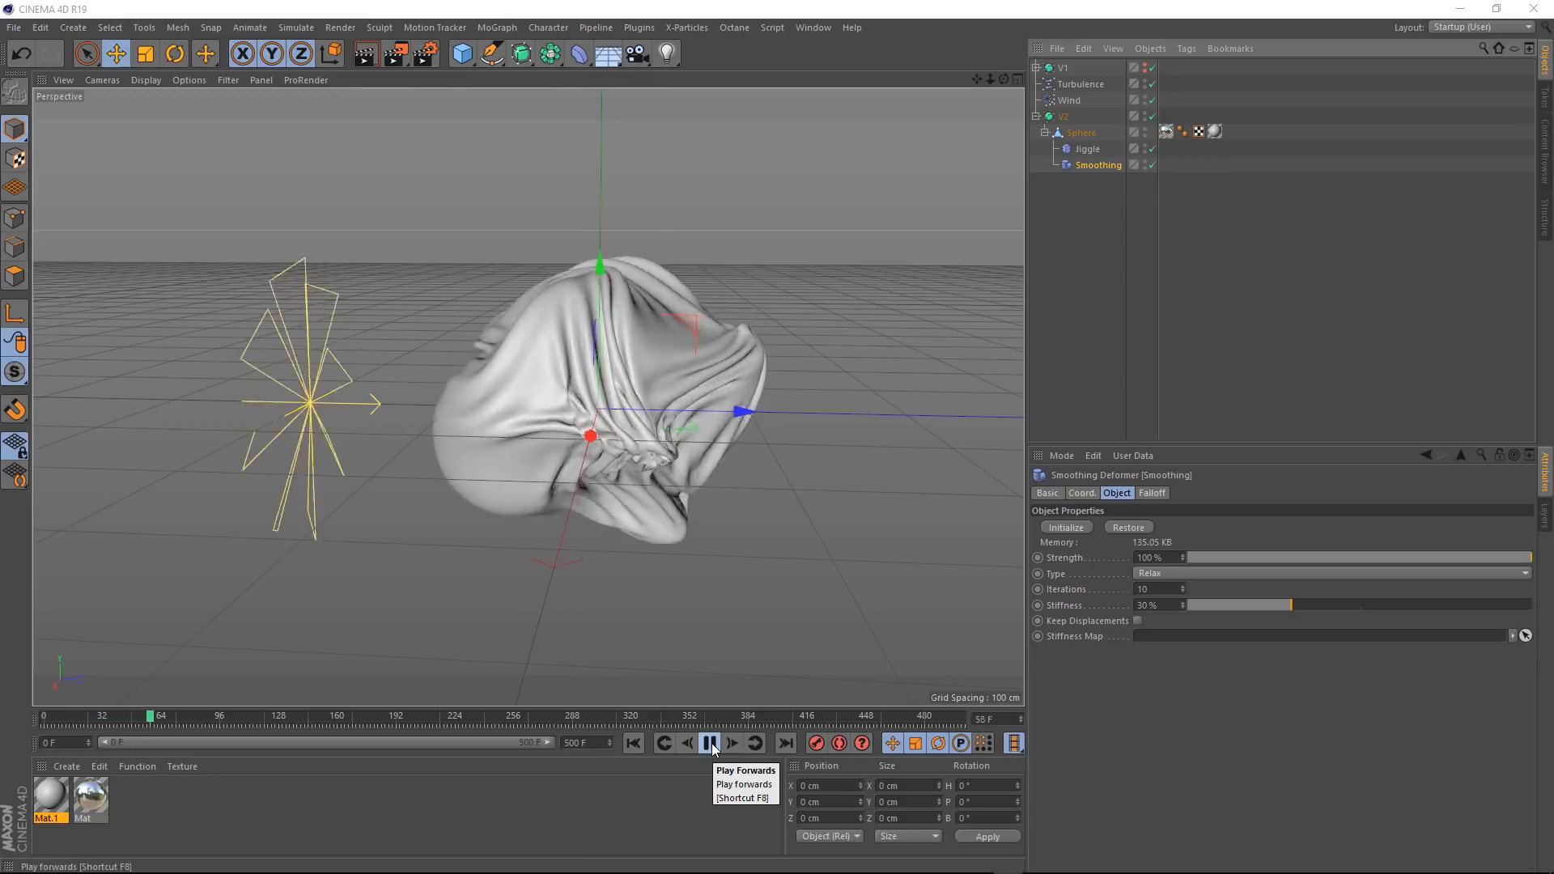
{"action": "left_click", "coordinate": [710, 743]}
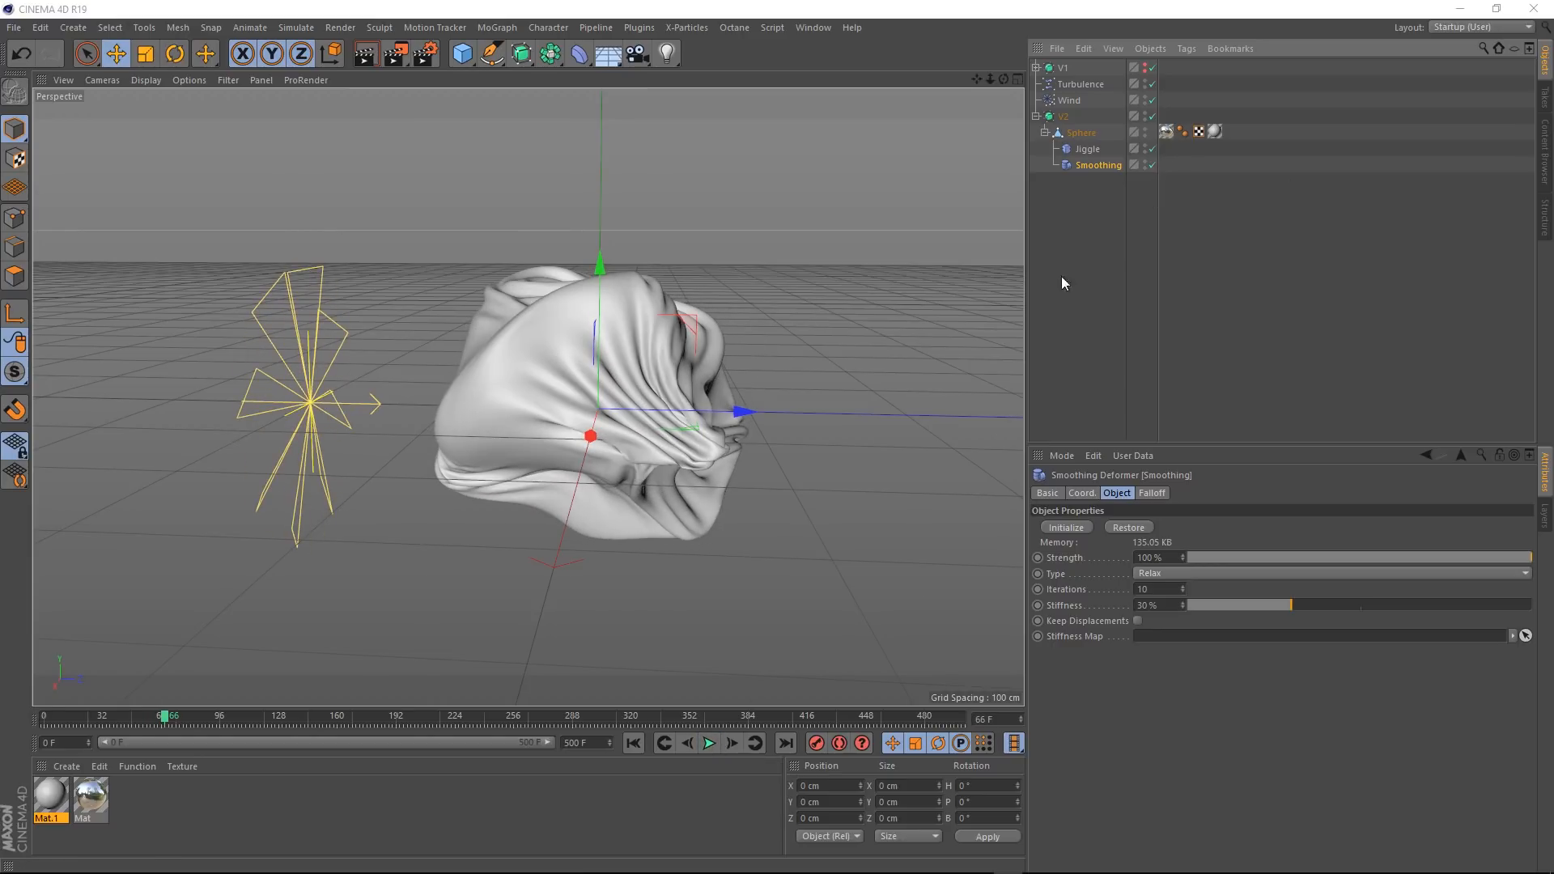
{"action": "left_click", "coordinate": [632, 743]}
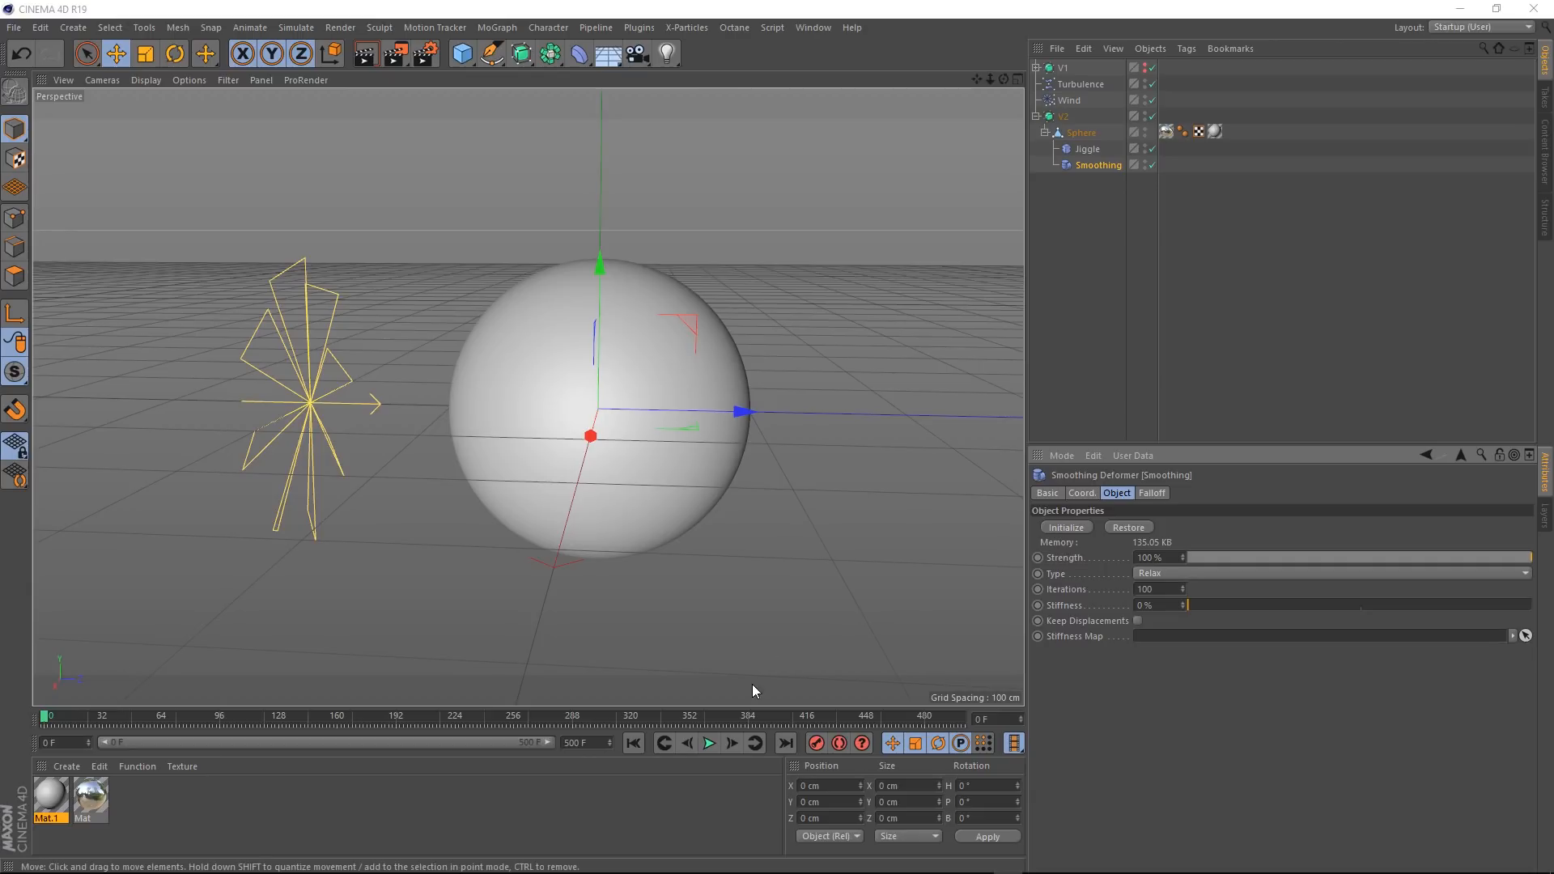
Step: Replay the crumpling with Relax at 100 iterations and 0% stiffness, showing finer draped folds
{"action": "left_click", "coordinate": [709, 743]}
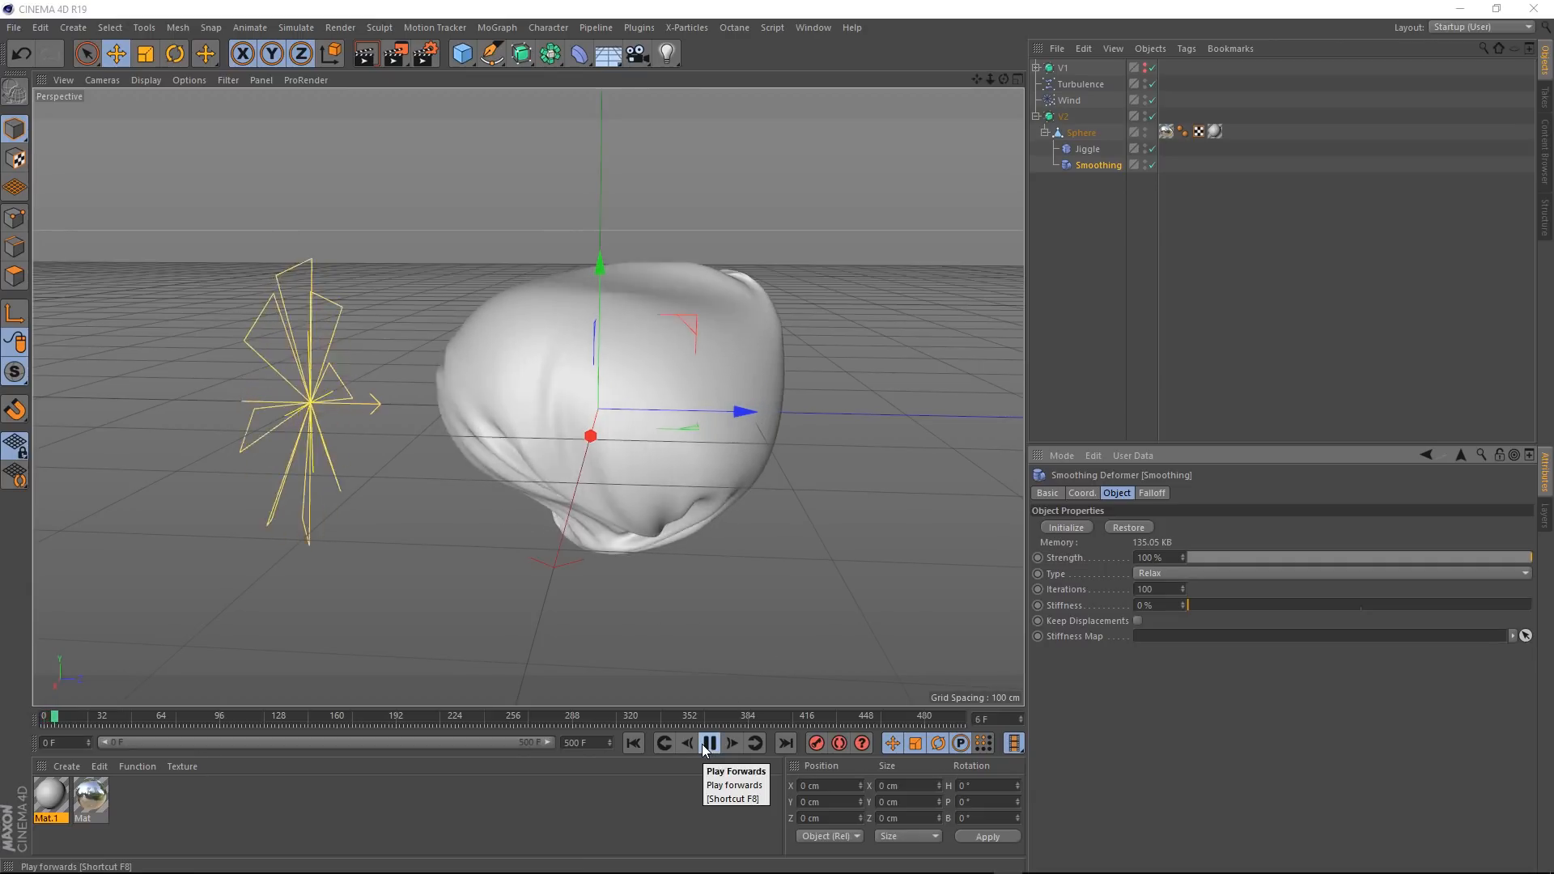
{"action": "left_click", "coordinate": [709, 743]}
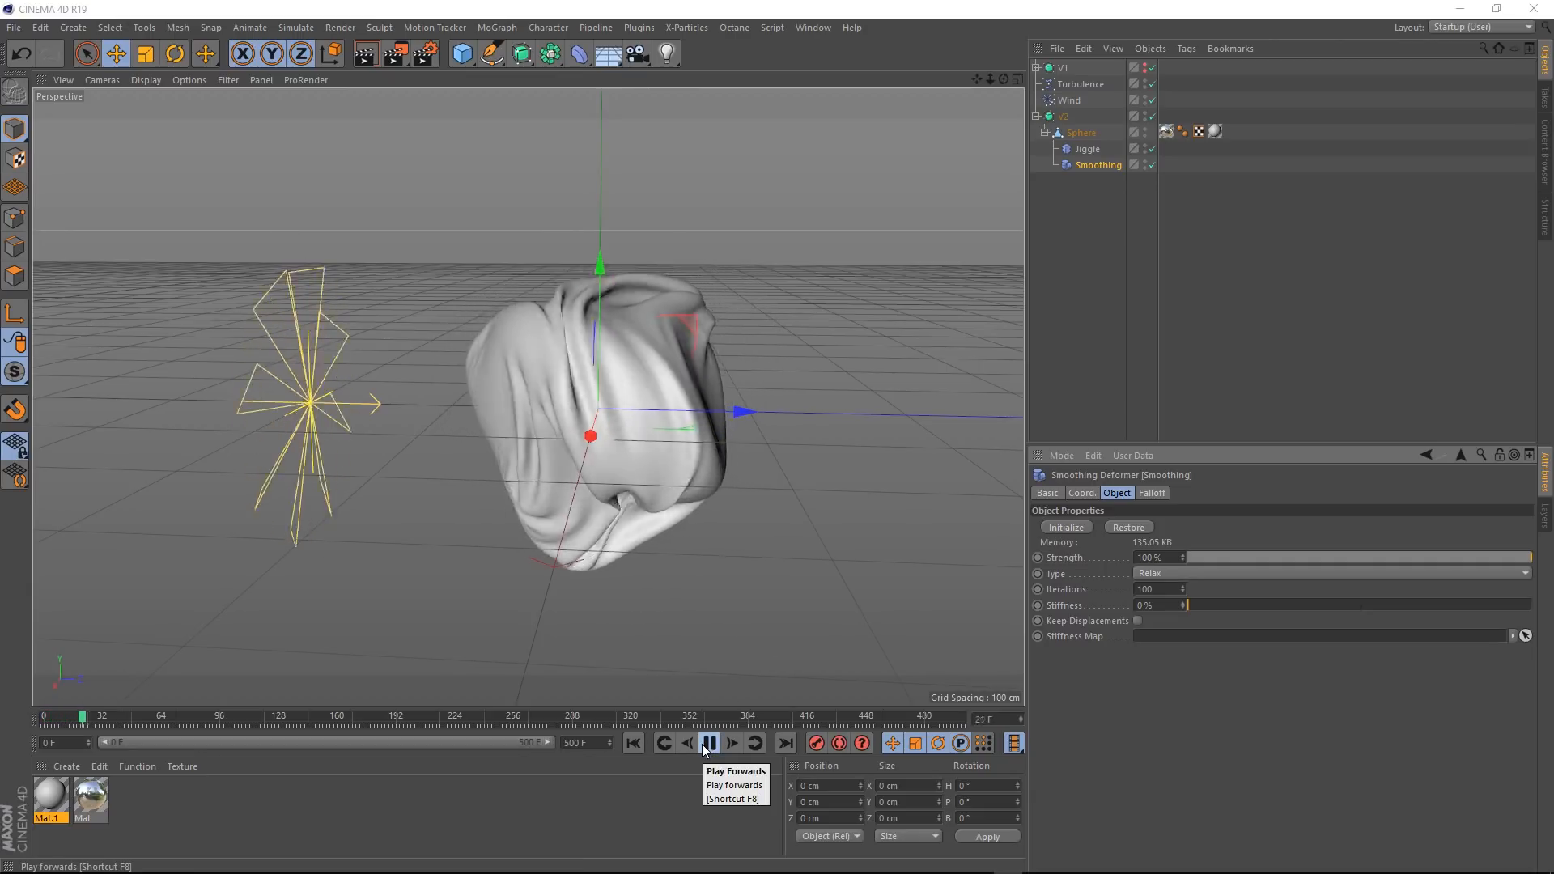
{"action": "left_click", "coordinate": [709, 743]}
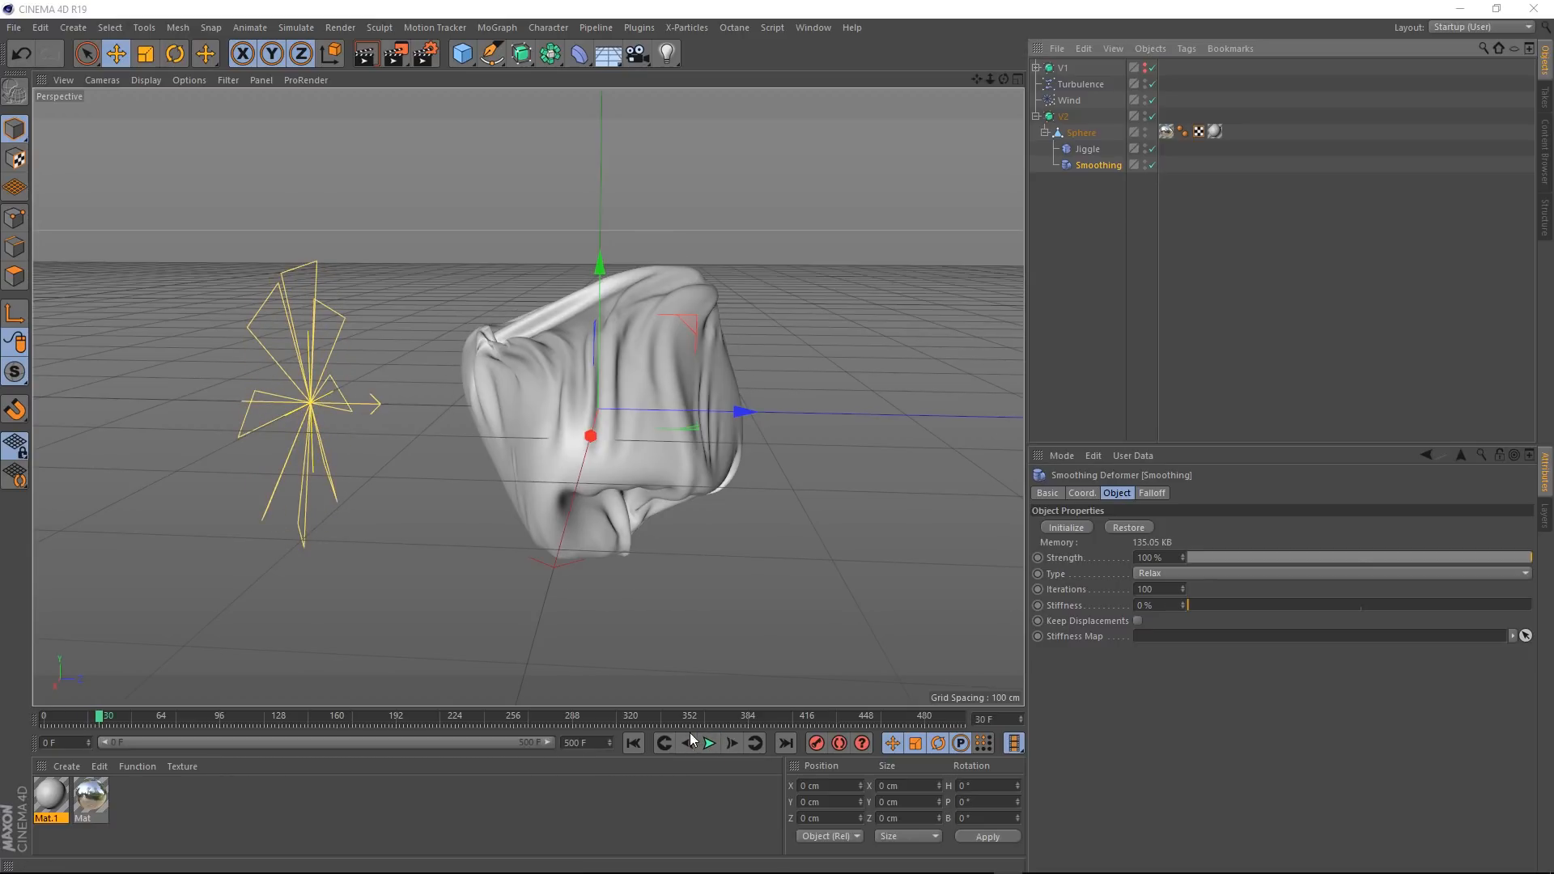
{"action": "left_click", "coordinate": [708, 743]}
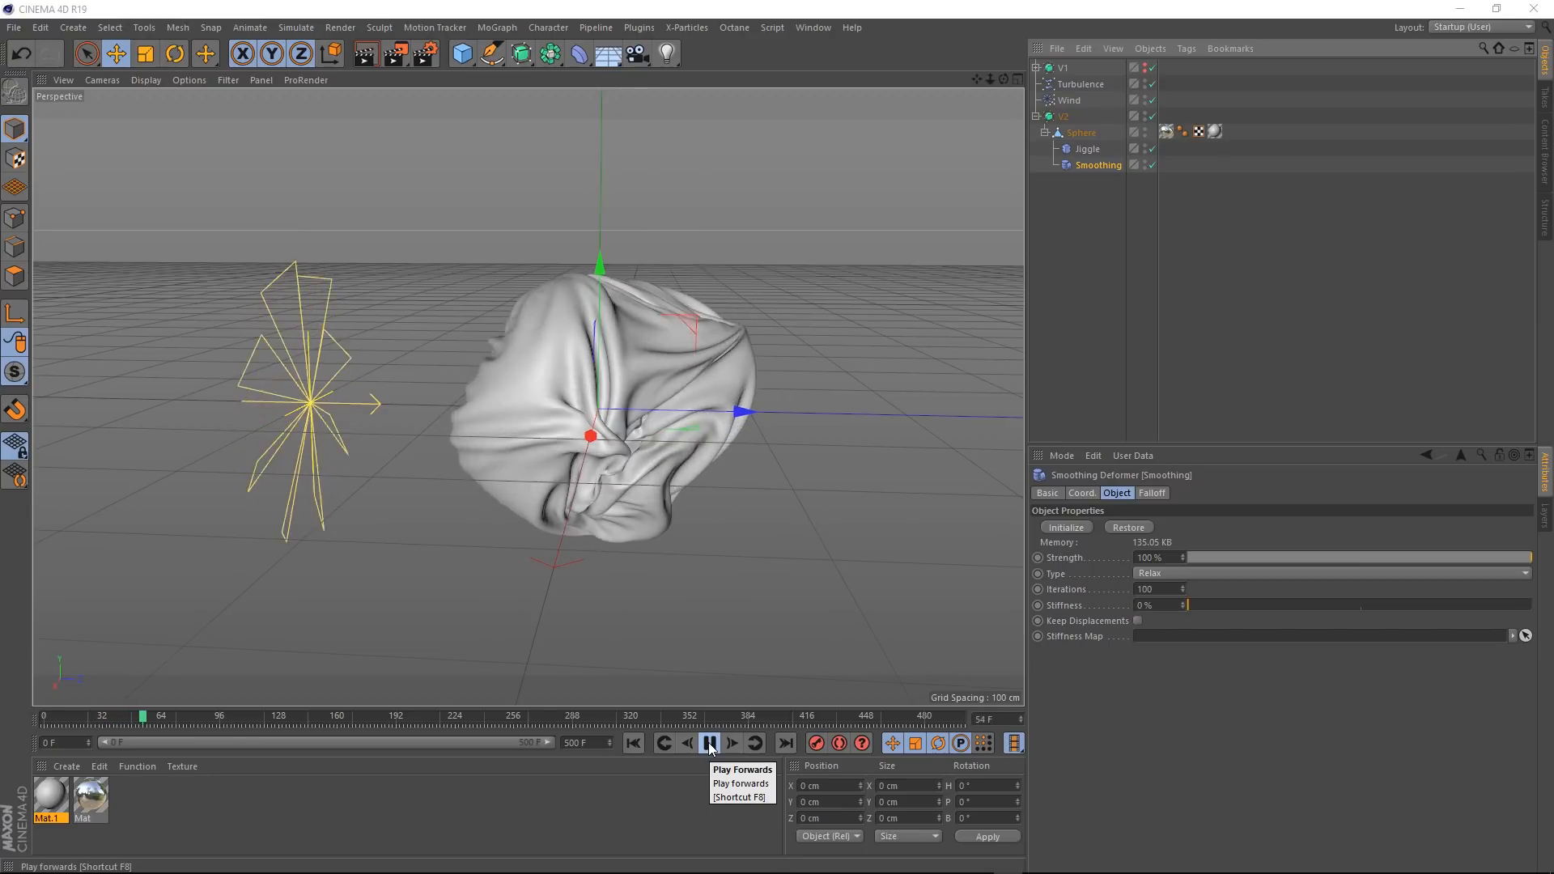
Step: Apply the chrome Mat material to the Sphere and keep playback running to show reflective folds
{"action": "left_click", "coordinate": [709, 743]}
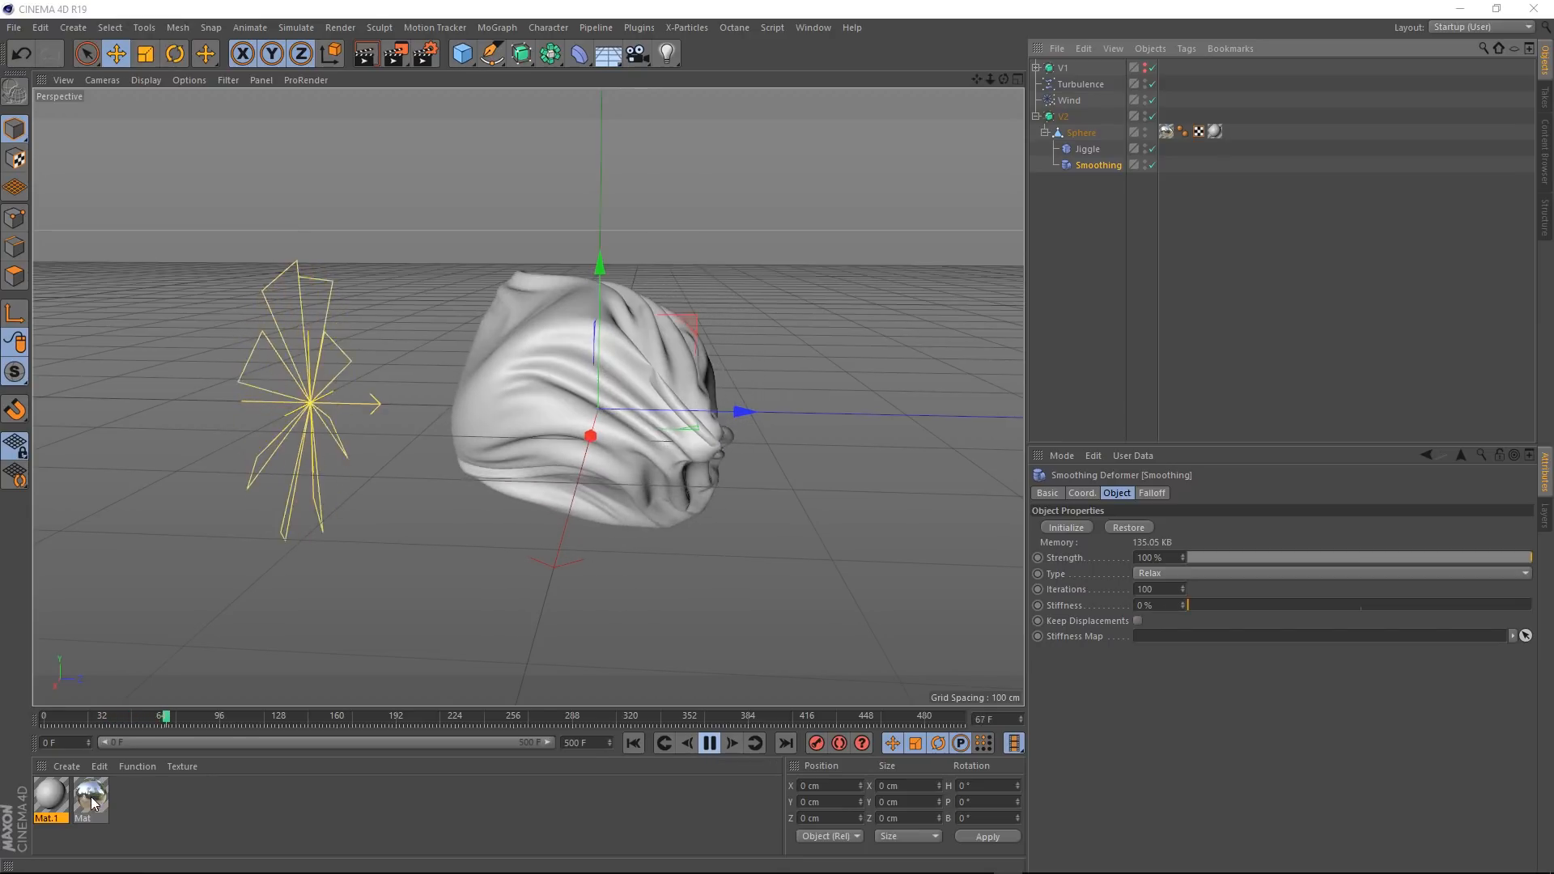
{"action": "left_click", "coordinate": [709, 743]}
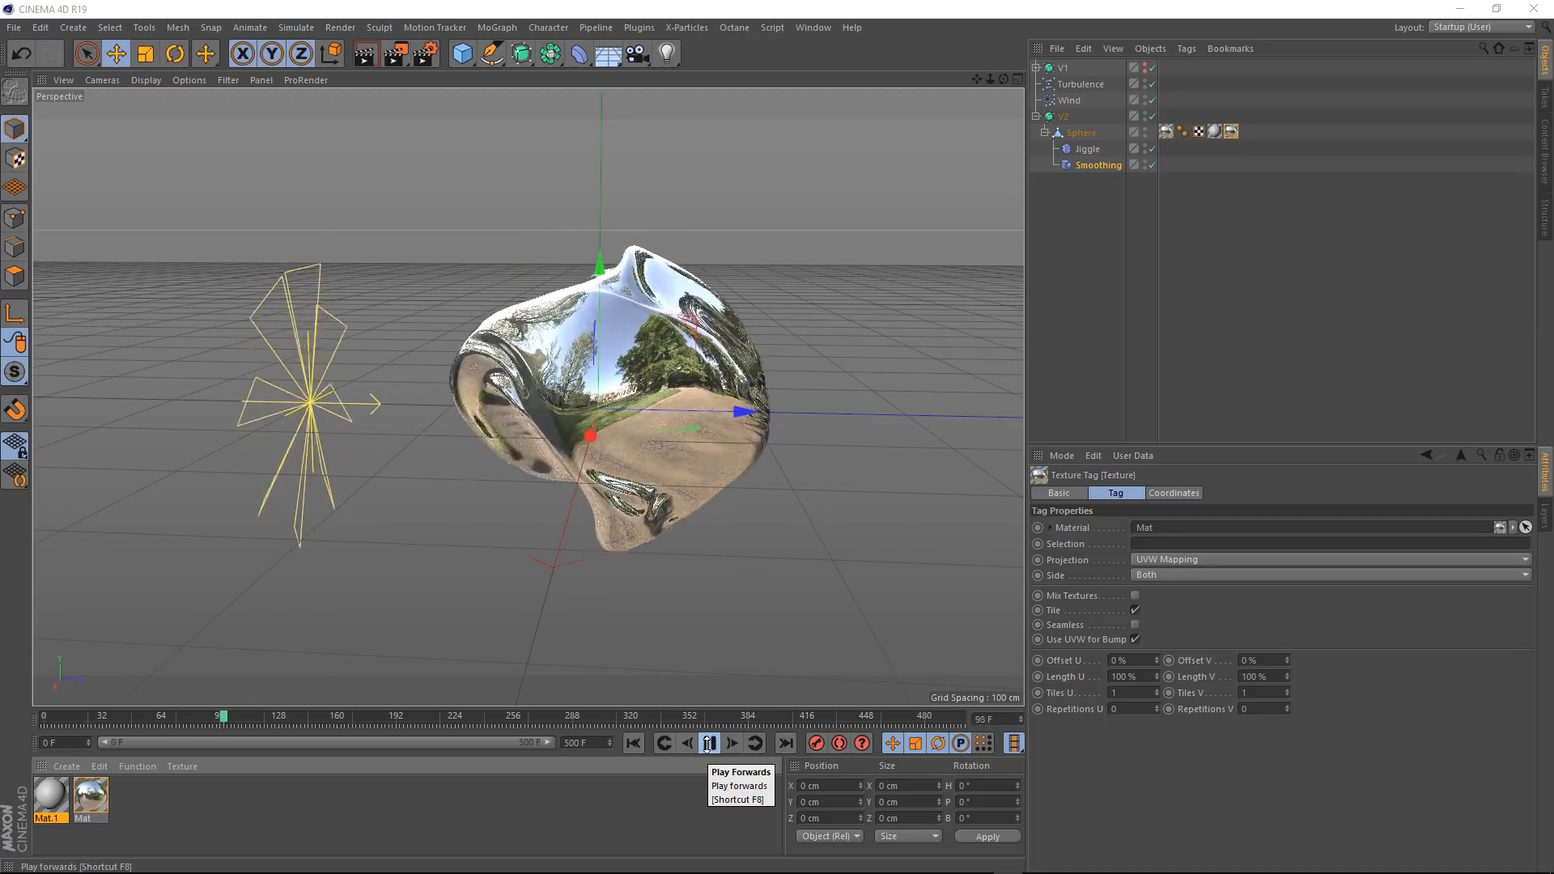
{"action": "left_click", "coordinate": [709, 743]}
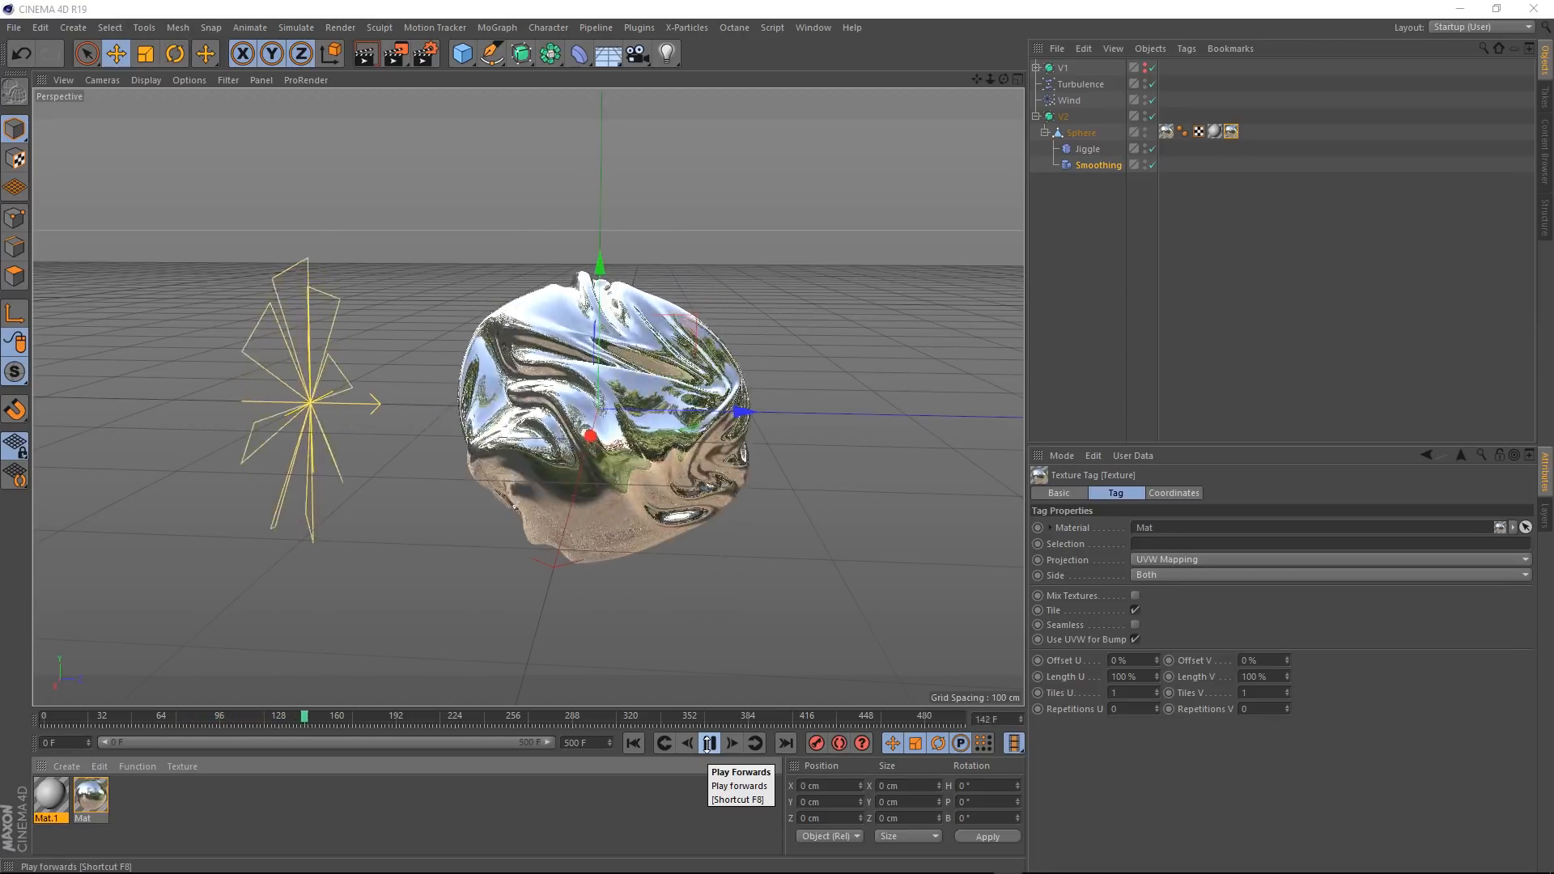
{"action": "left_click", "coordinate": [708, 743]}
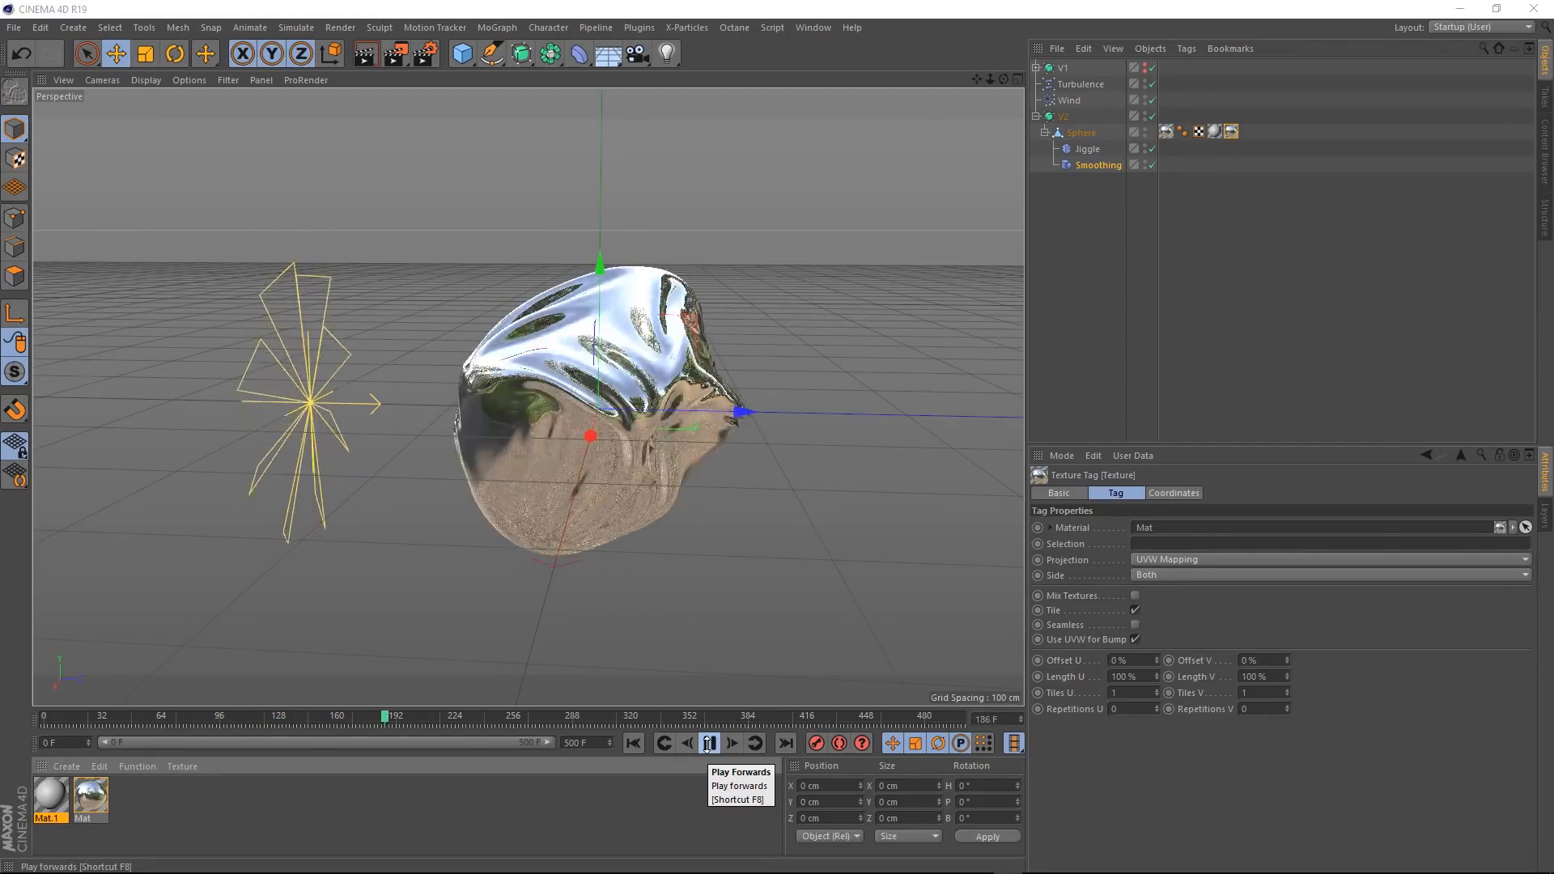
{"action": "left_click", "coordinate": [709, 743]}
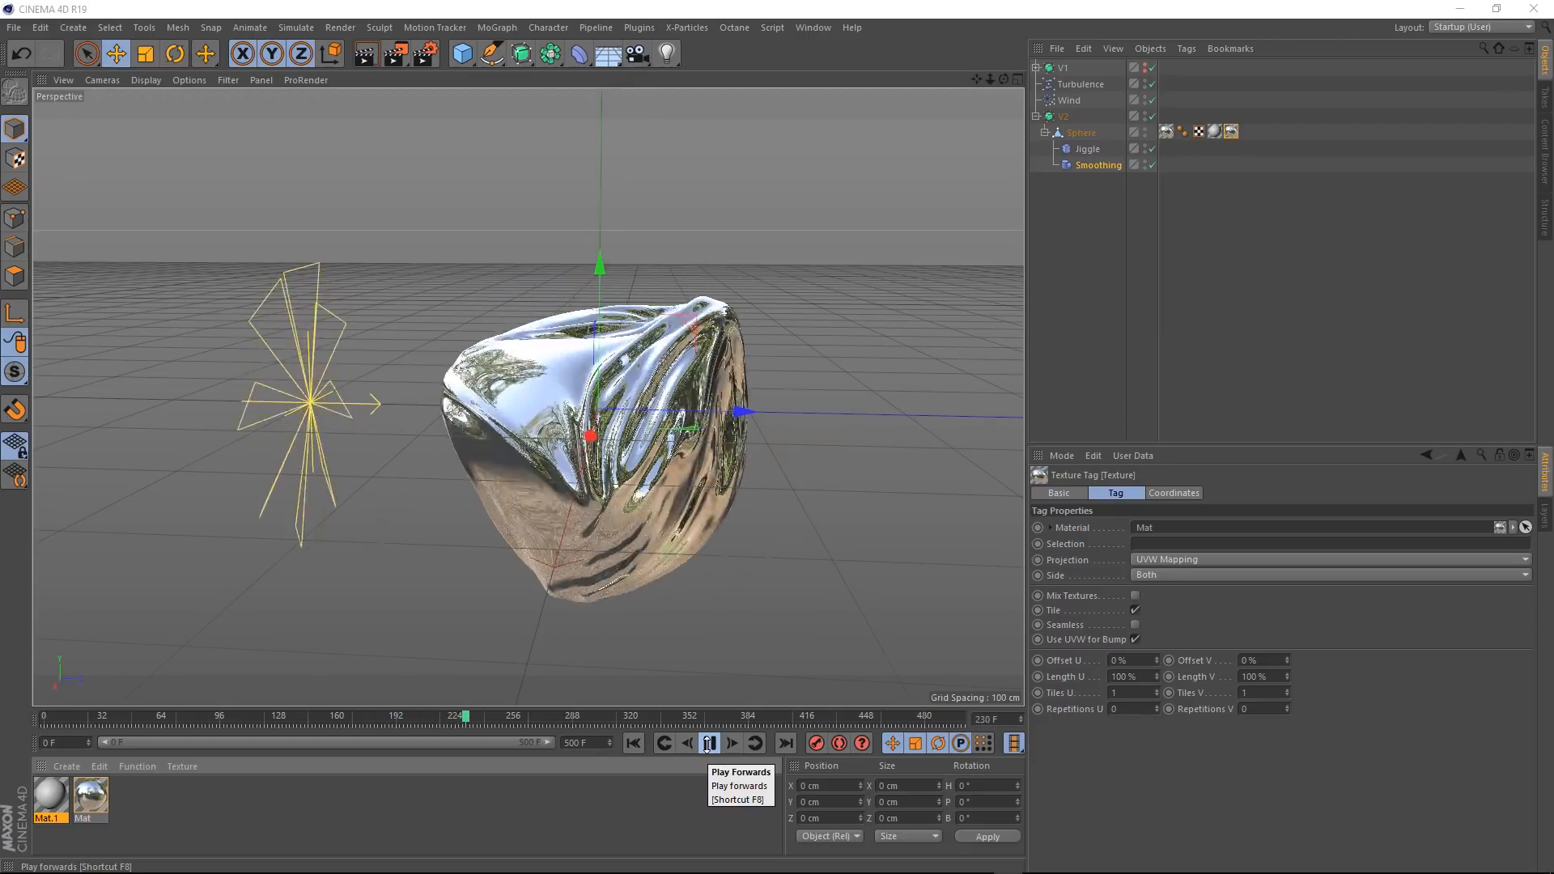
{"action": "left_click", "coordinate": [707, 743]}
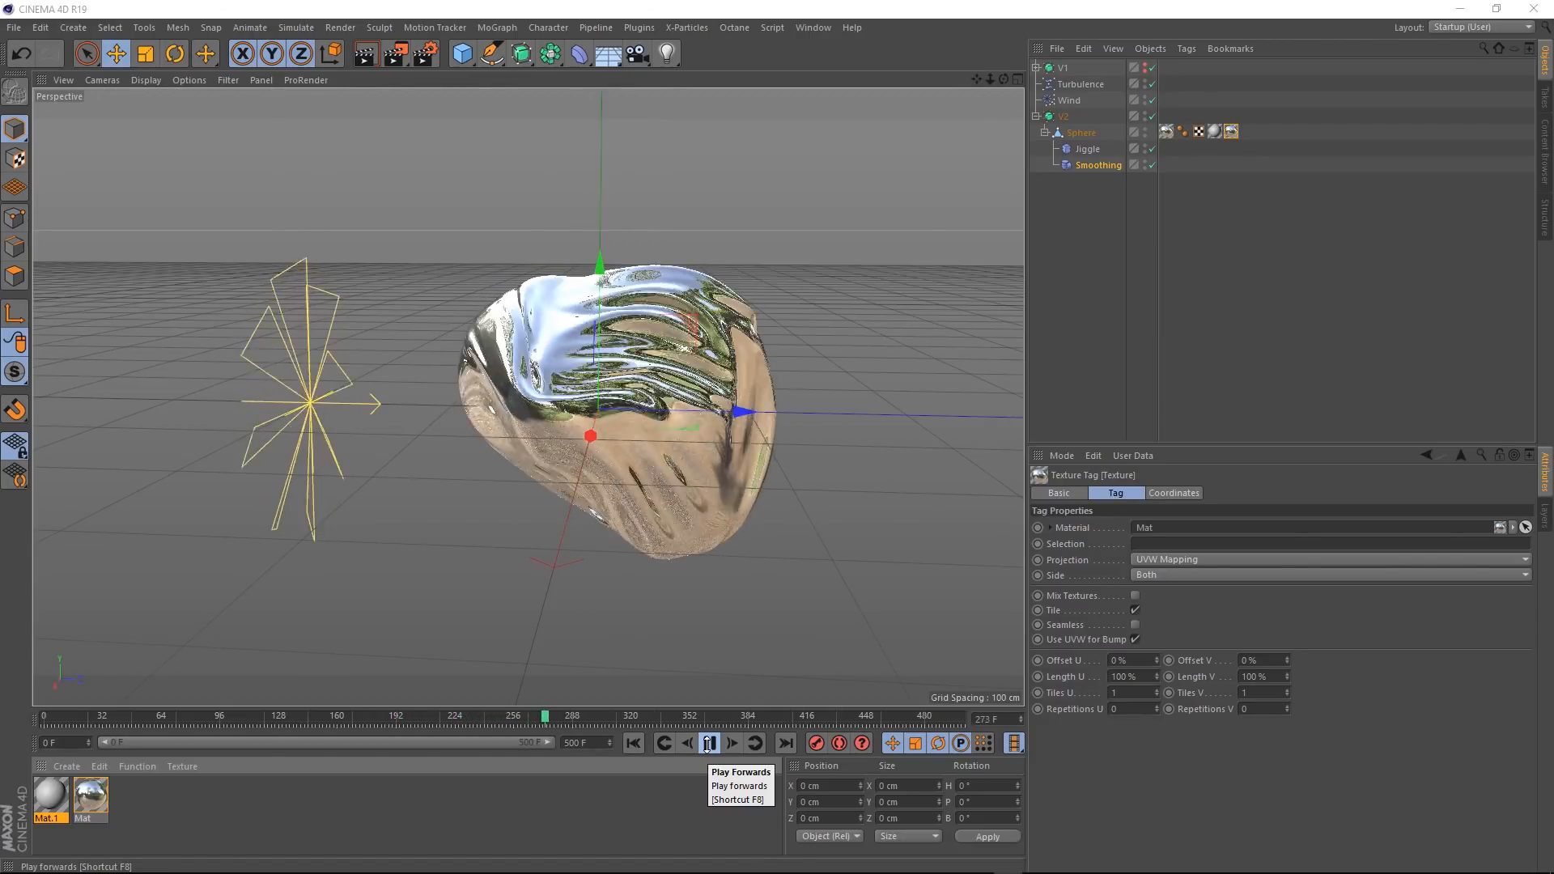
{"action": "left_click", "coordinate": [708, 743]}
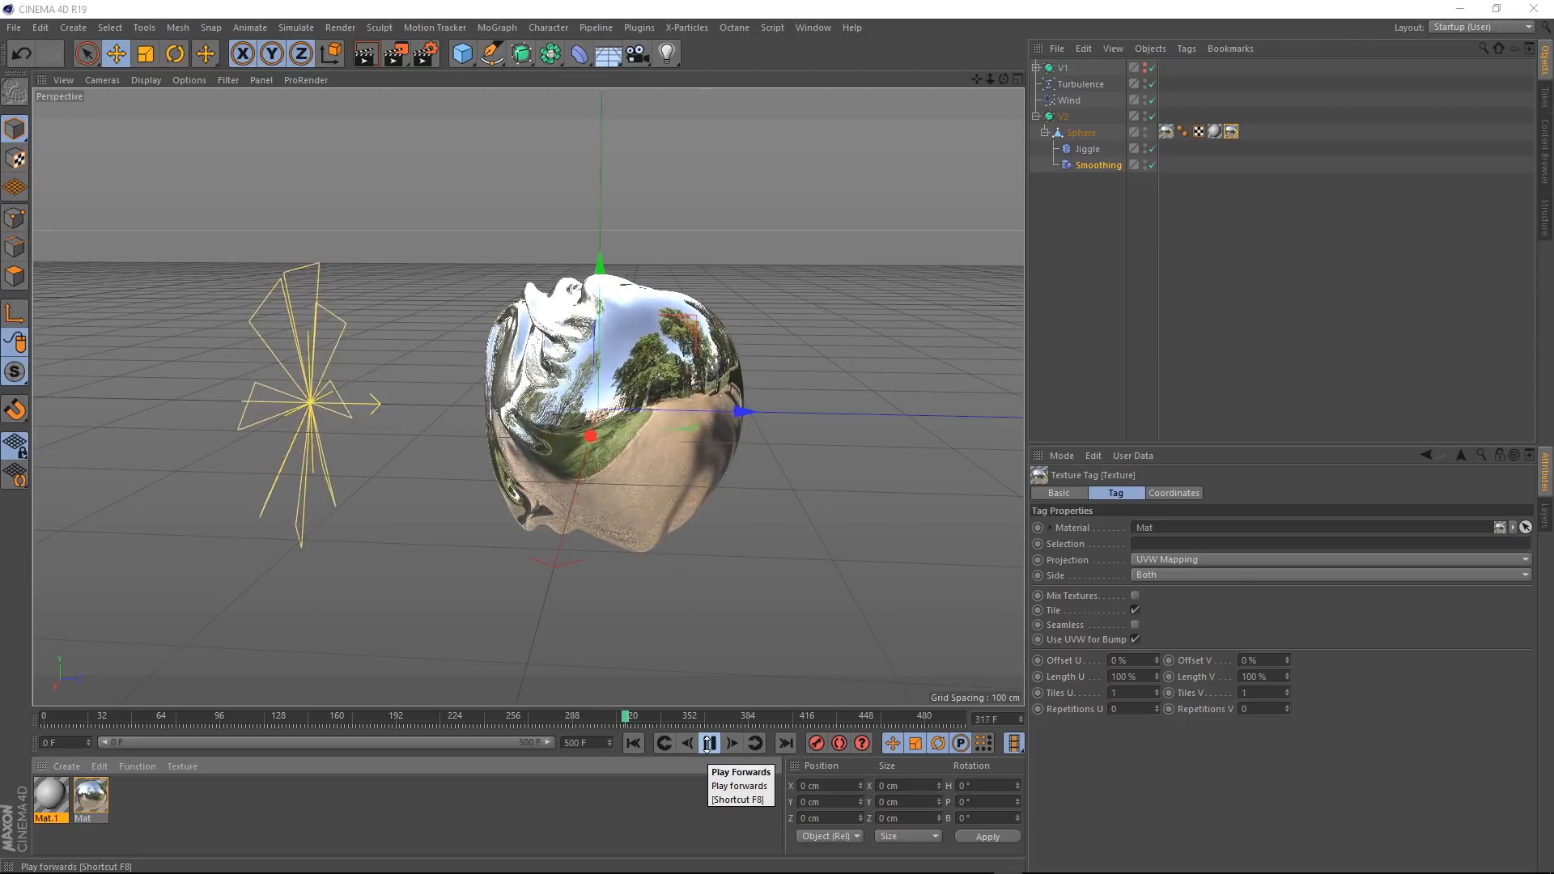